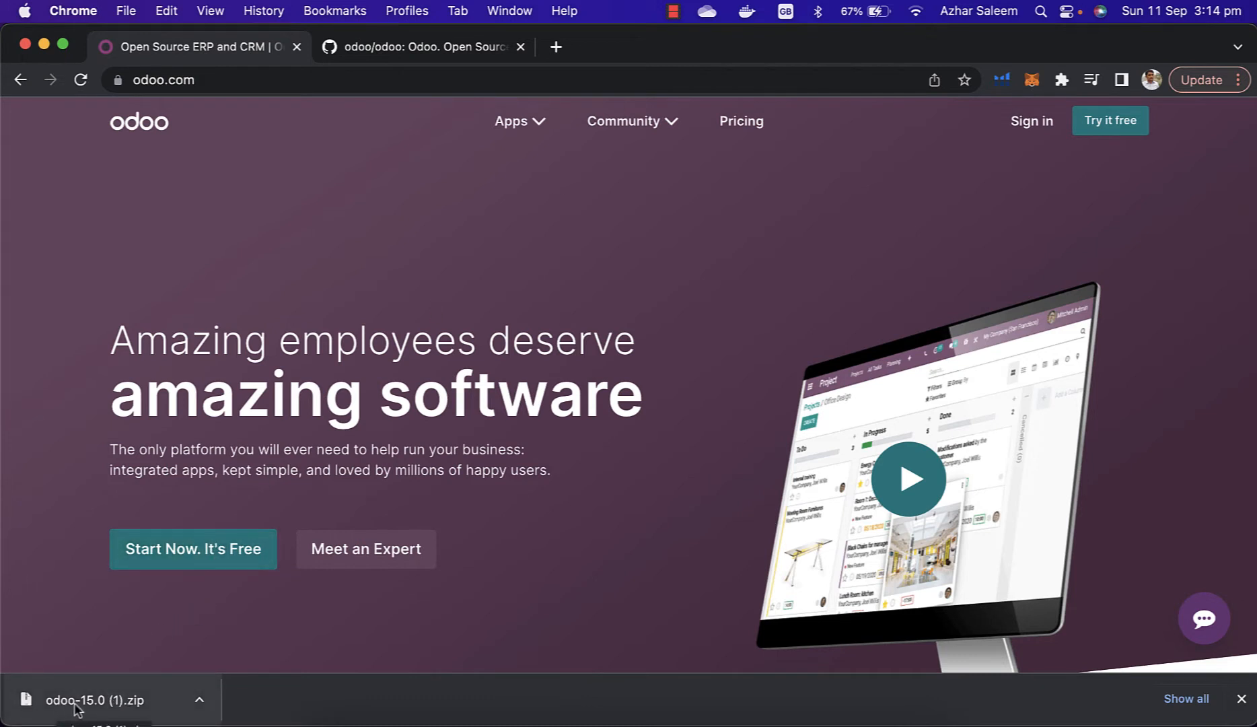
mouse_move(92, 712)
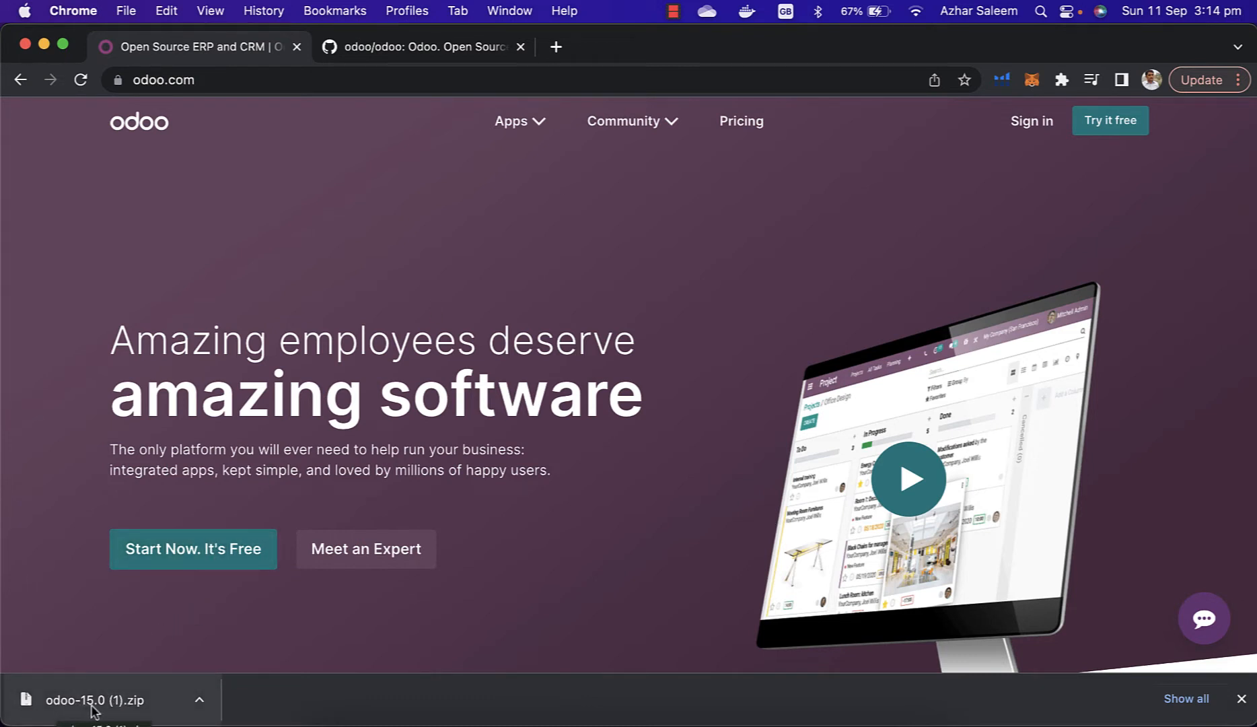
mouse_move(623, 121)
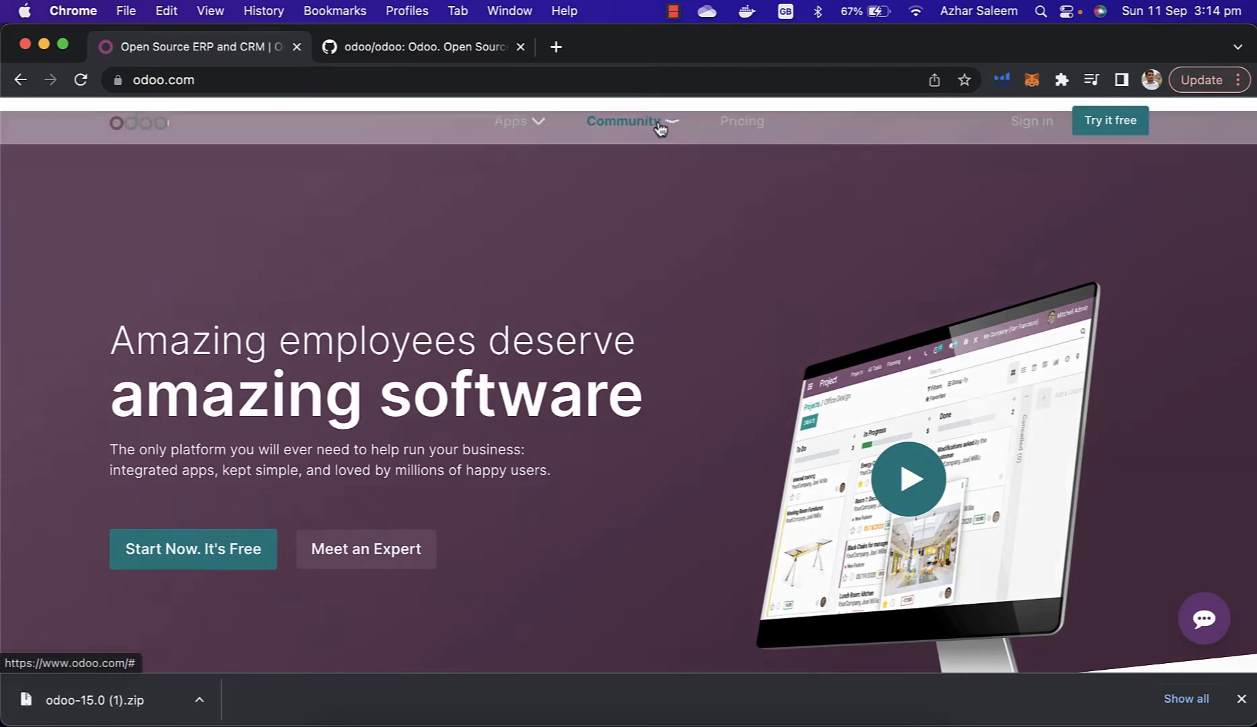
Reach the Download Odoo page via Community > Download and scroll through the Odoo 15 packages
click(623, 121)
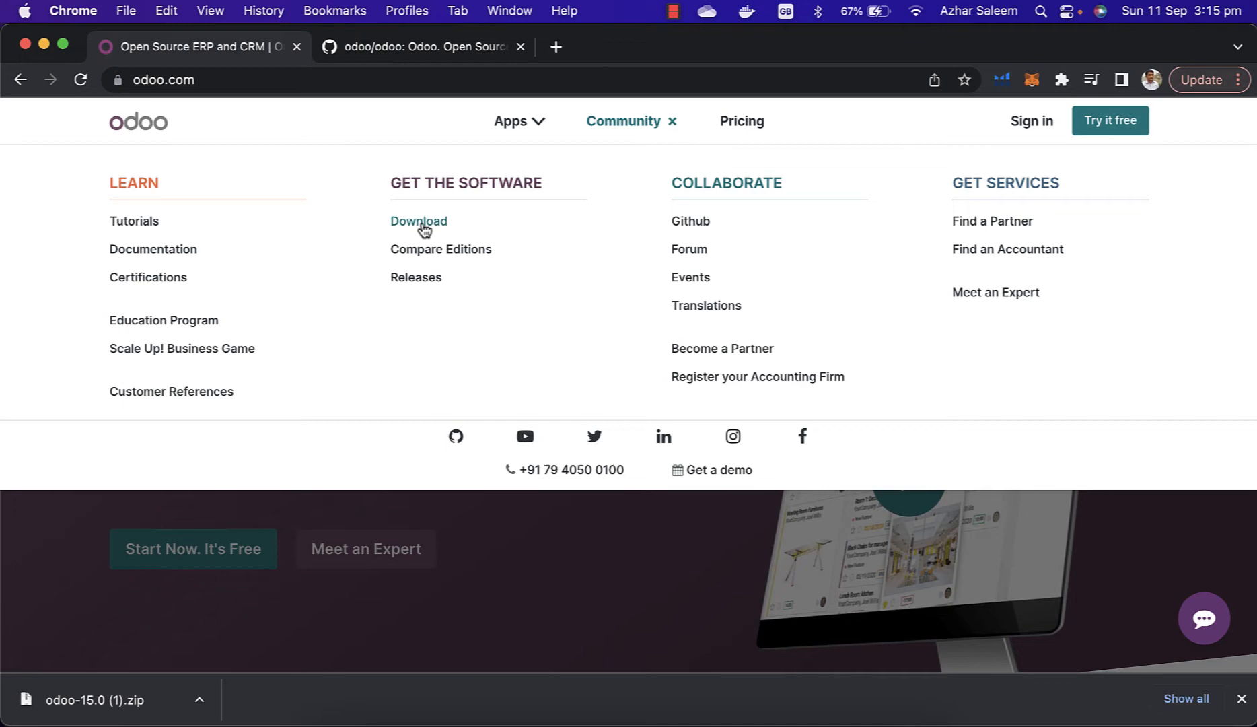
click(419, 221)
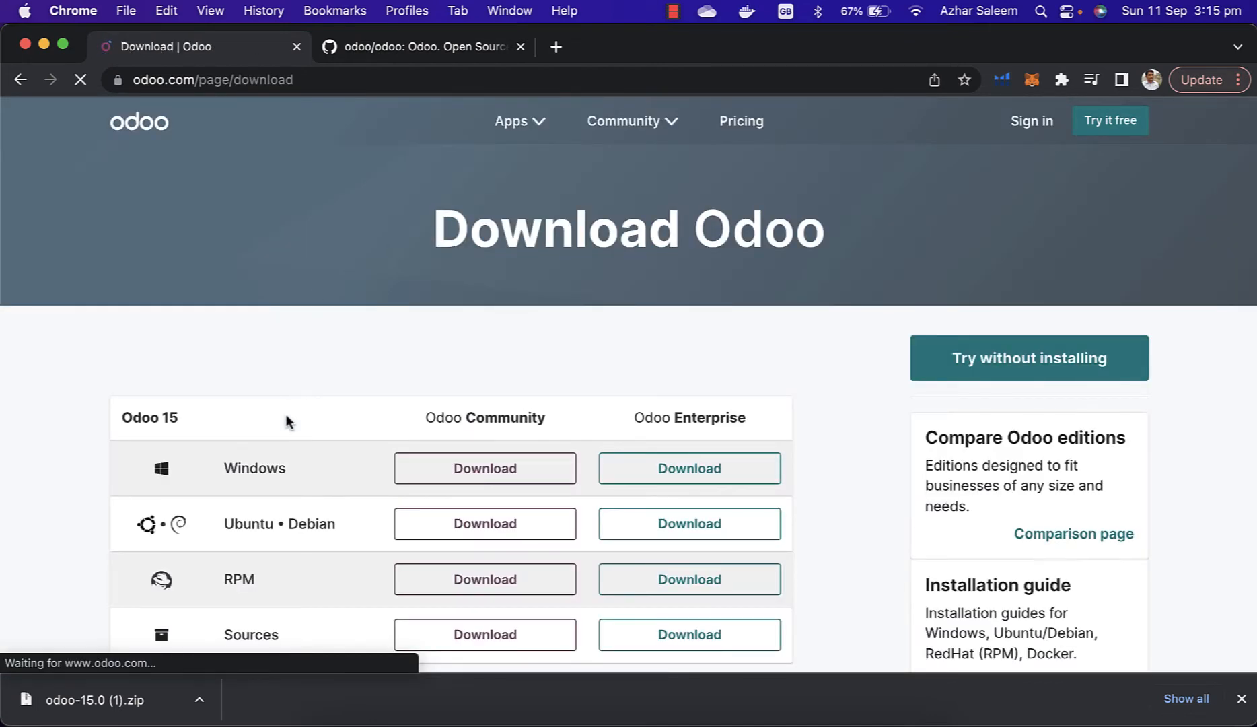
scroll(down, 3)
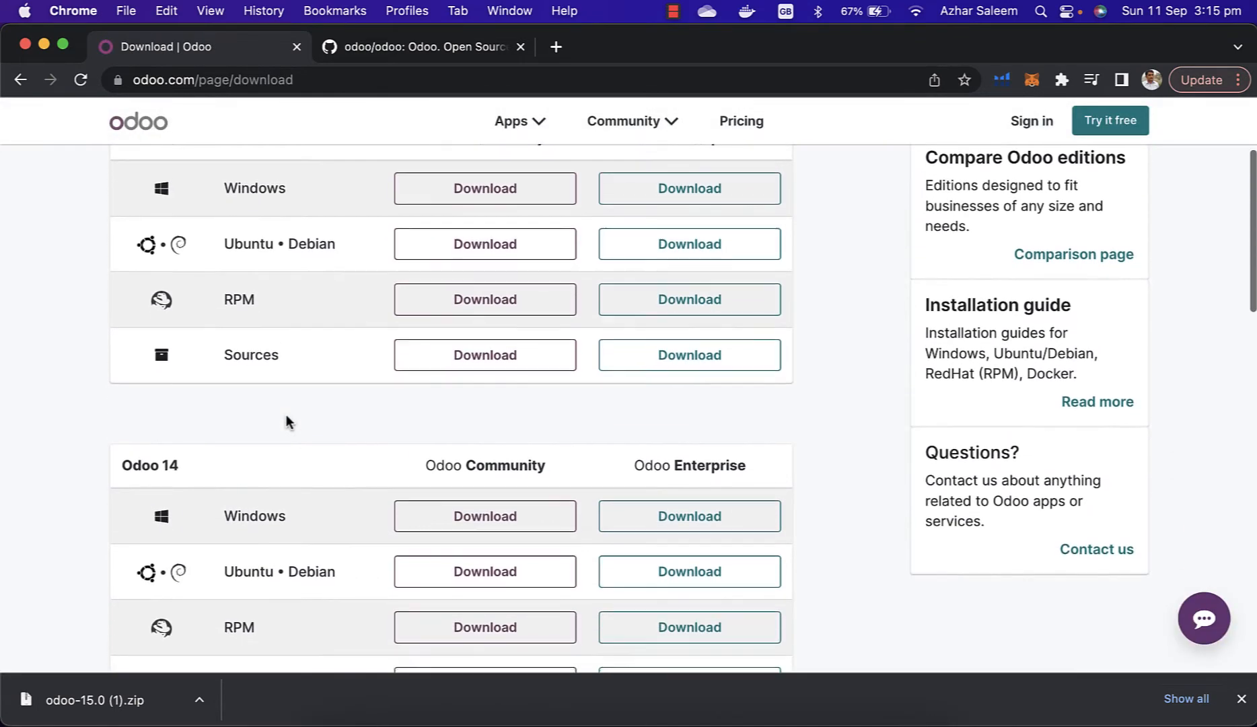
scroll(down, 3)
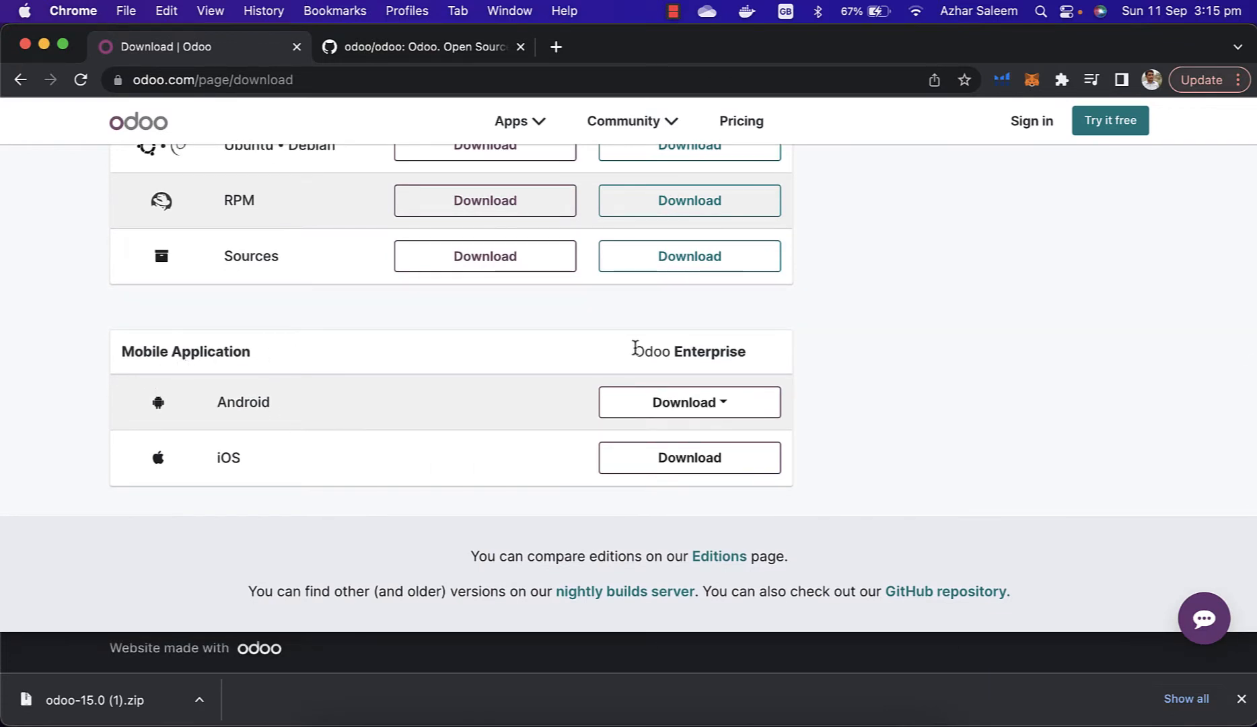
scroll(down, 3)
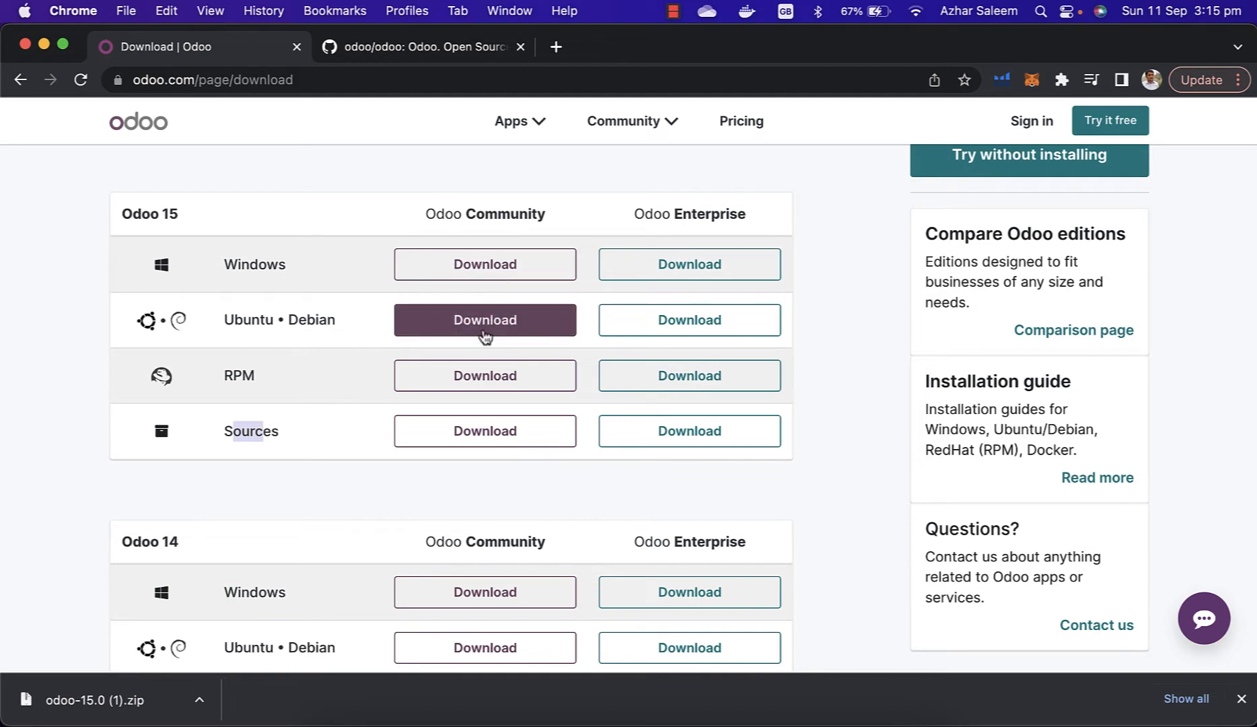
Switch to the odoo/odoo GitHub repository tab on branch 15.0
click(484, 321)
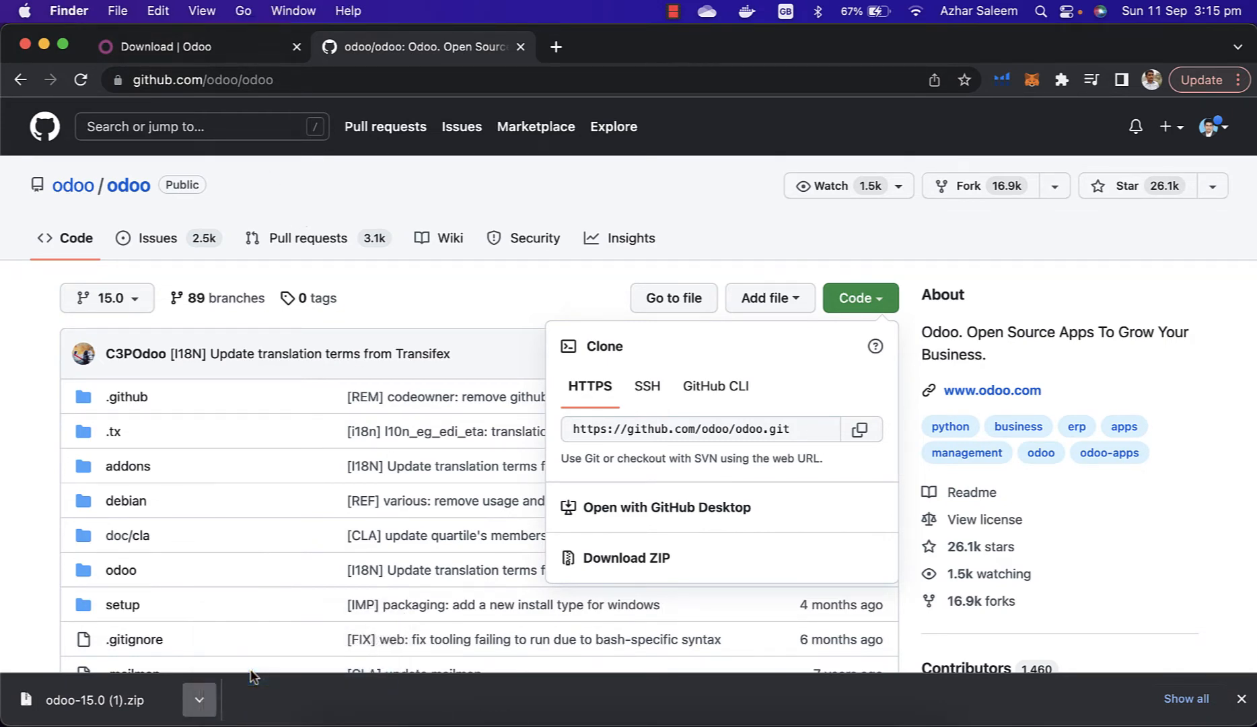
Locate the downloaded Odoo zip in Finder, copy it and go to the Desktop
click(198, 699)
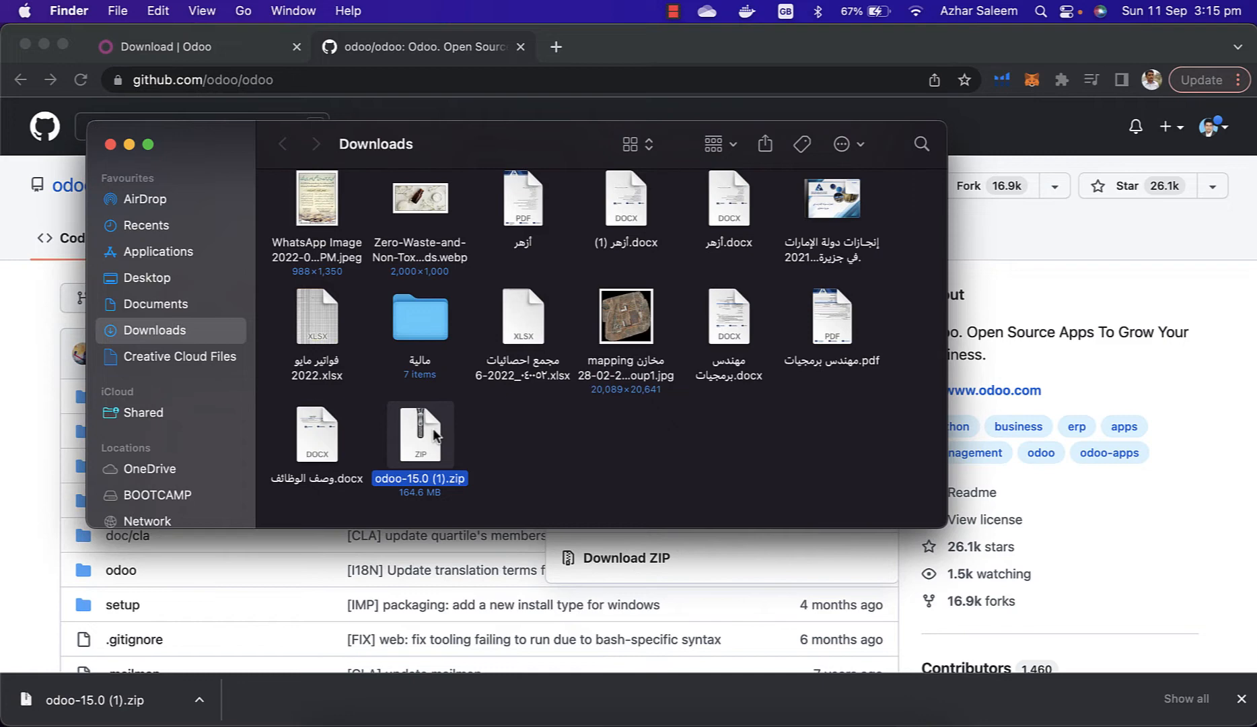
right_click(420, 435)
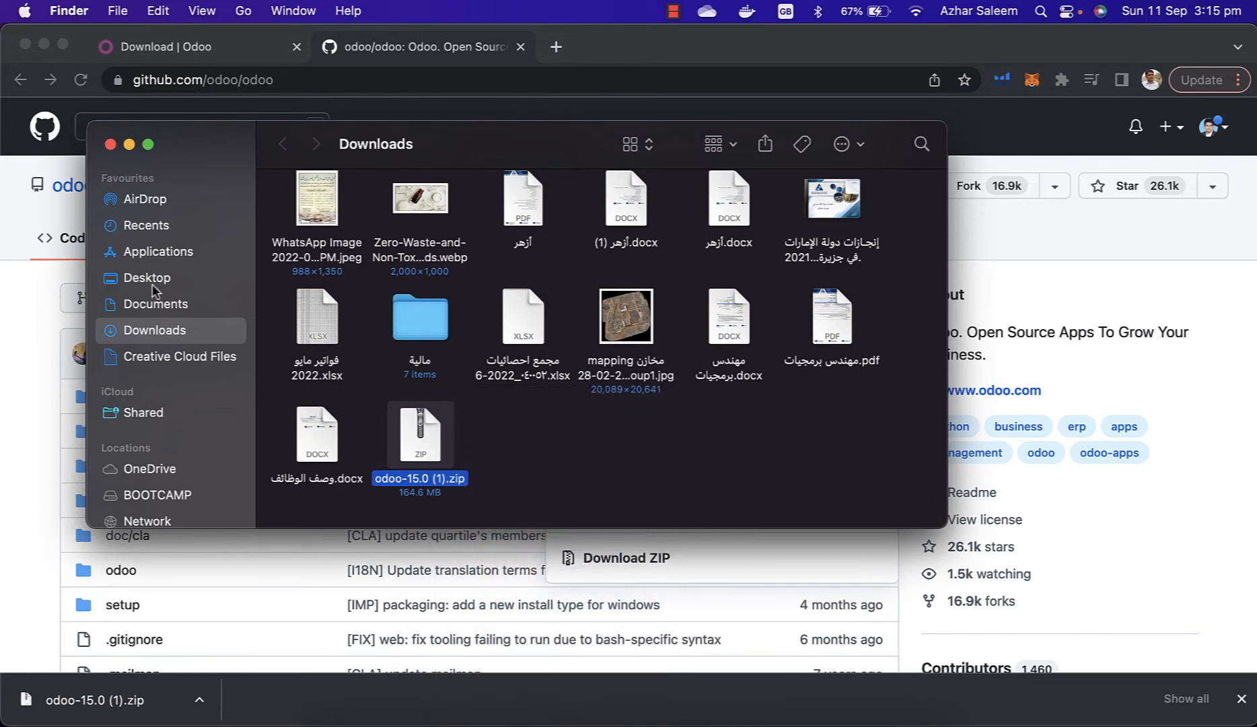
click(146, 277)
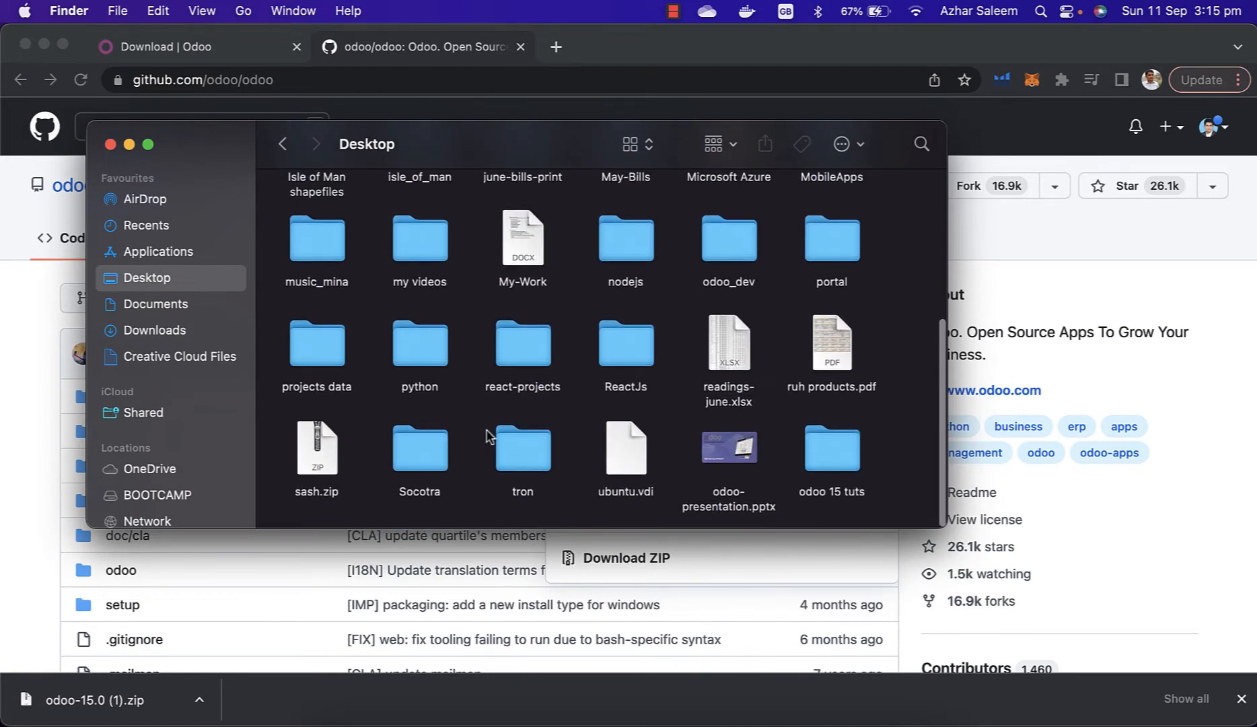
Create a new Desktop folder and start naming it odoo_development
right_click(522, 436)
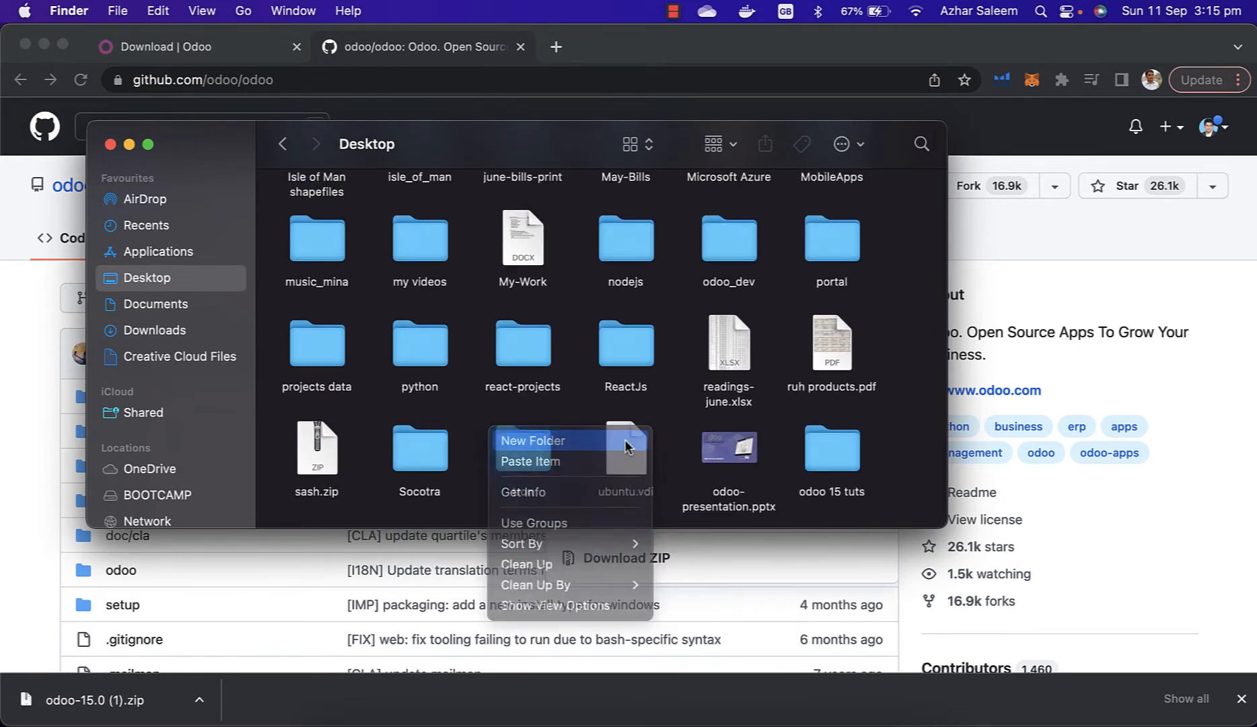
click(531, 440)
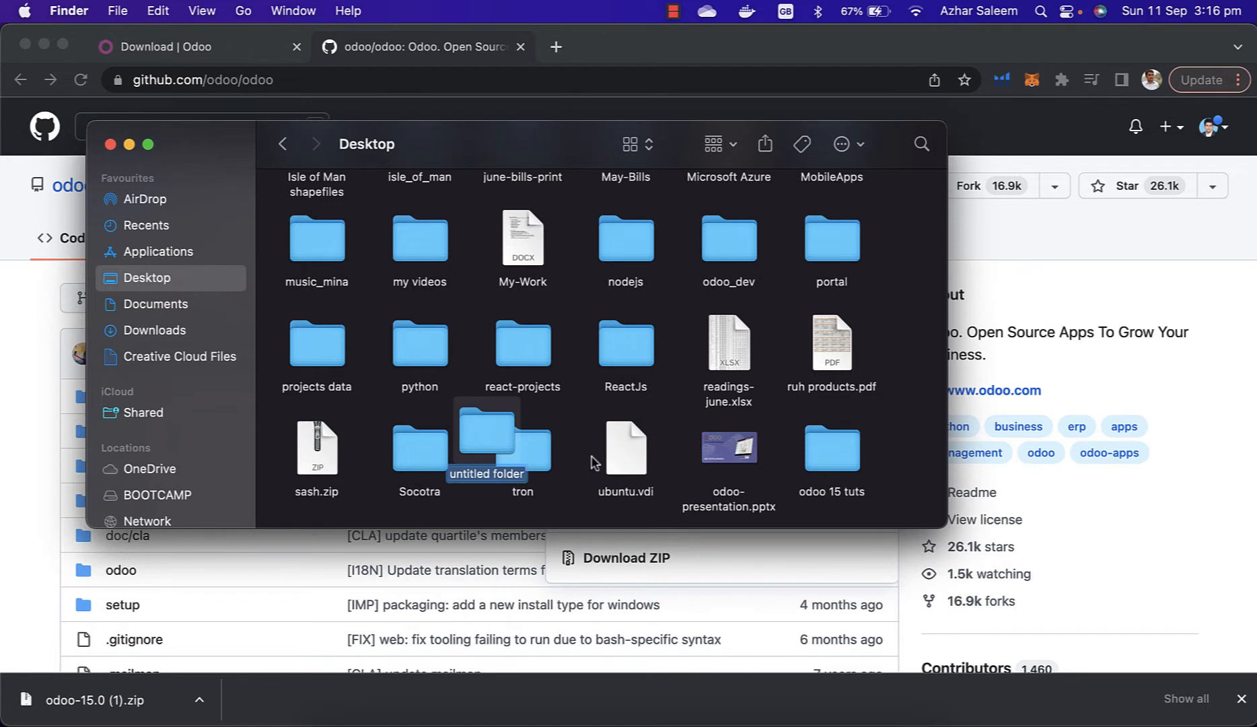
text(odoo_development)
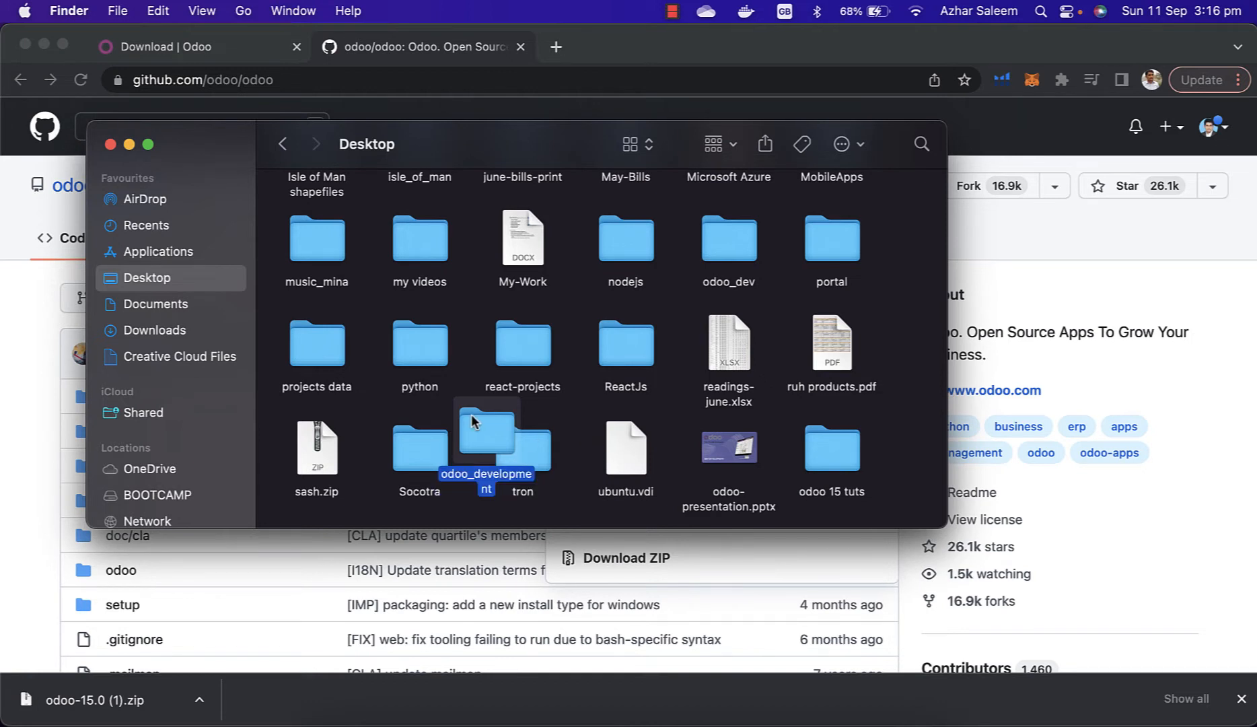
Extract the odoo-15.0 zip inside odoo_development and launch PyCharm from the Dock
double_click(486, 432)
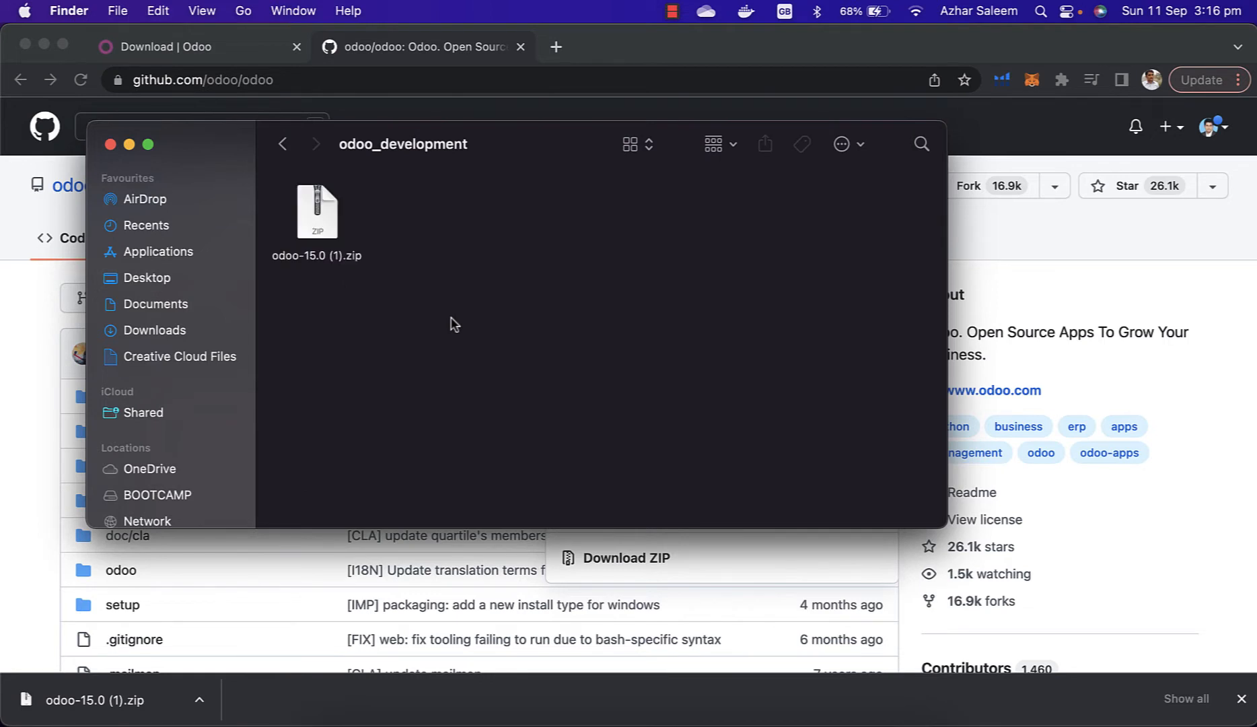
double_click(317, 212)
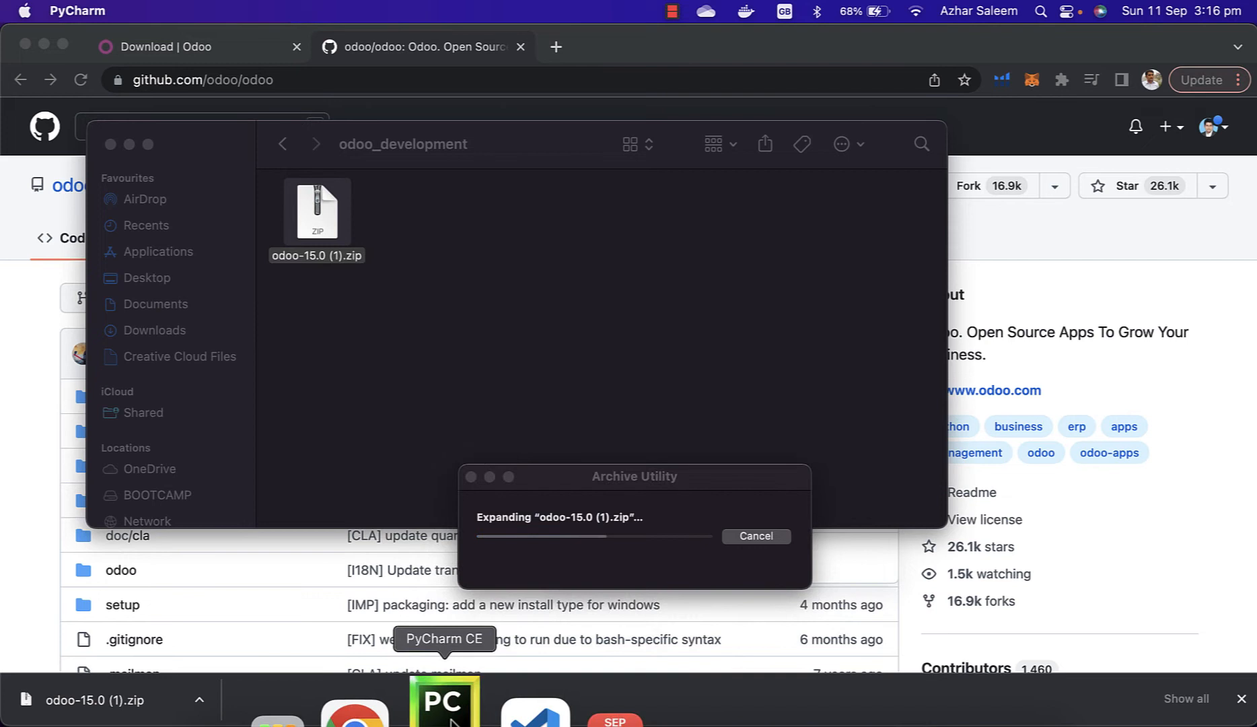
click(443, 703)
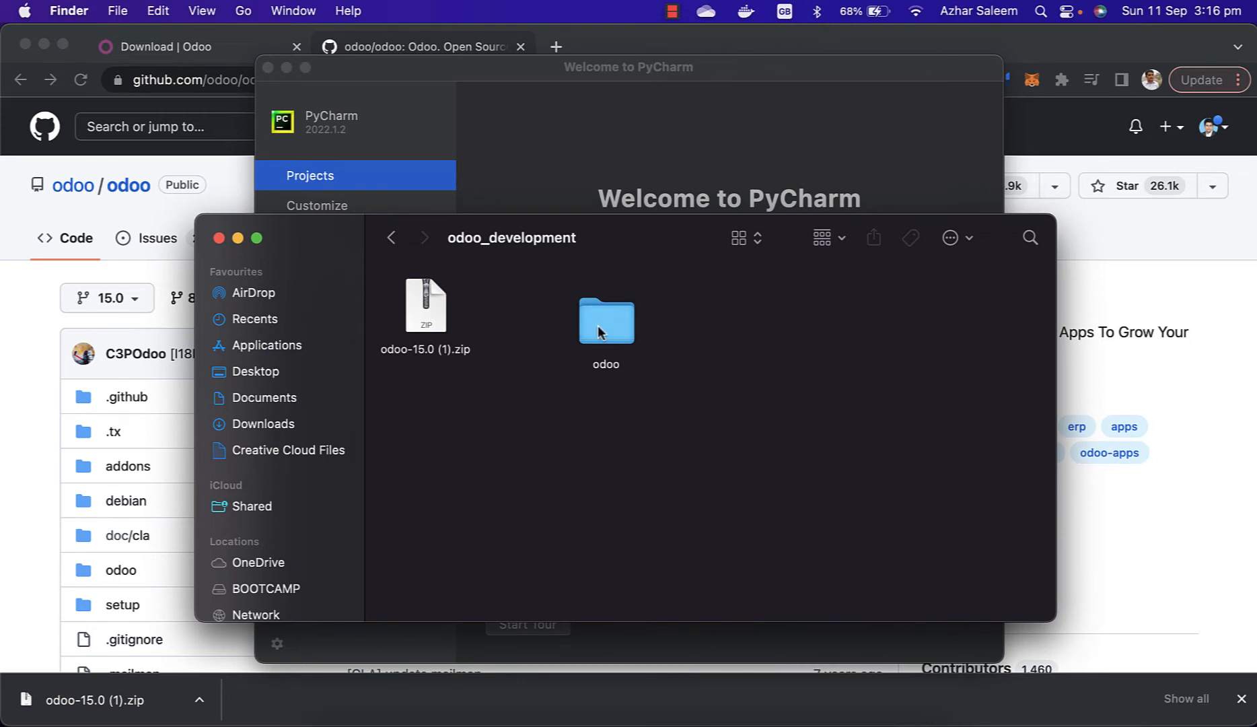
Wrap the extracted odoo folder in a new folder named 15.0 using New Folder with Selection
double_click(606, 321)
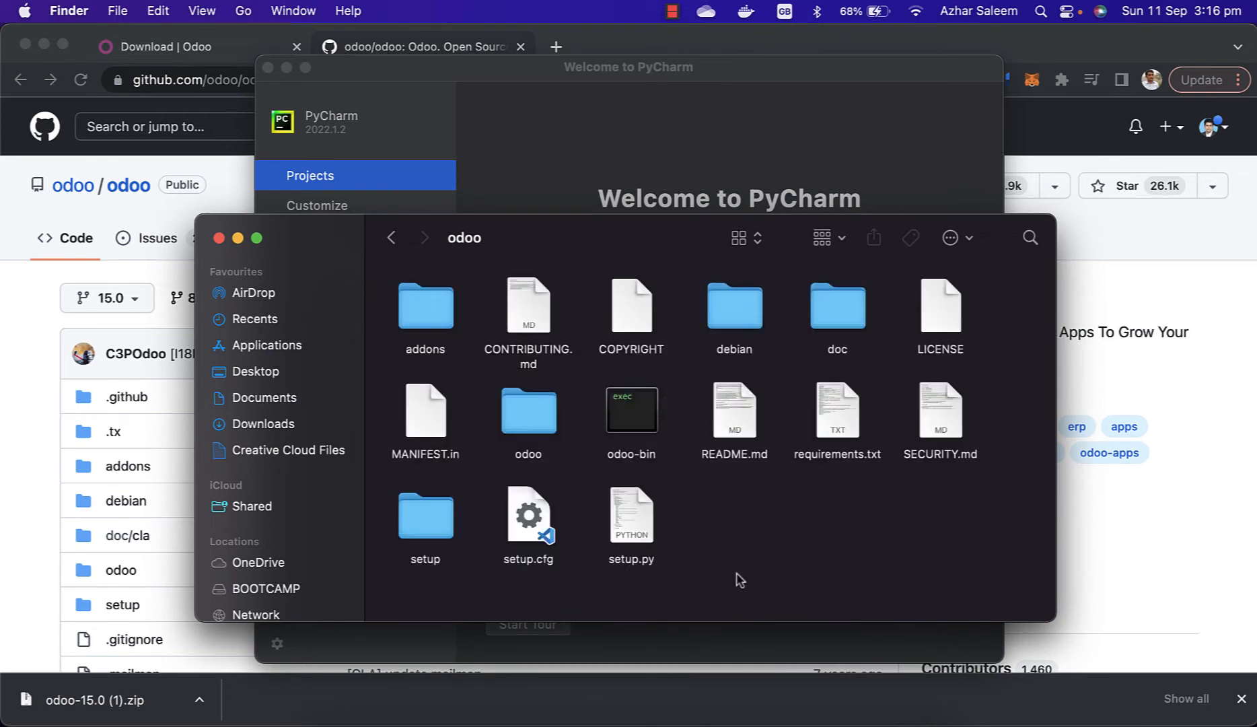
mouse_move(863, 550)
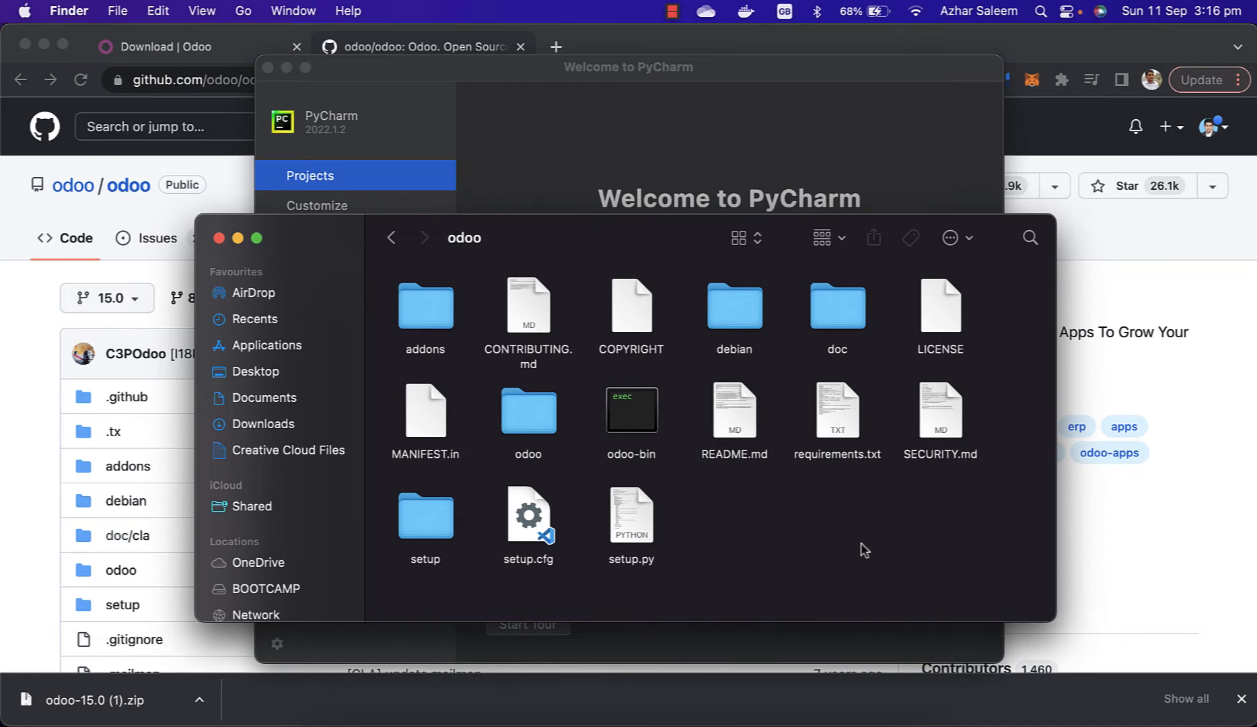
mouse_move(785, 557)
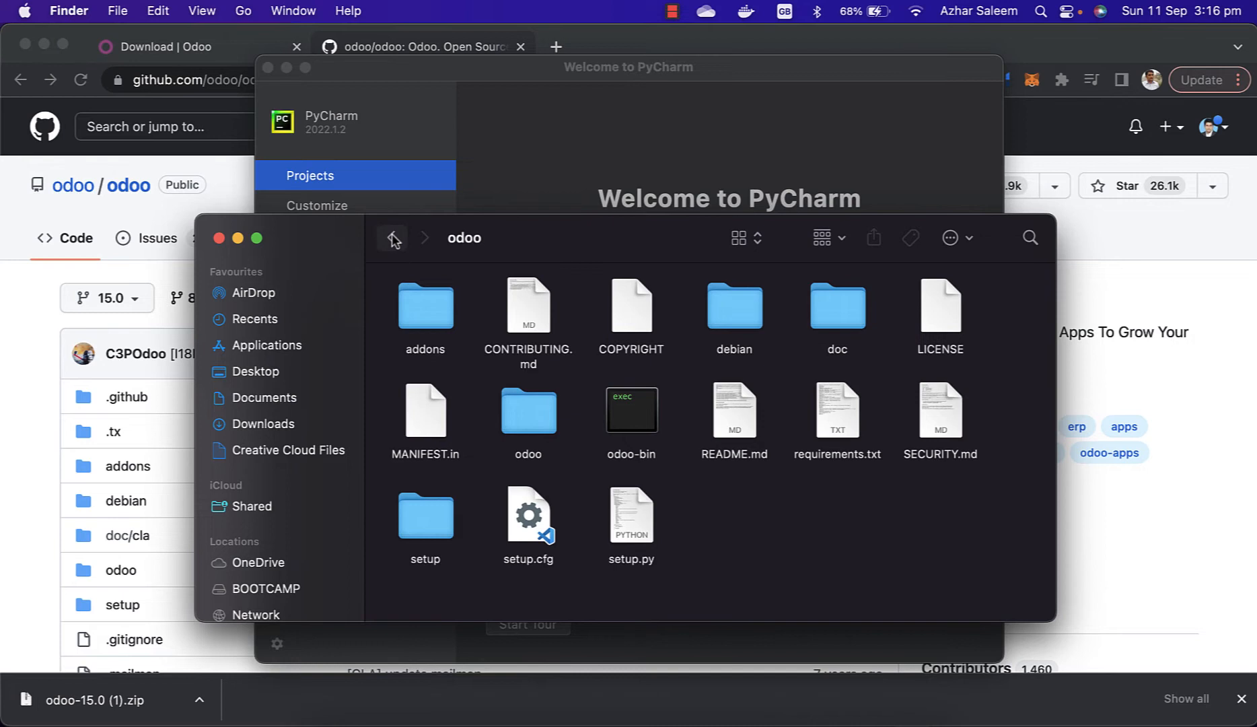
click(392, 236)
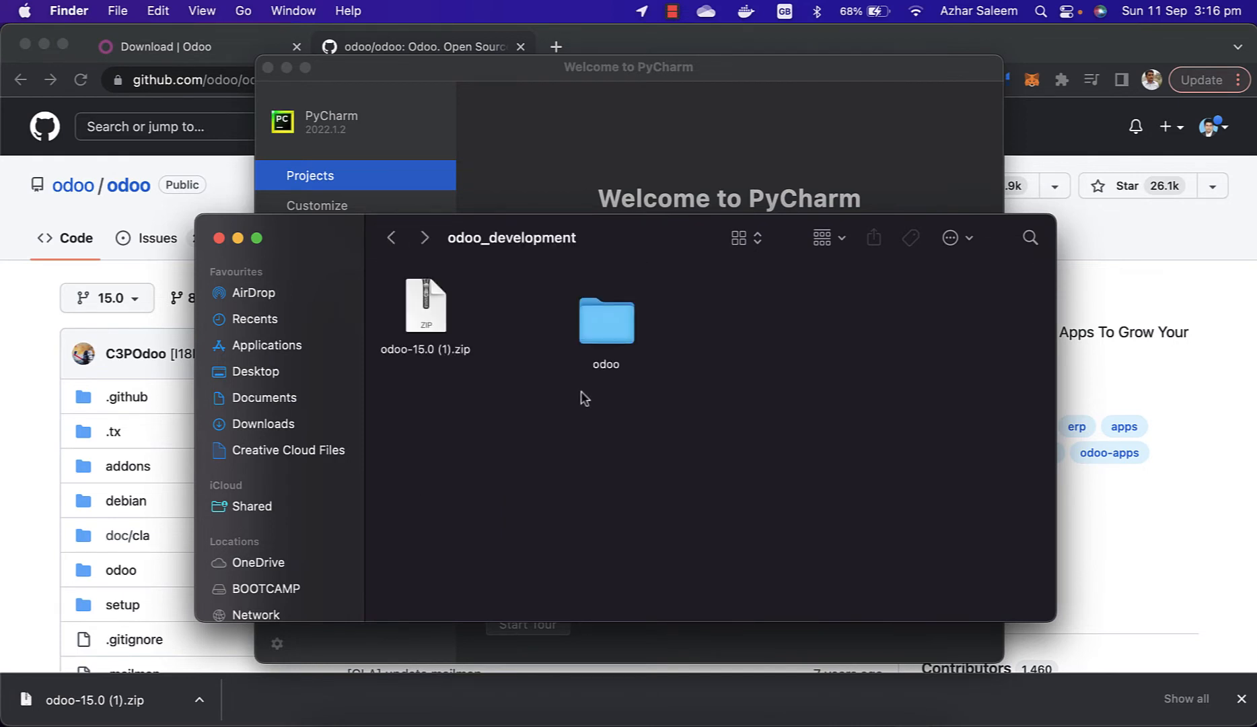
mouse_move(619, 409)
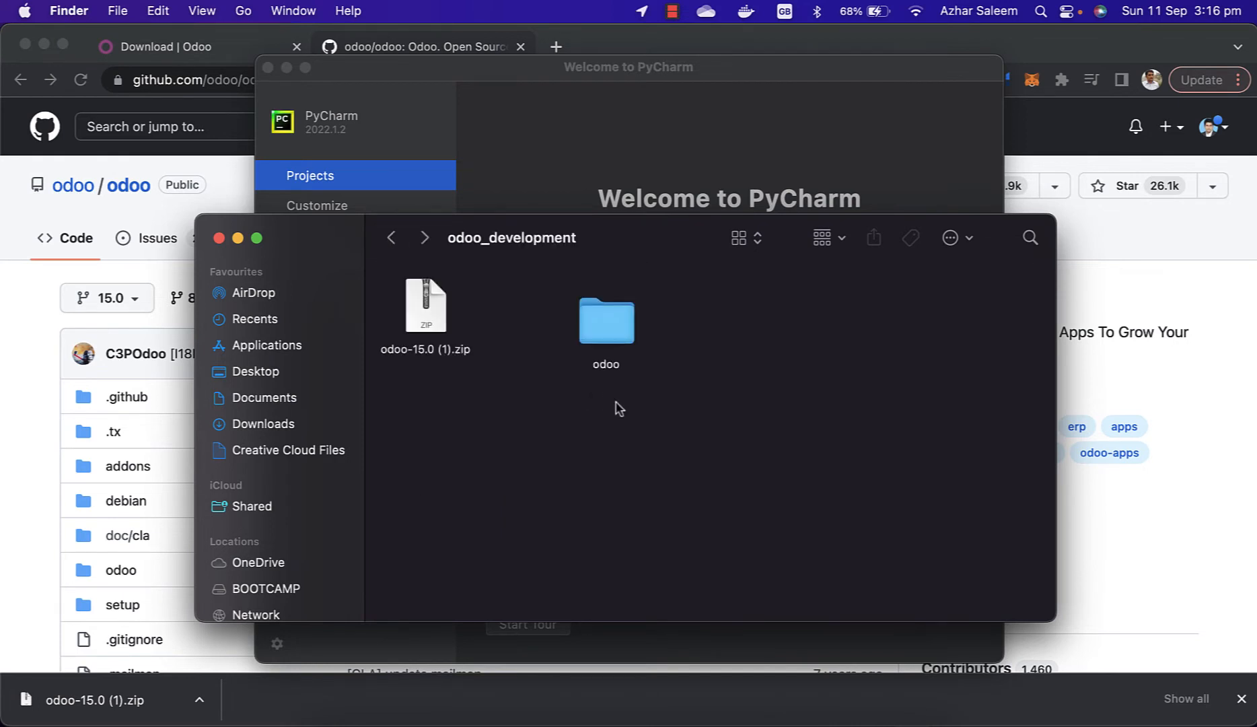
click(605, 320)
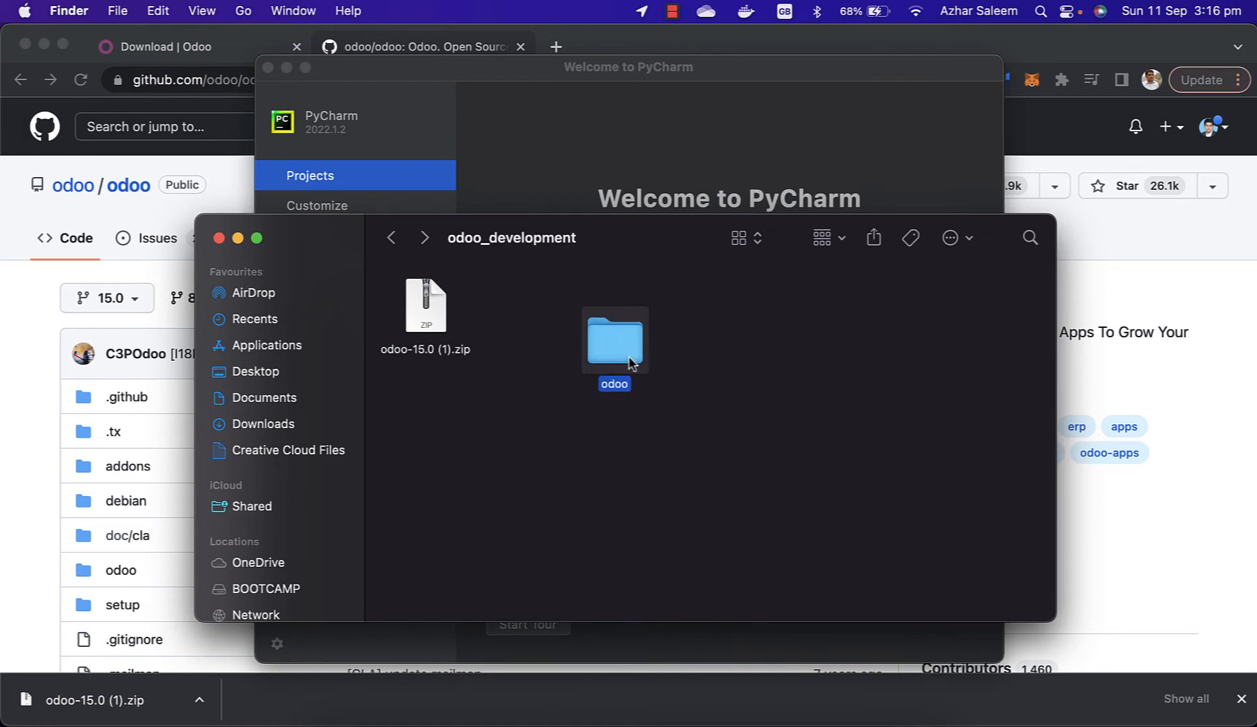
click(713, 377)
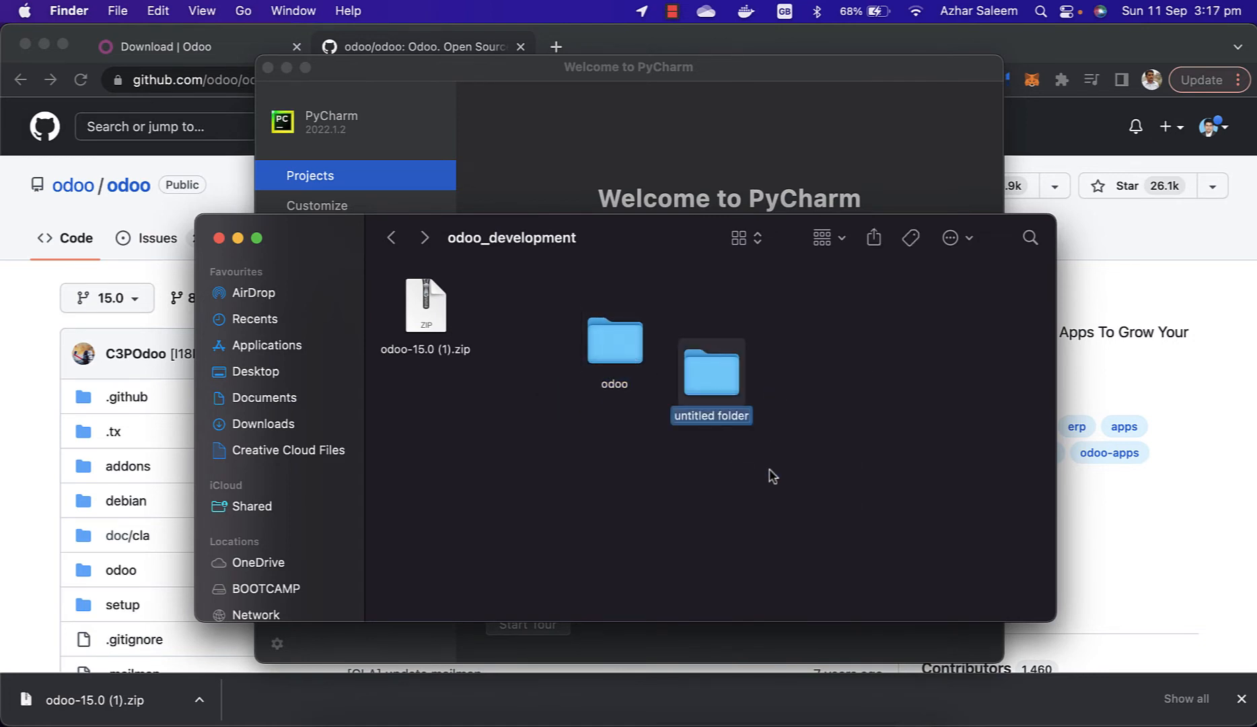
text(15.0)
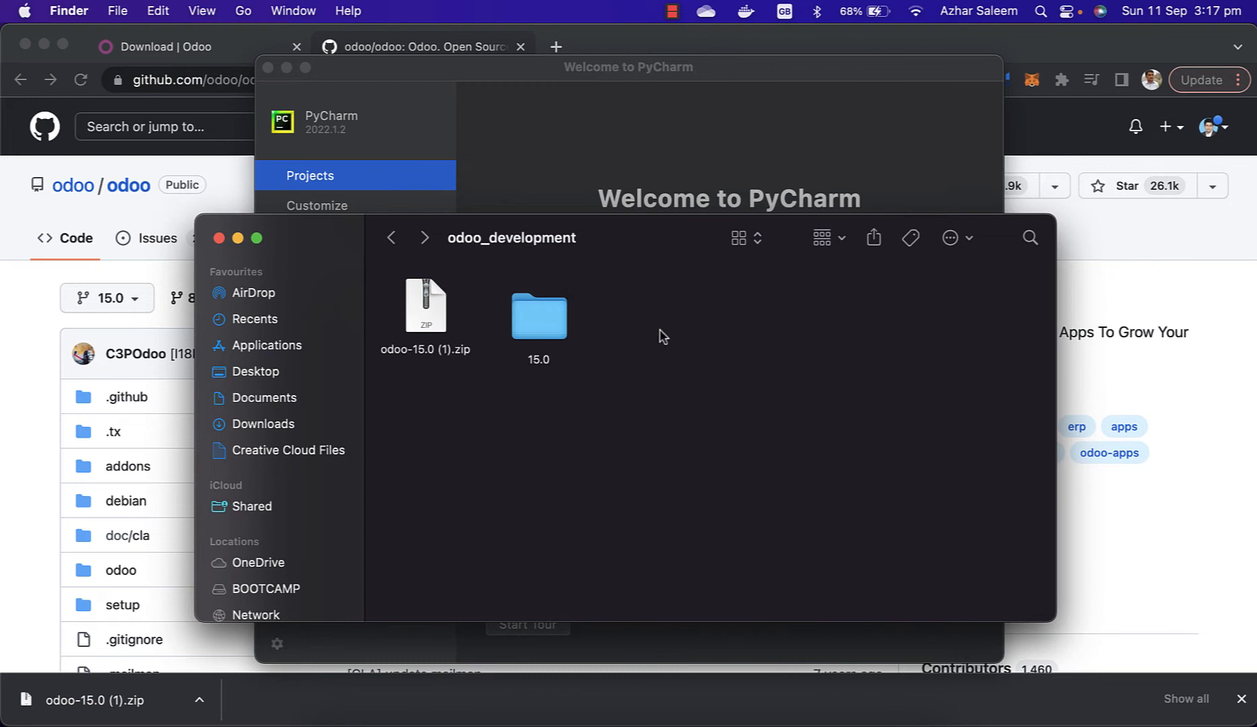
Inside 15.0, create folders named conf and custom_modules next to odoo
double_click(538, 312)
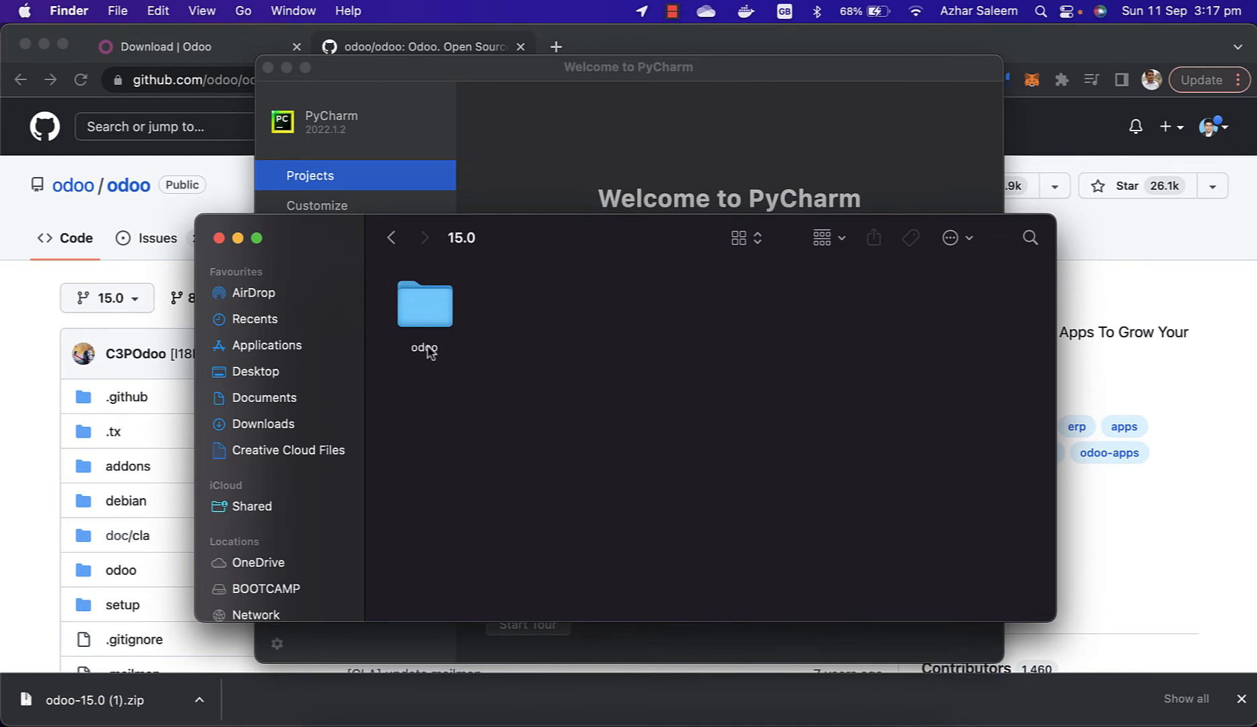
mouse_move(498, 326)
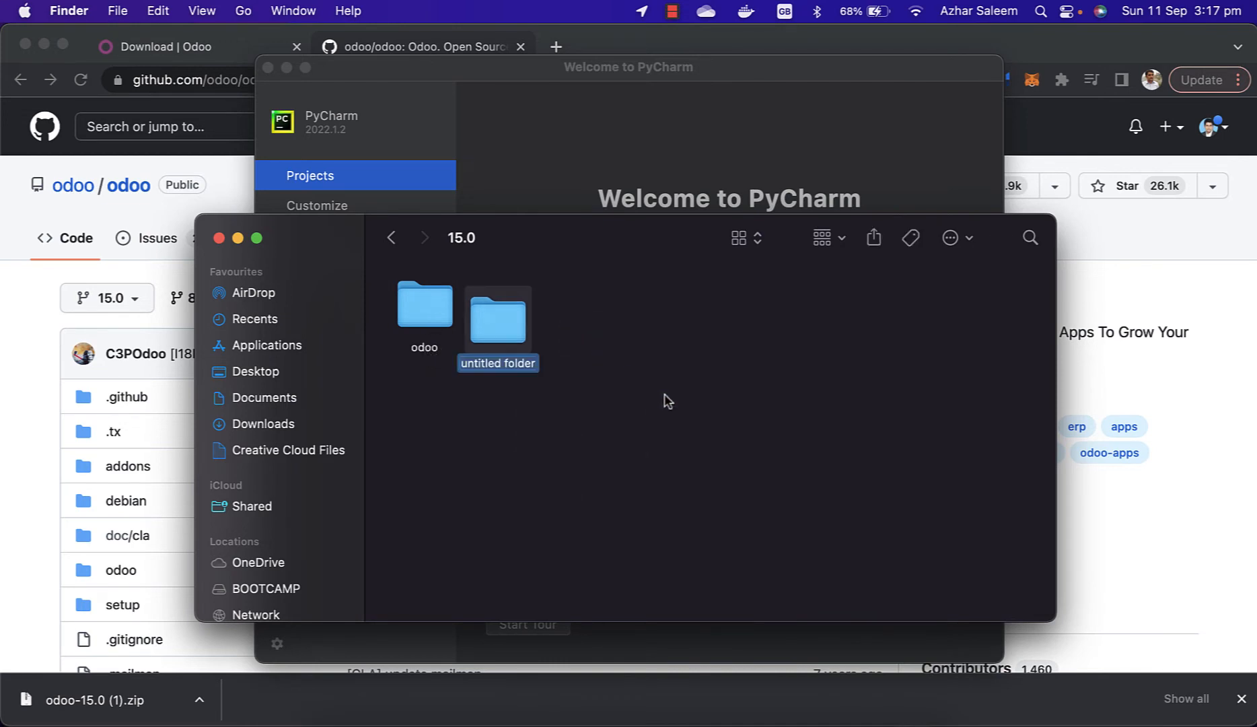
text(conf)
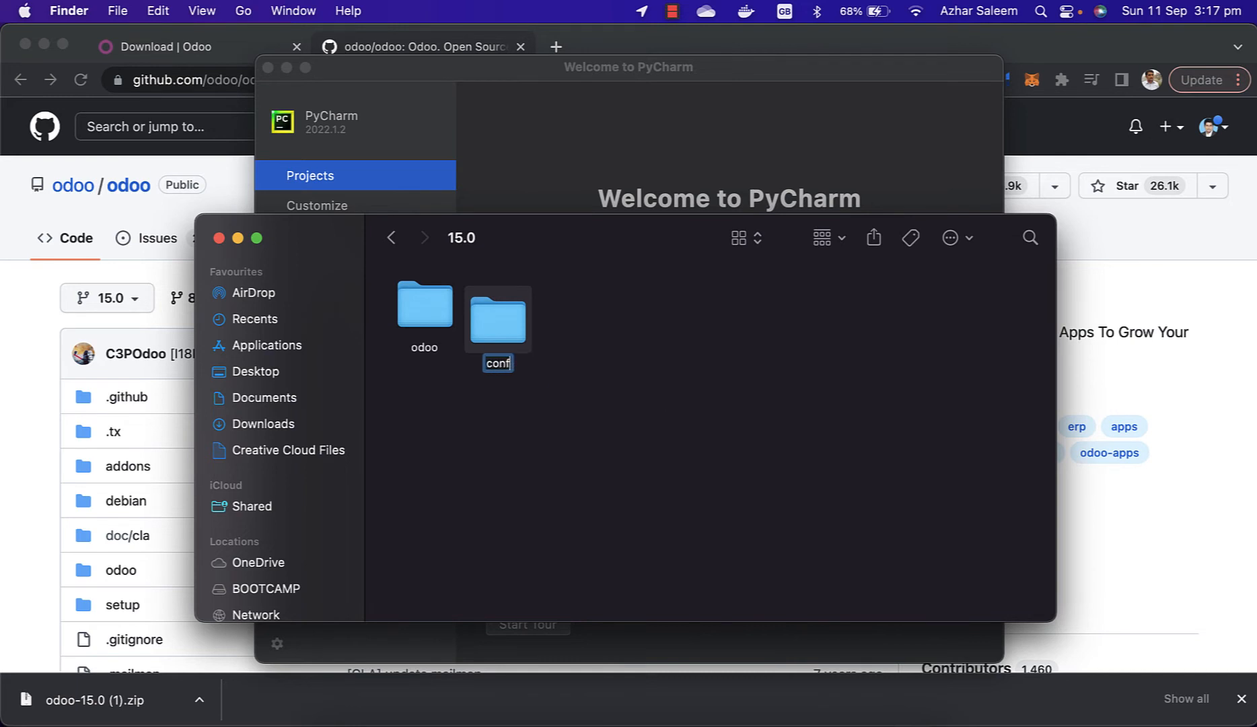
click(701, 367)
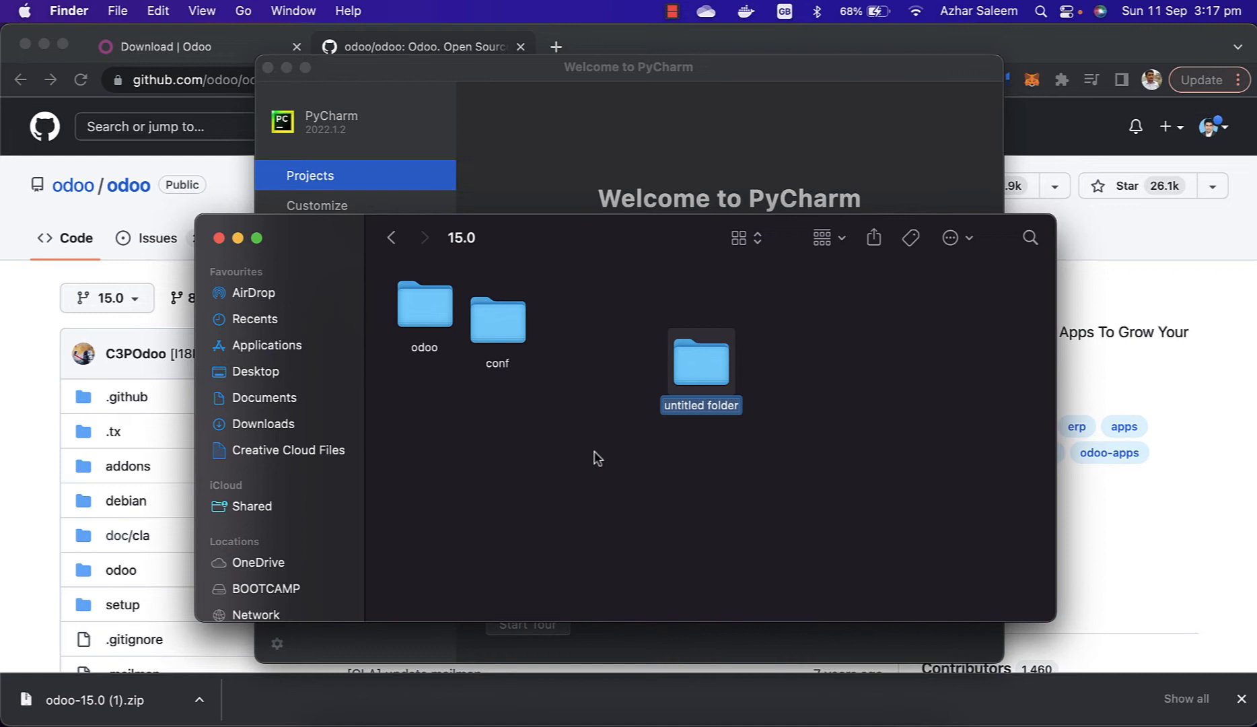
text(custom_modules)
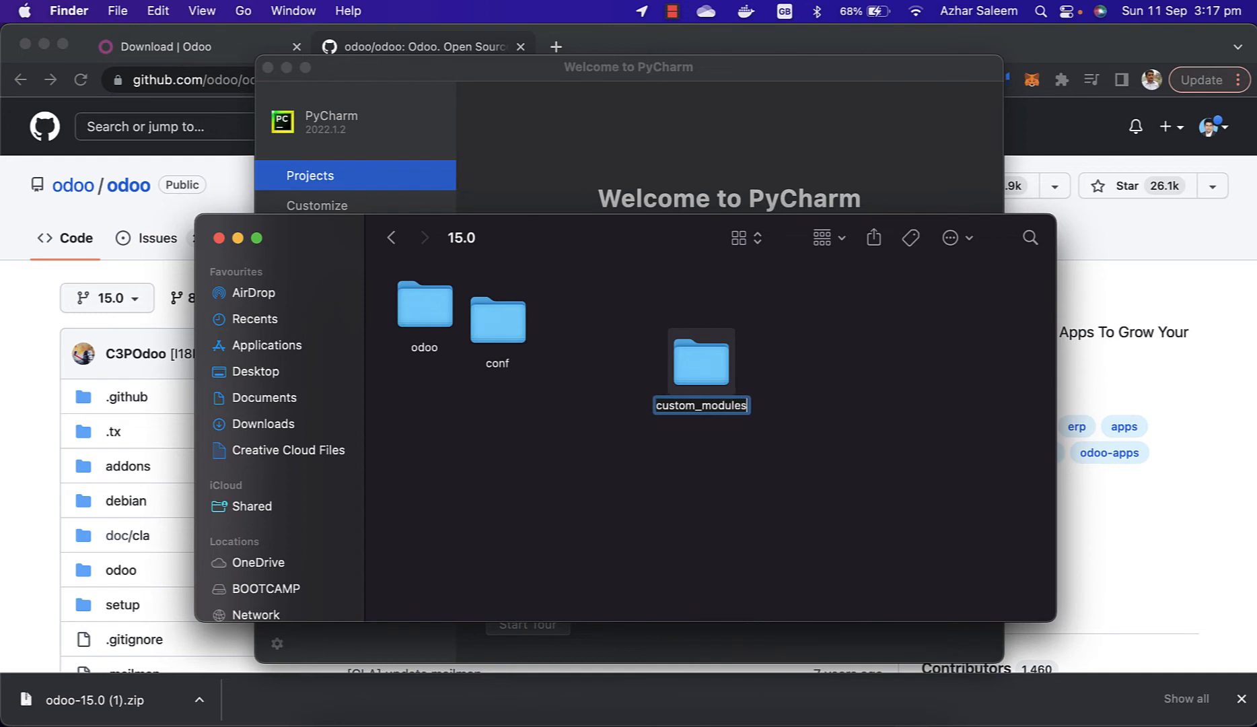
click(608, 432)
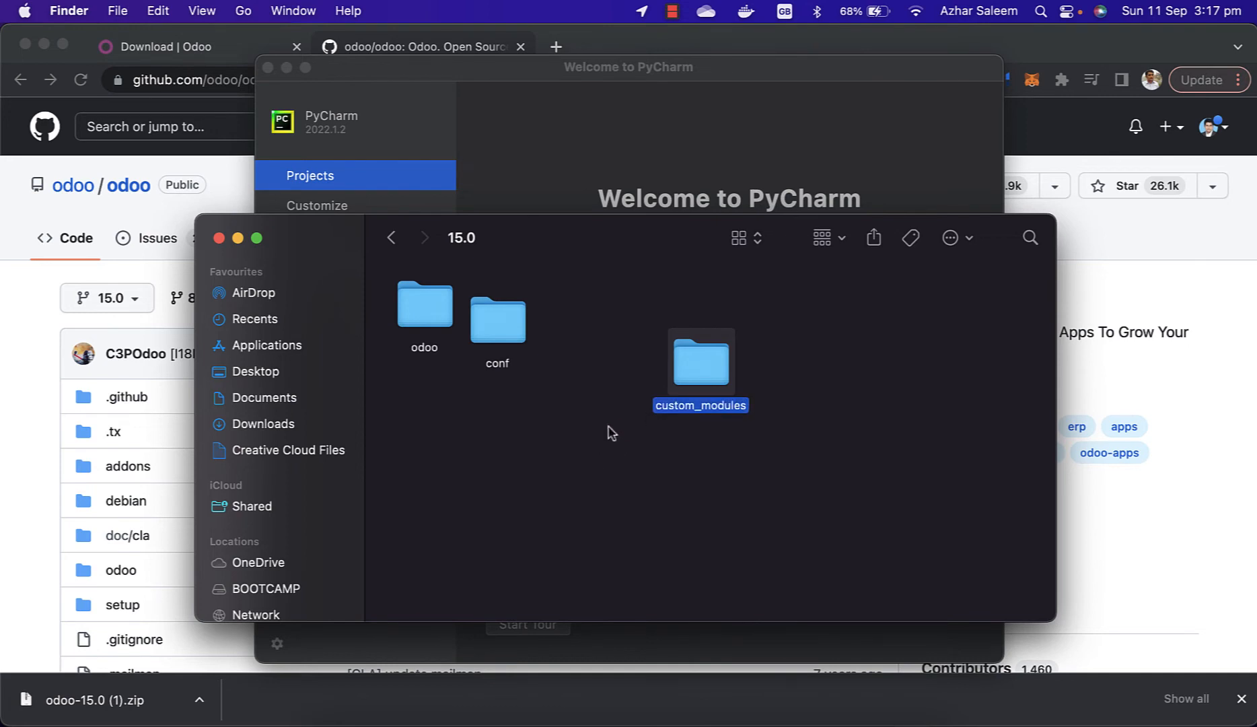
Sort the folders by name and bring up Spotlight to launch Terminal
right_click(611, 431)
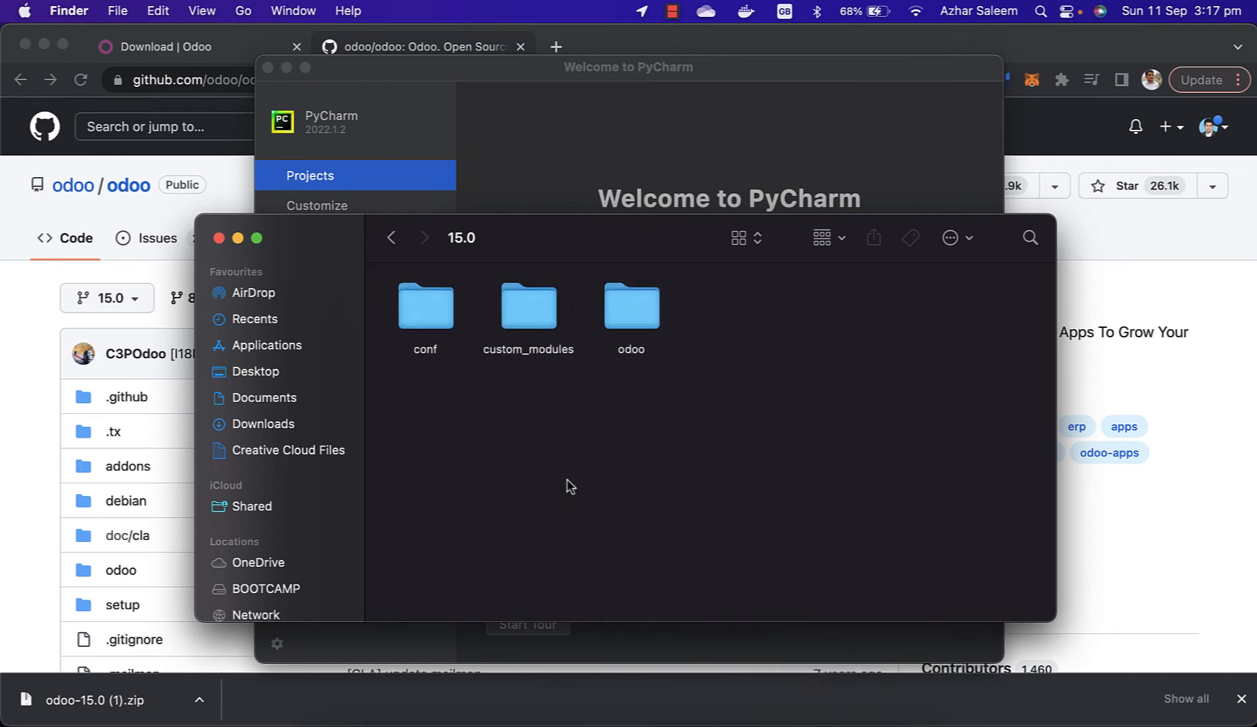
key(cmd+space)
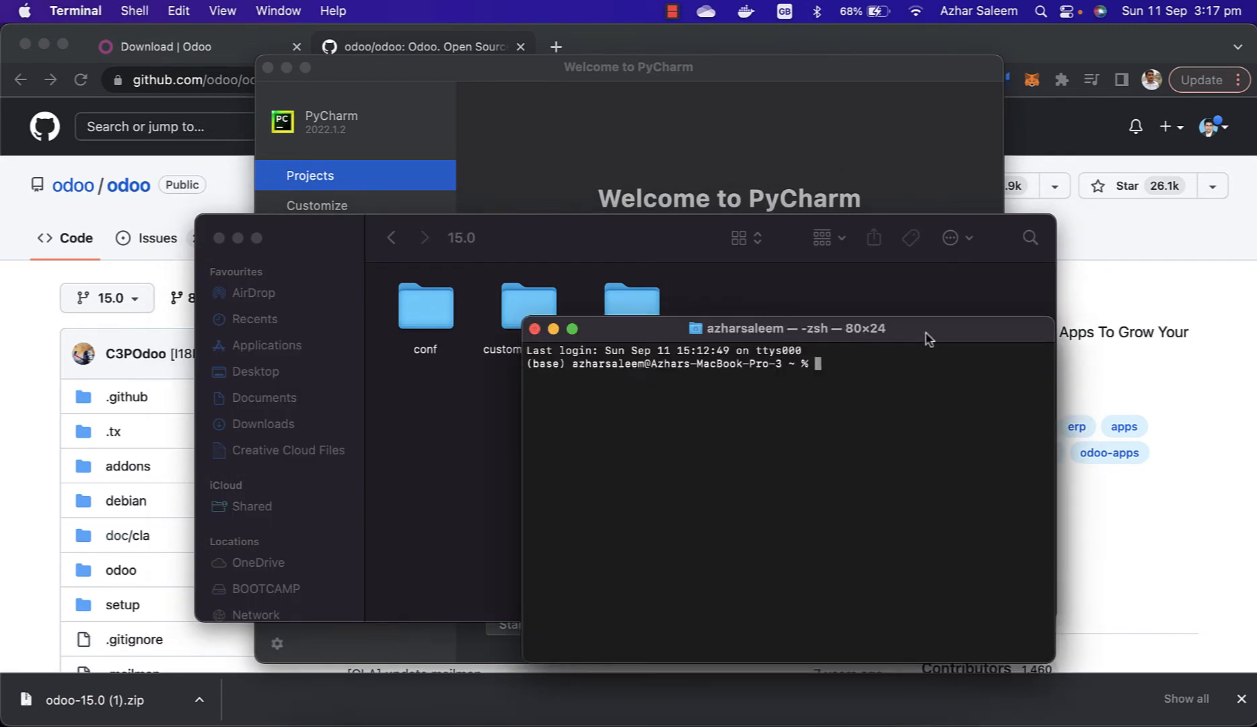
Change directory into desktop, odoo_development and 15.0, then list conf, custom_modules and odoo
drag(794, 328, 711, 383)
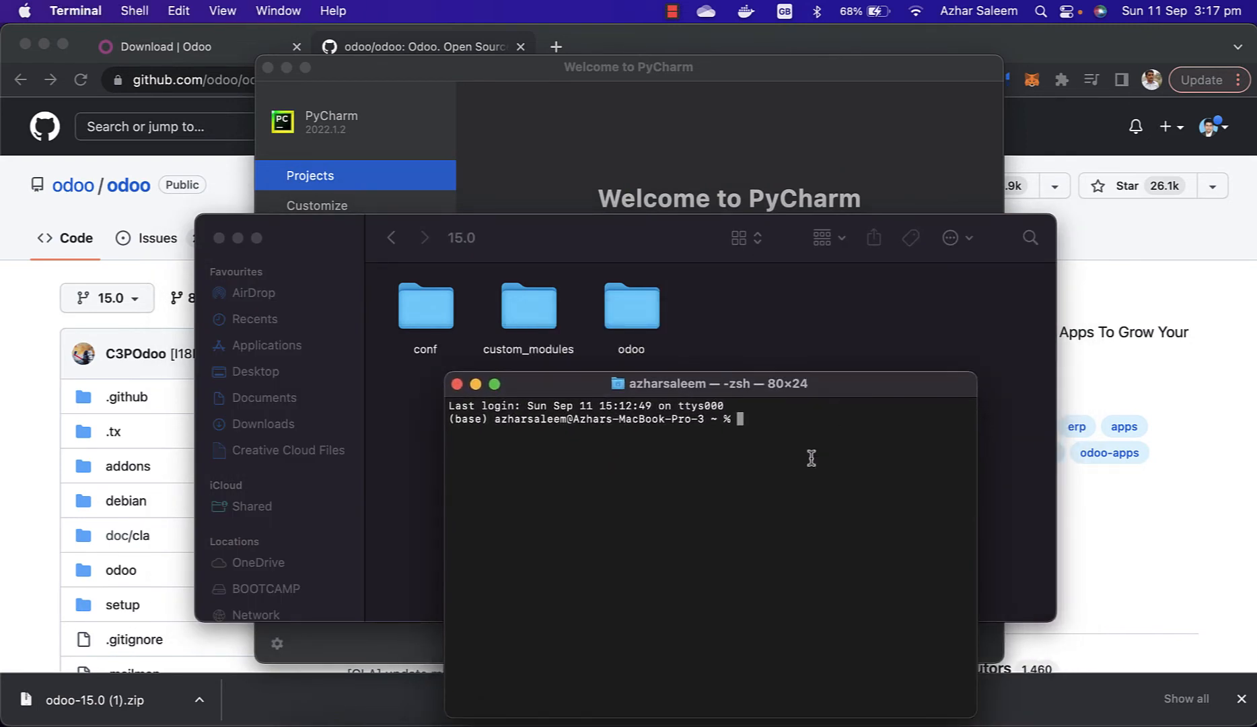
text(cd dee)
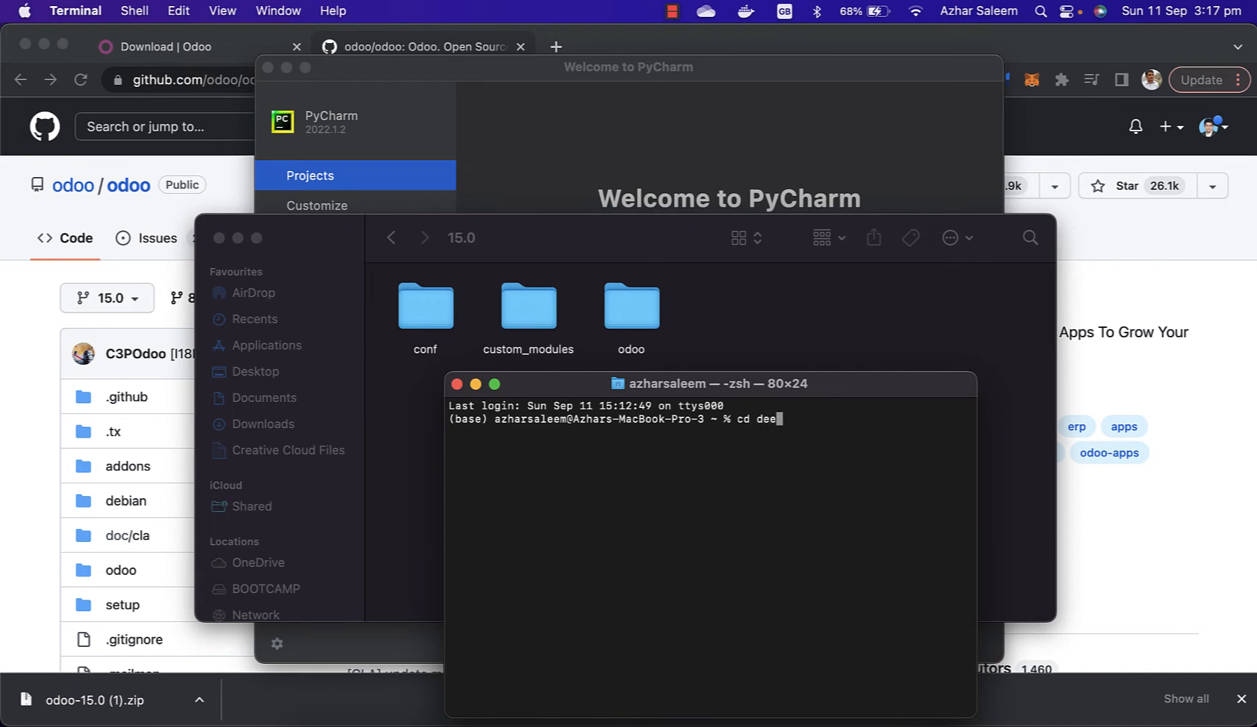
text(sktop)
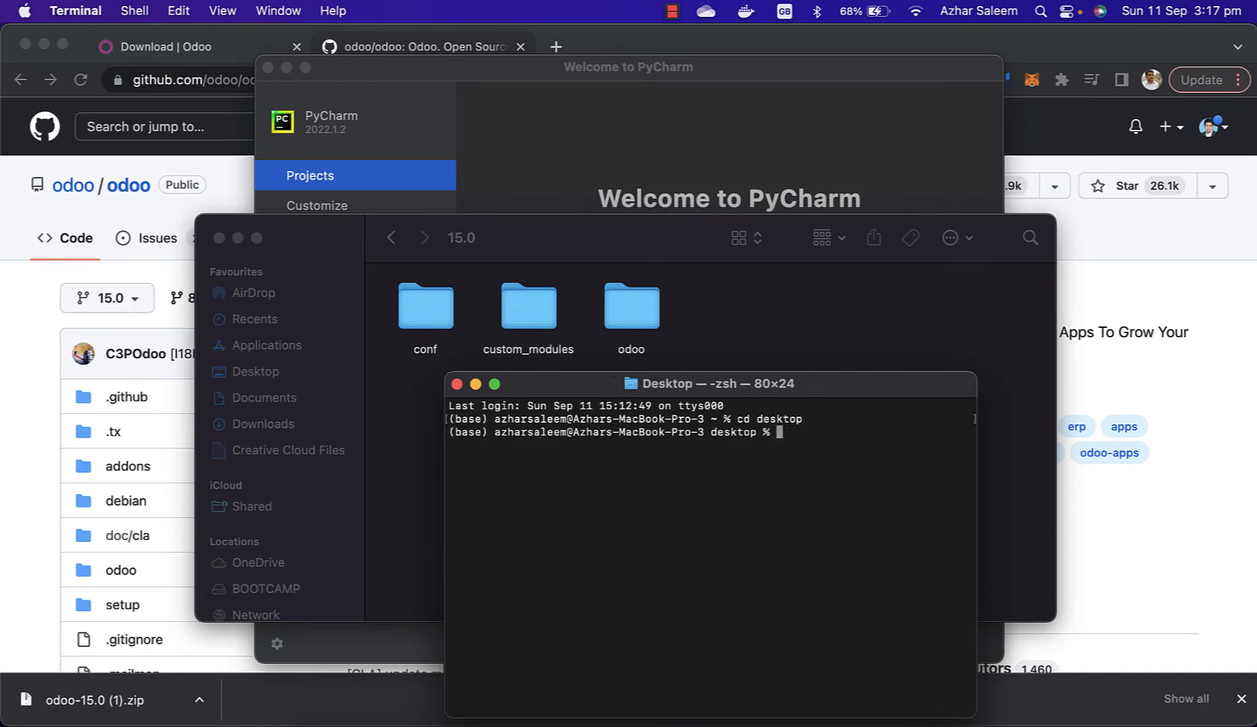
text(cd)
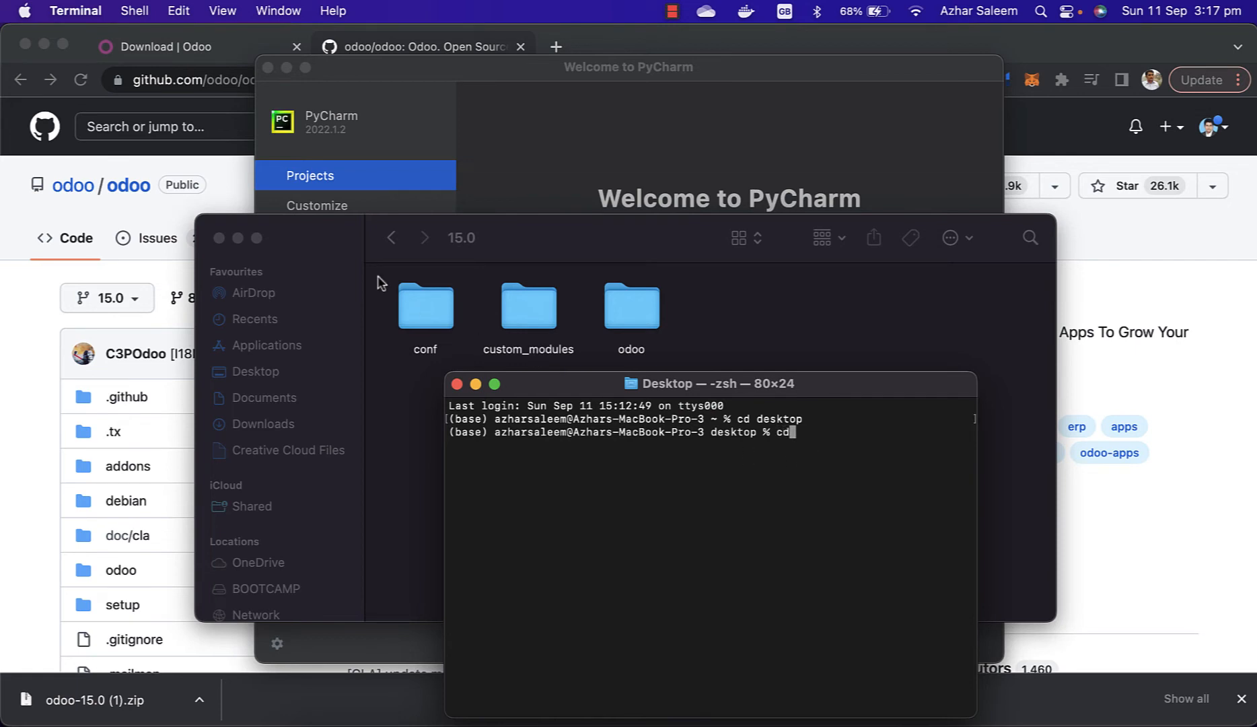
mouse_move(751, 418)
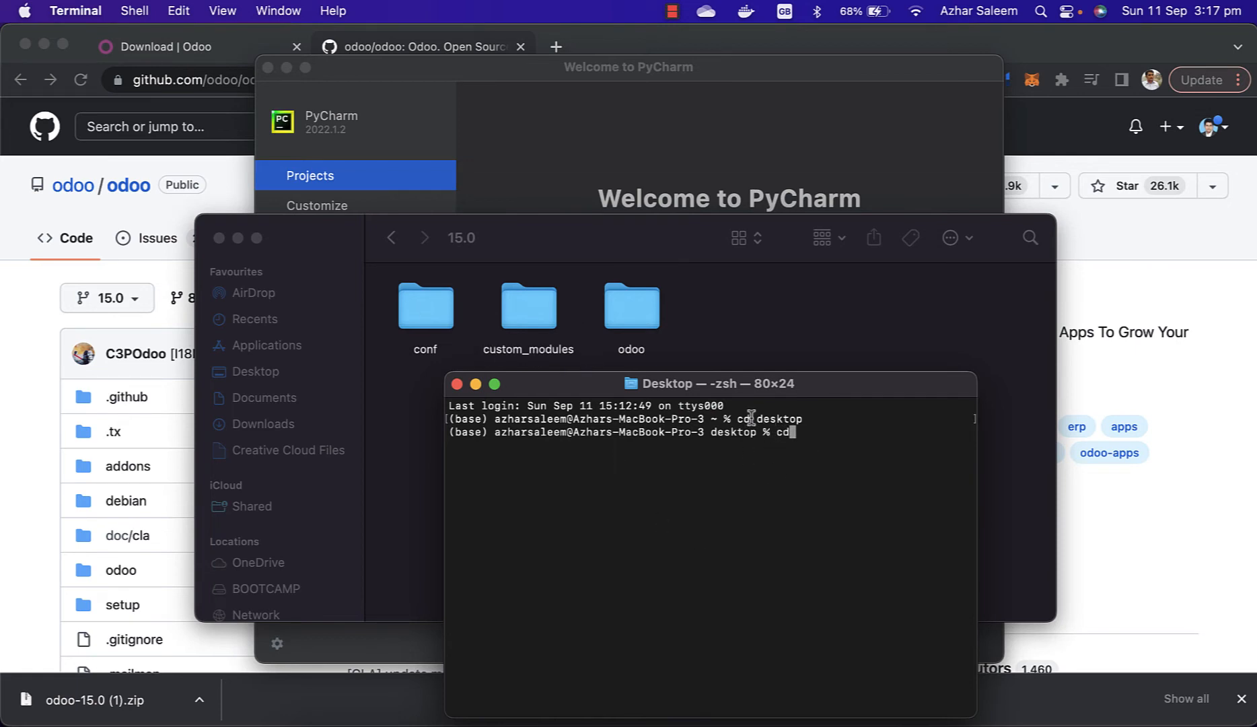
mouse_move(793, 507)
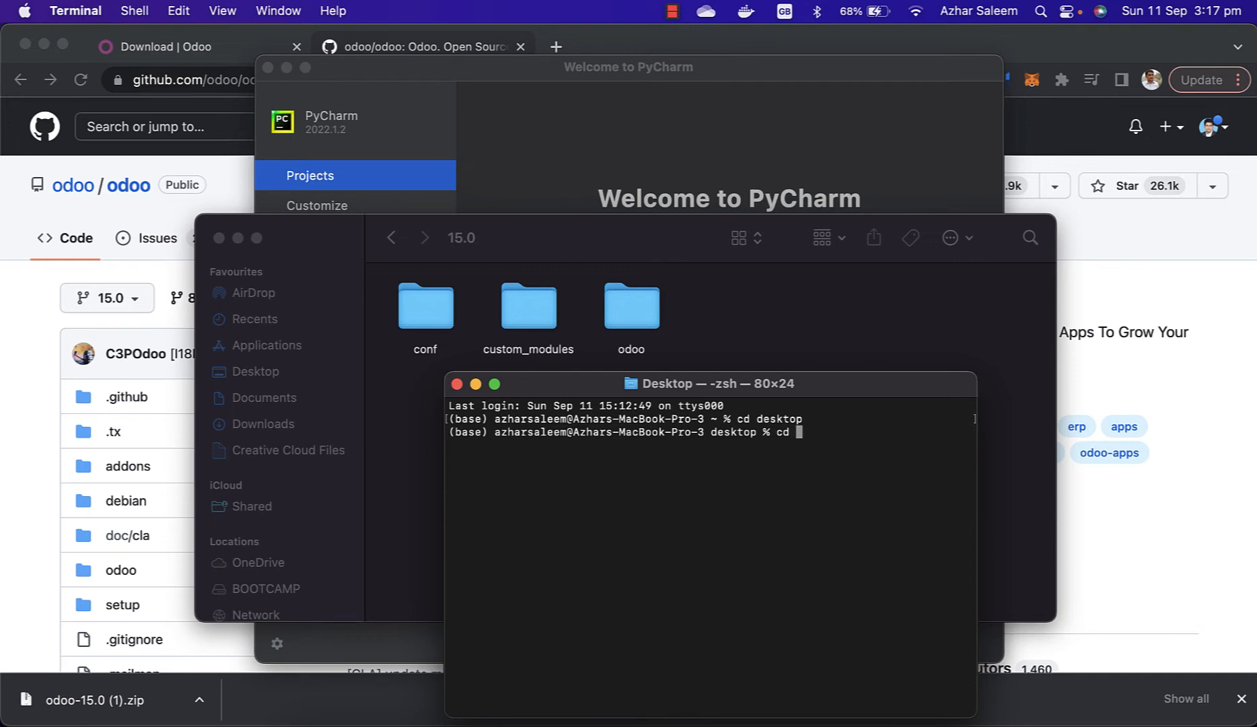
text(d)
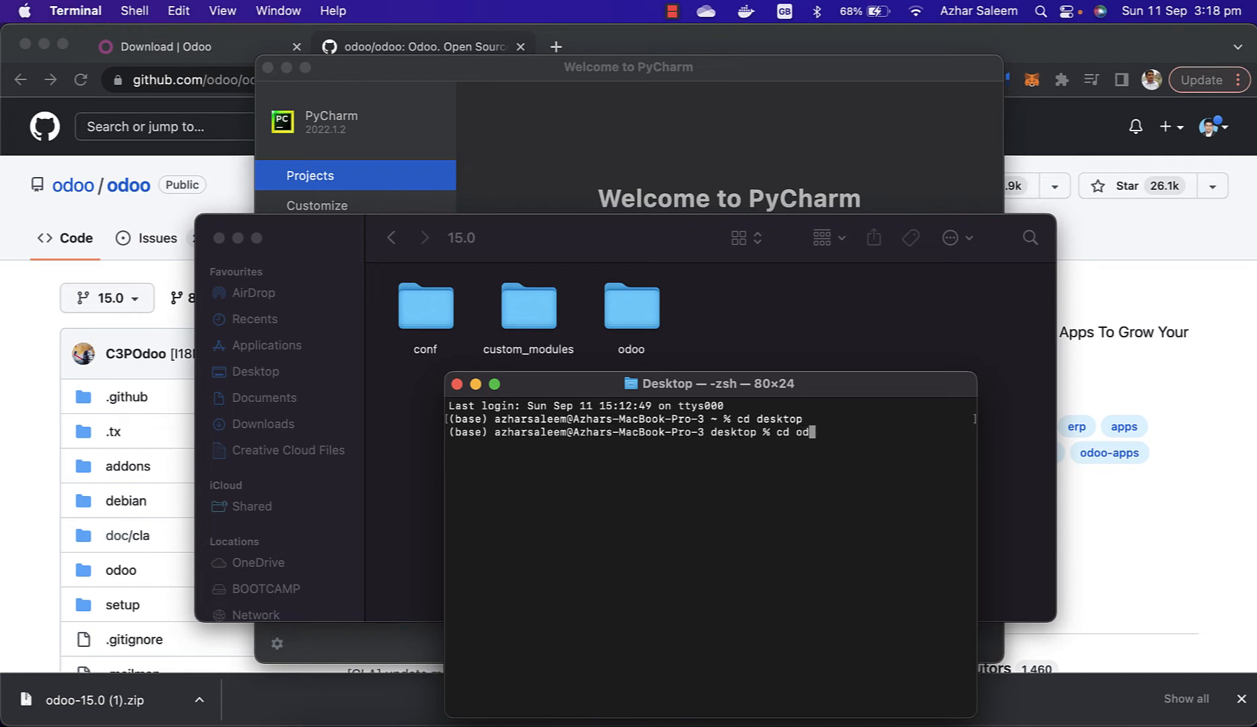
text(oo_development)
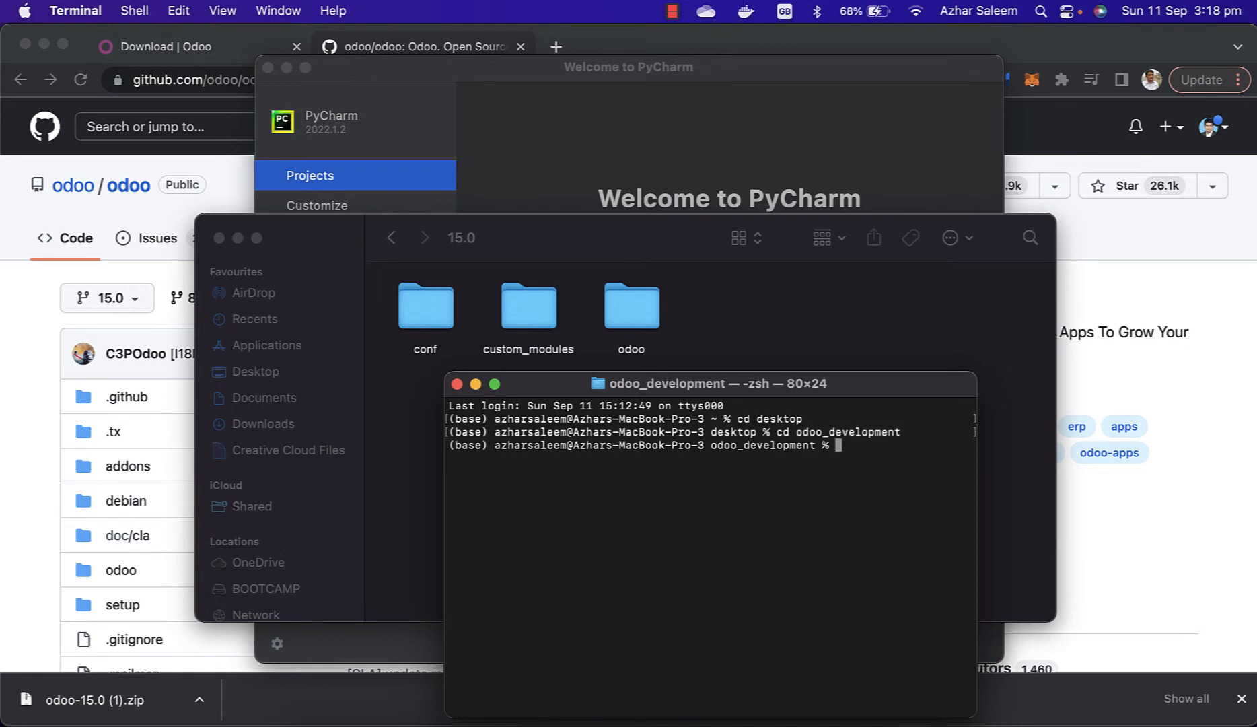
text(cd)
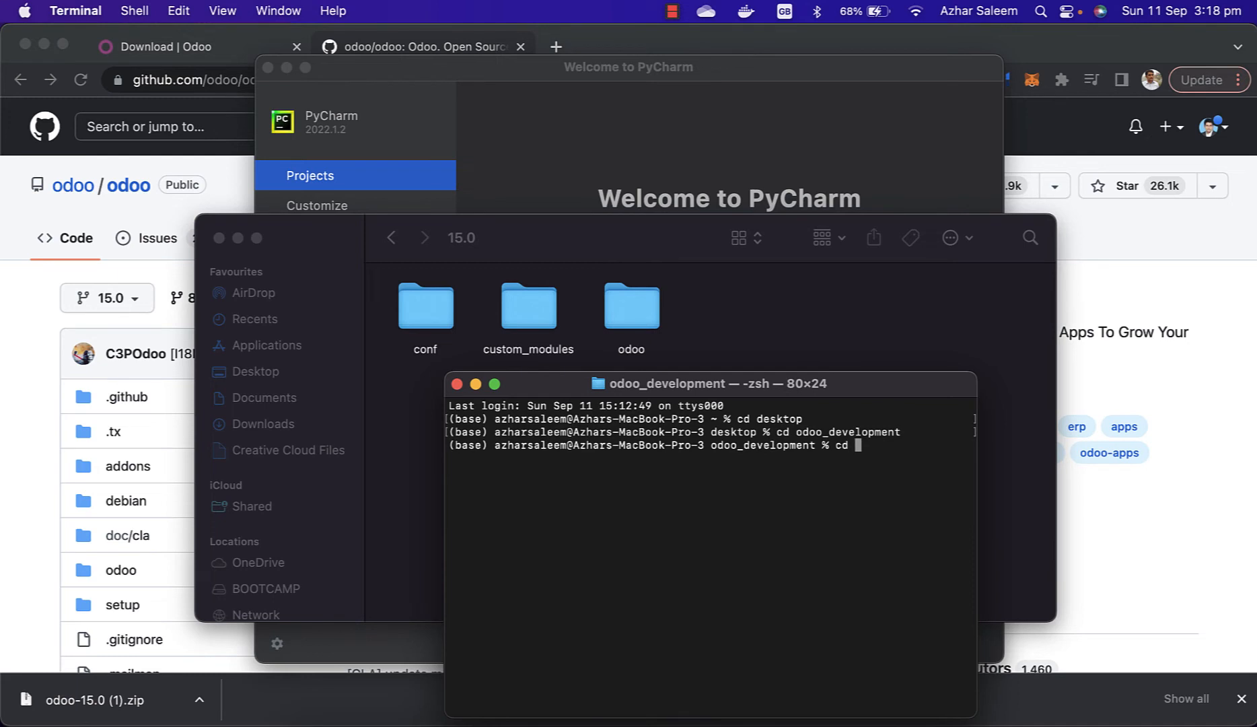
text(15.0)
text(ls)
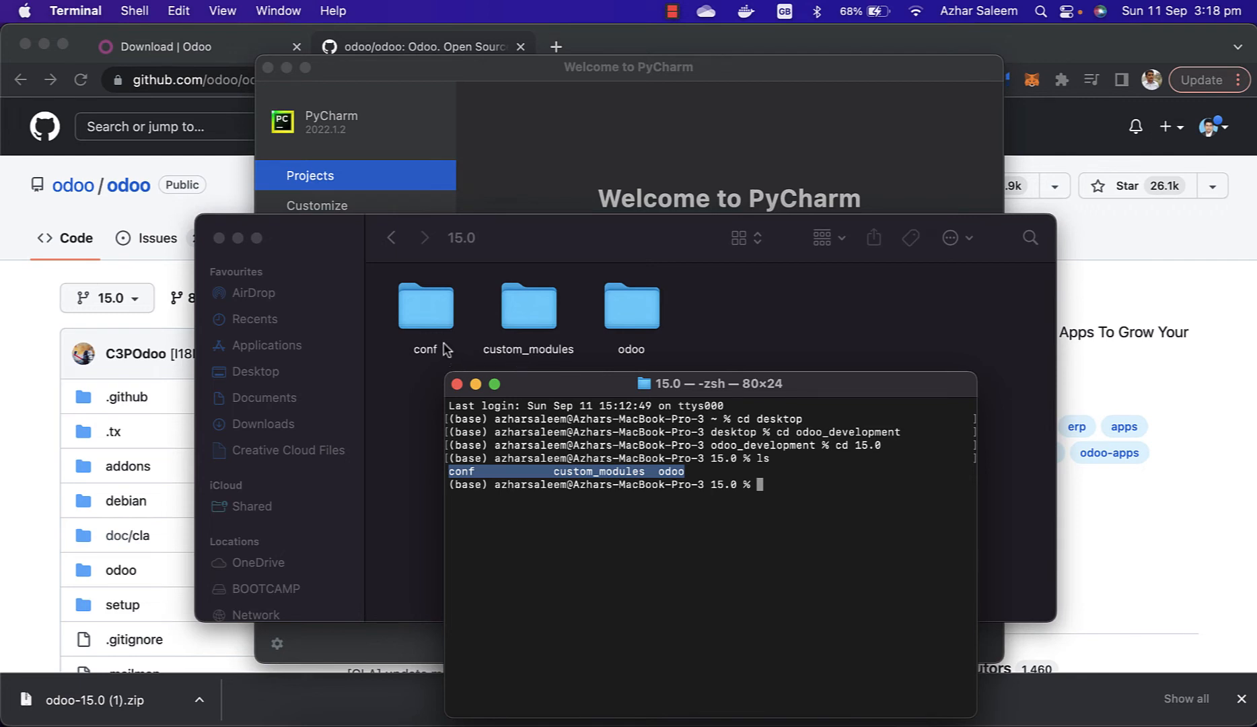
mouse_move(426, 362)
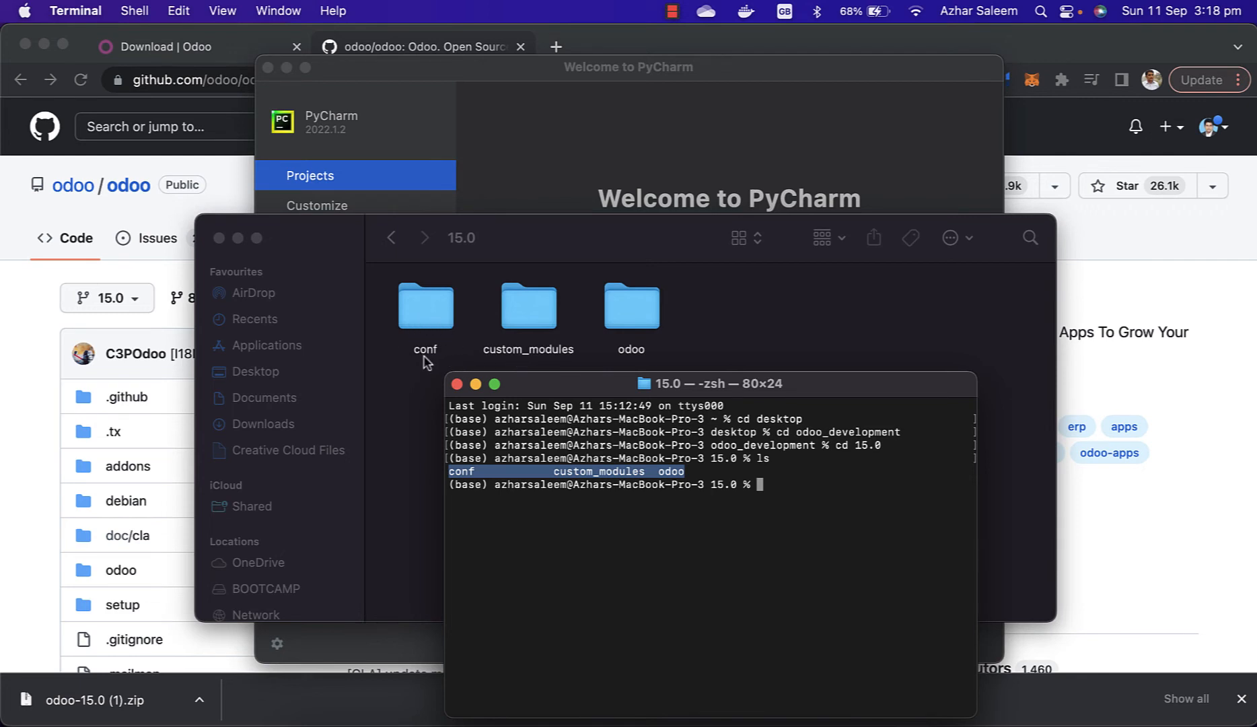
mouse_move(527, 362)
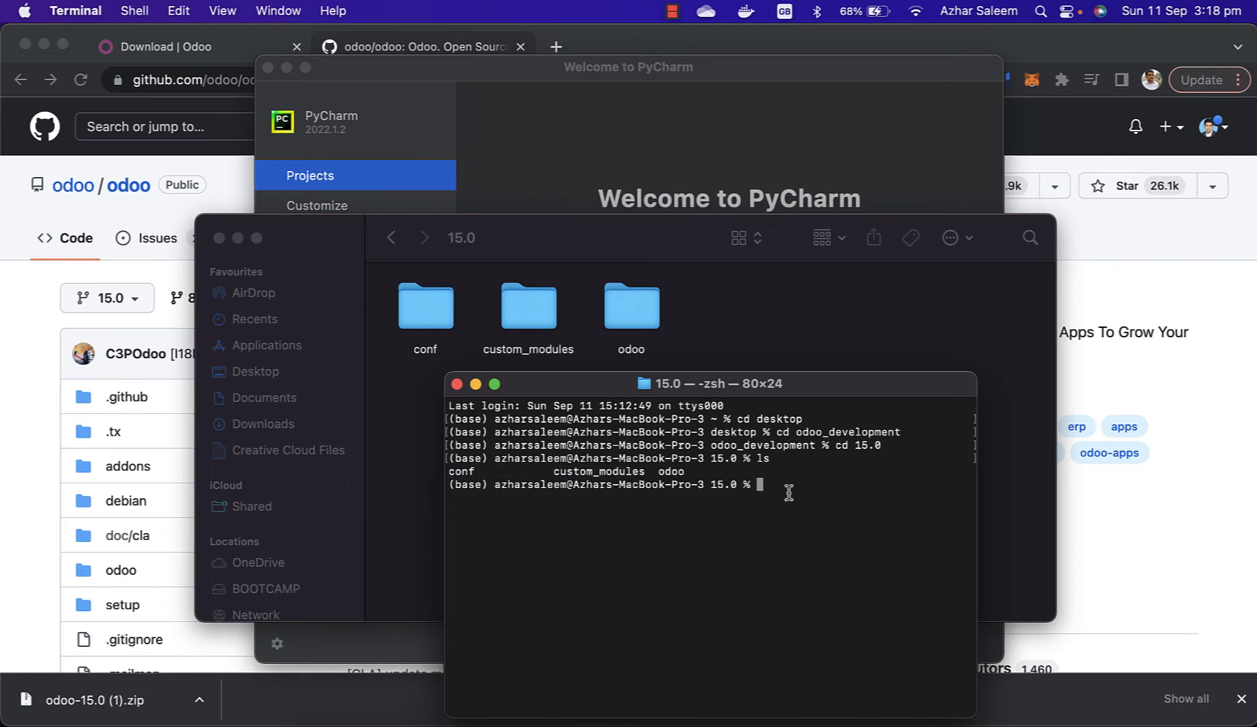
Enter the command python3.10 -m venv venv to create the virtual environment
text(pyt)
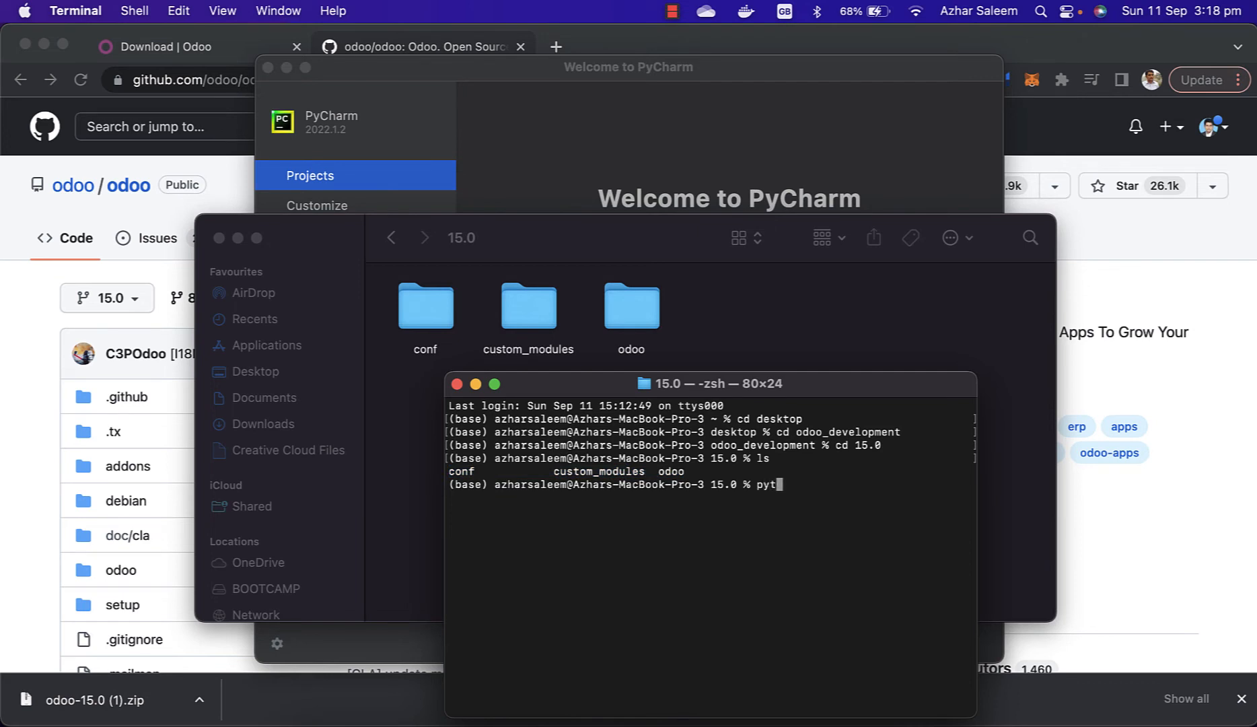
text(hon3)
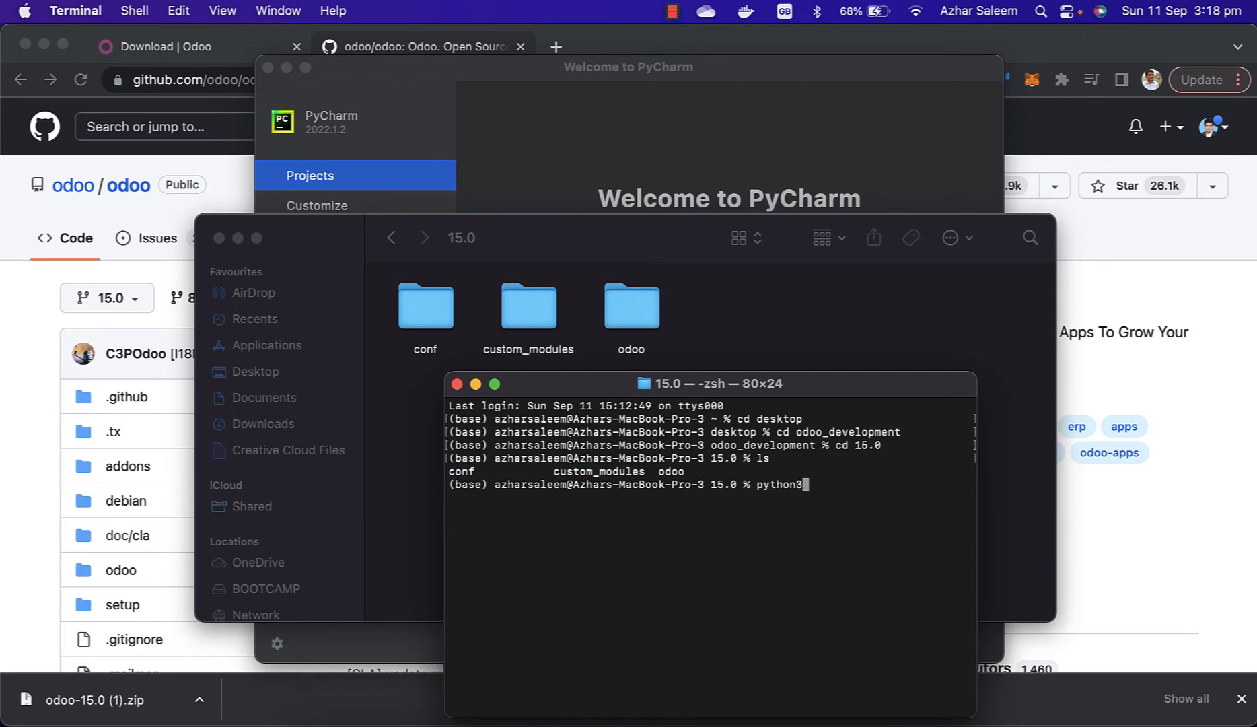
text(.10)
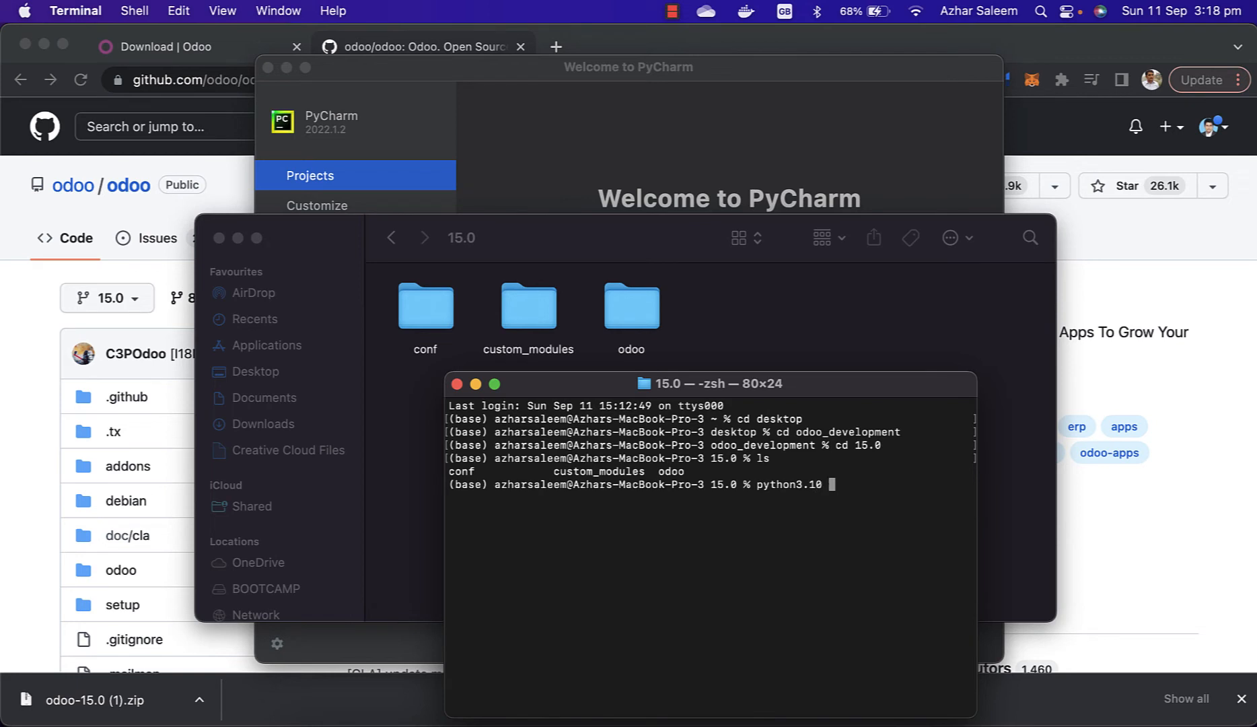
text(-m venv)
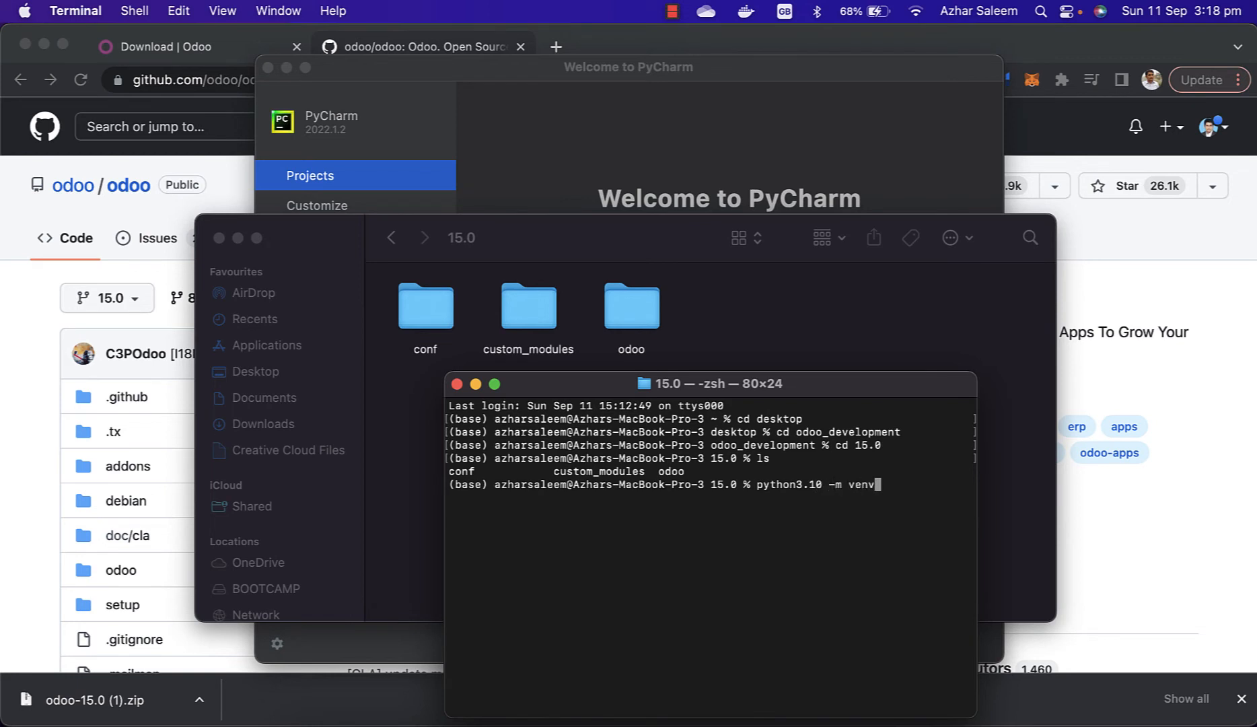
text(vev)
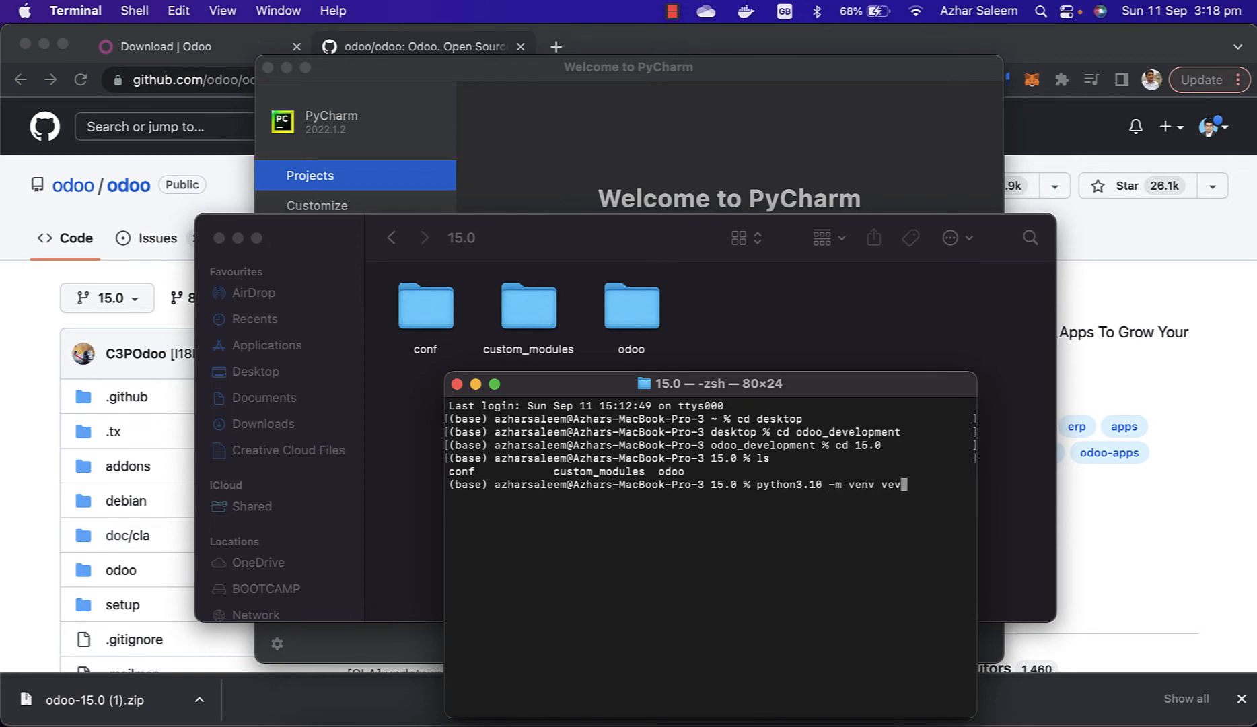
text(v)
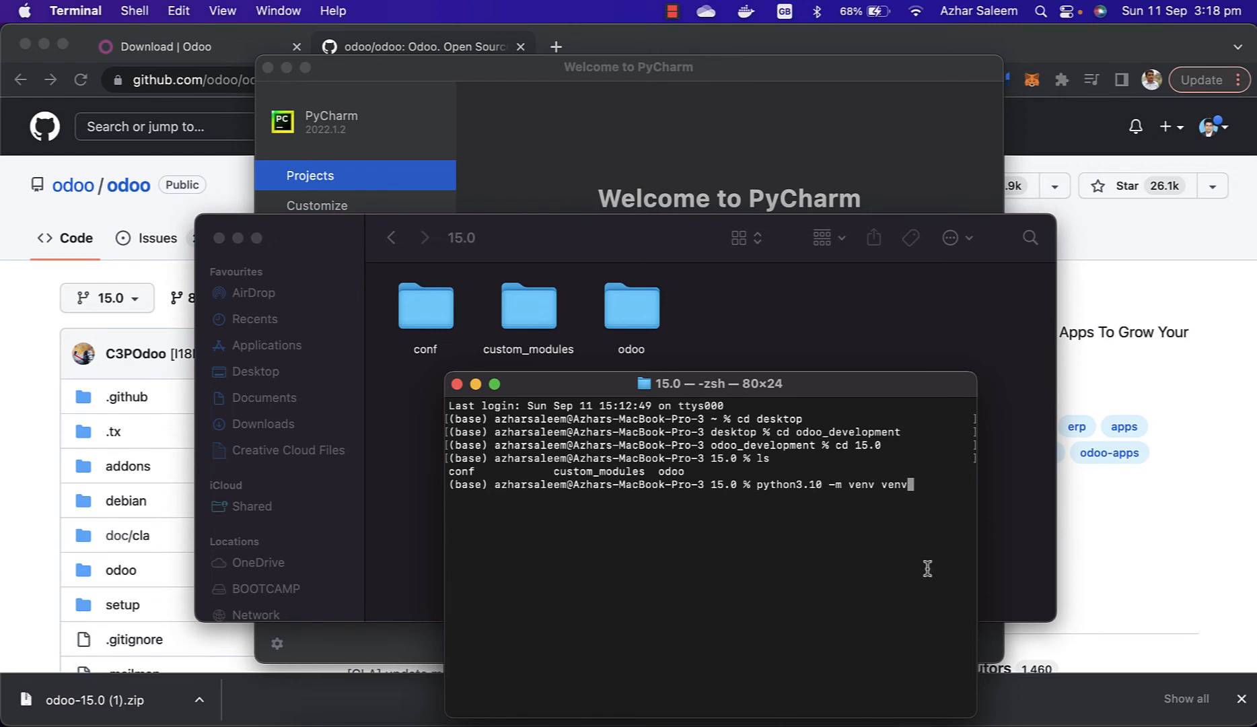
mouse_move(755, 490)
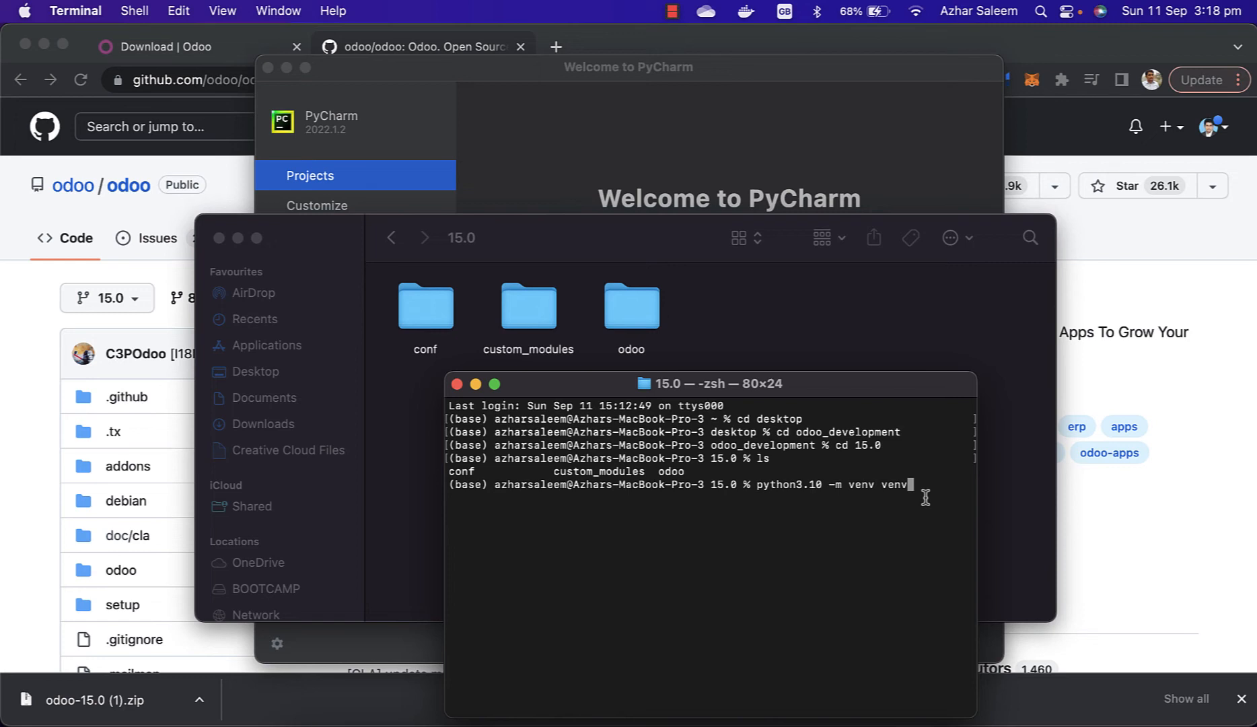
mouse_move(787, 517)
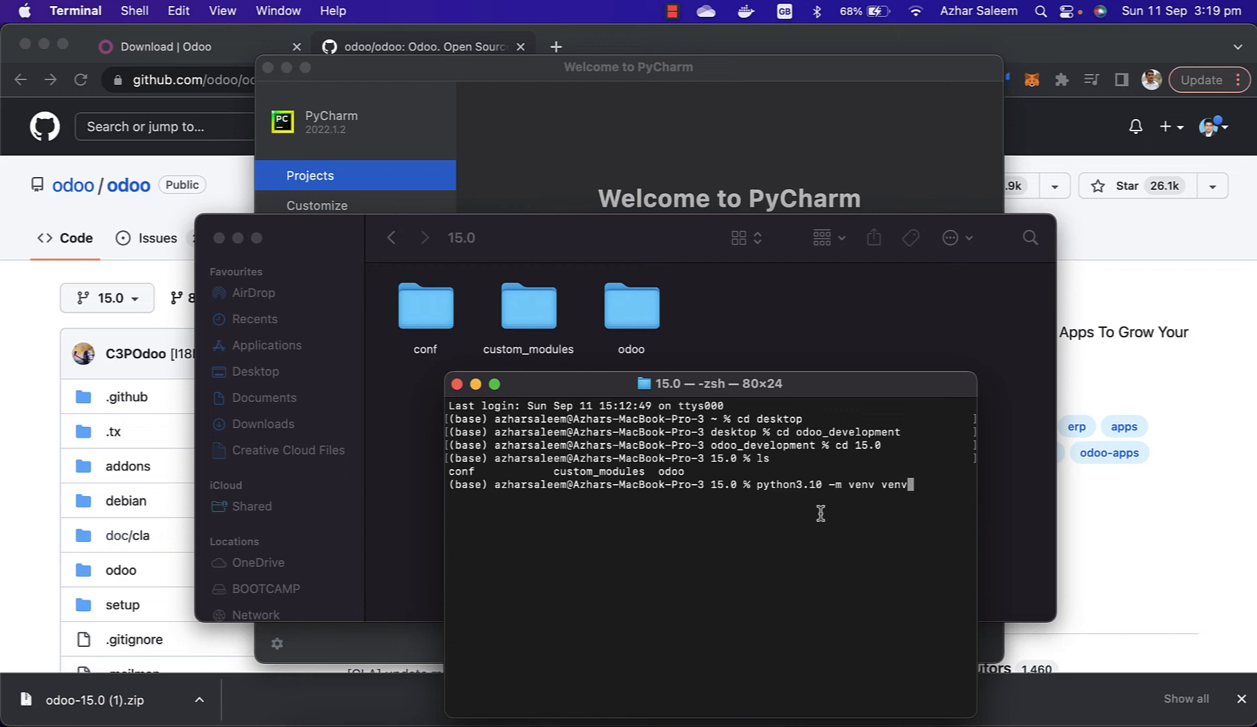
mouse_move(794, 502)
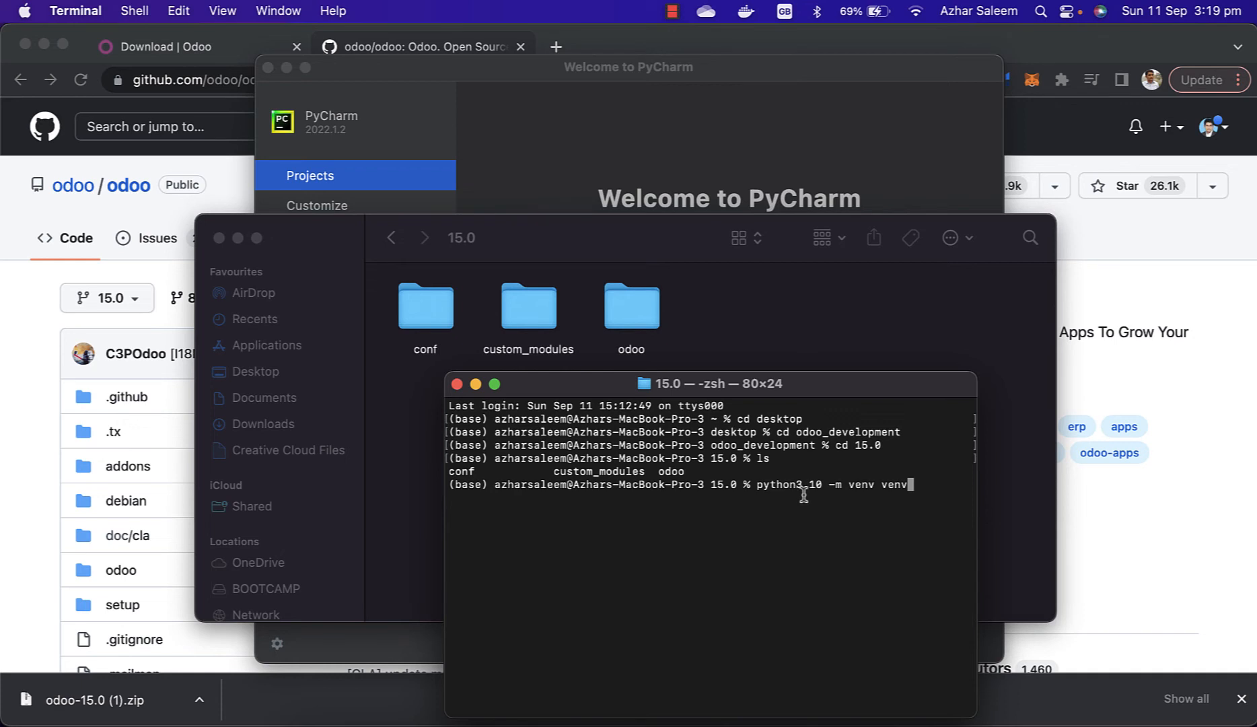
mouse_move(813, 502)
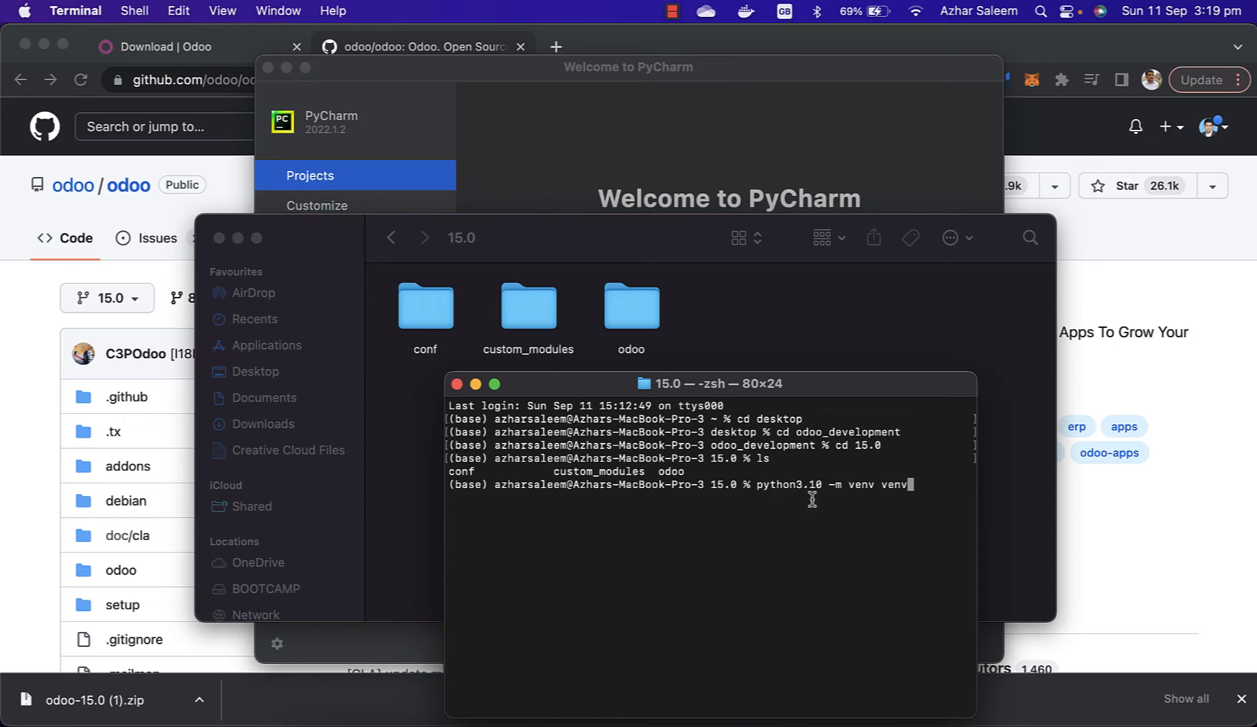
double_click(812, 484)
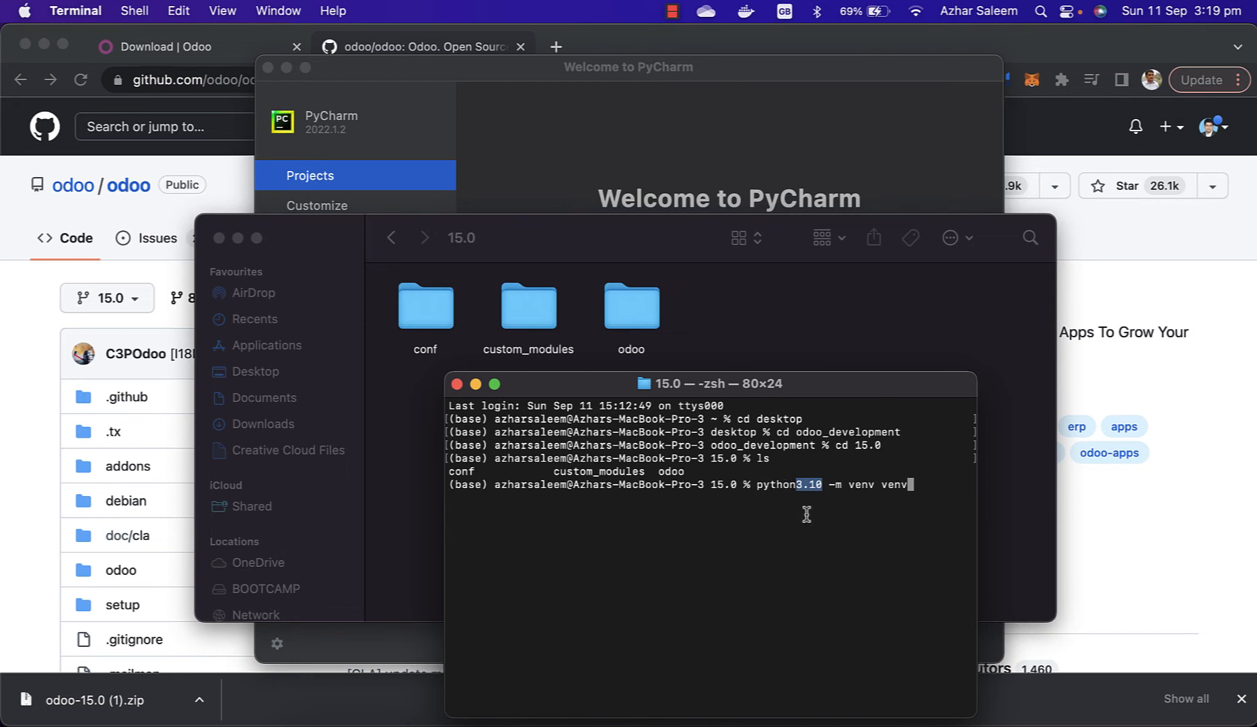
mouse_move(832, 503)
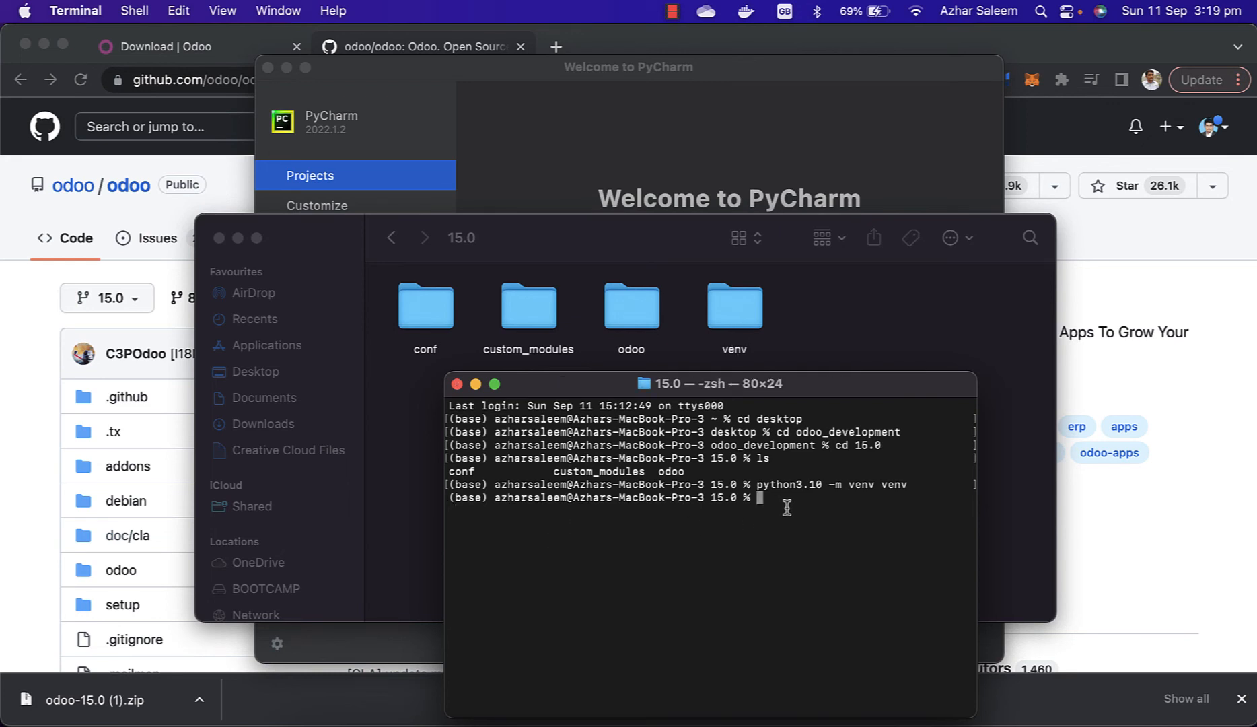
Run source venv/bin/activate so the prompt shows (venv)
text(source)
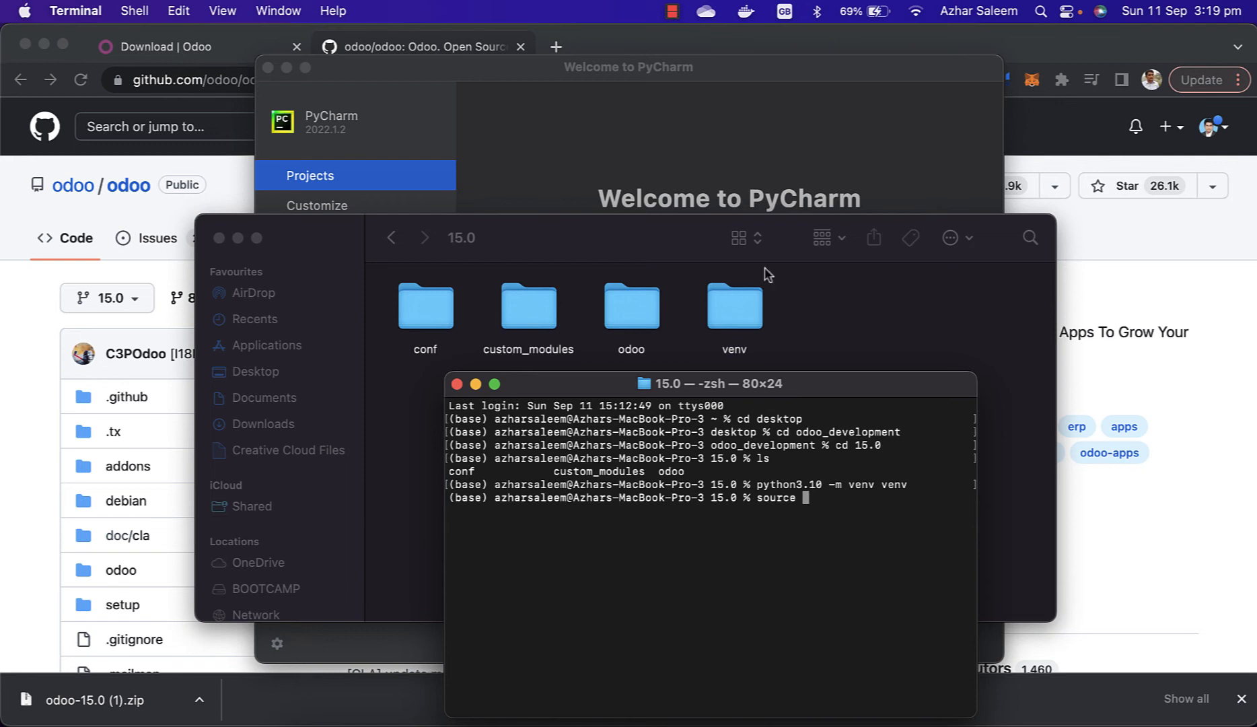
mouse_move(816, 570)
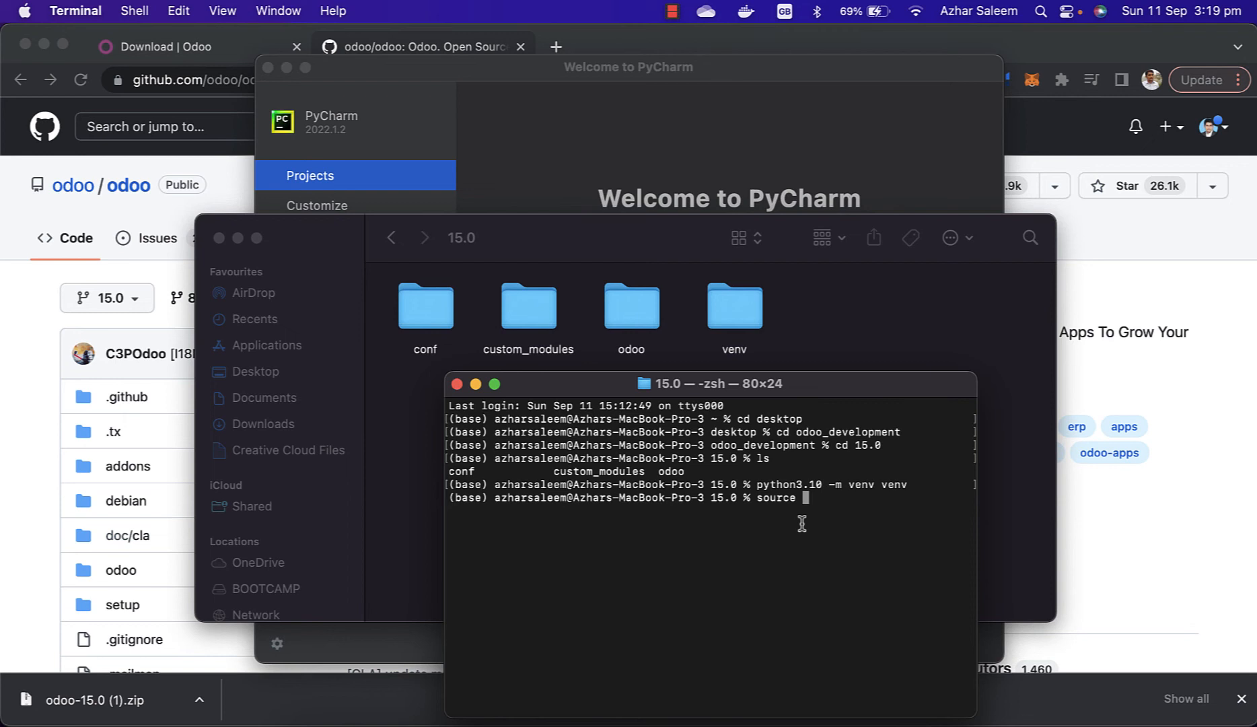
text(v)
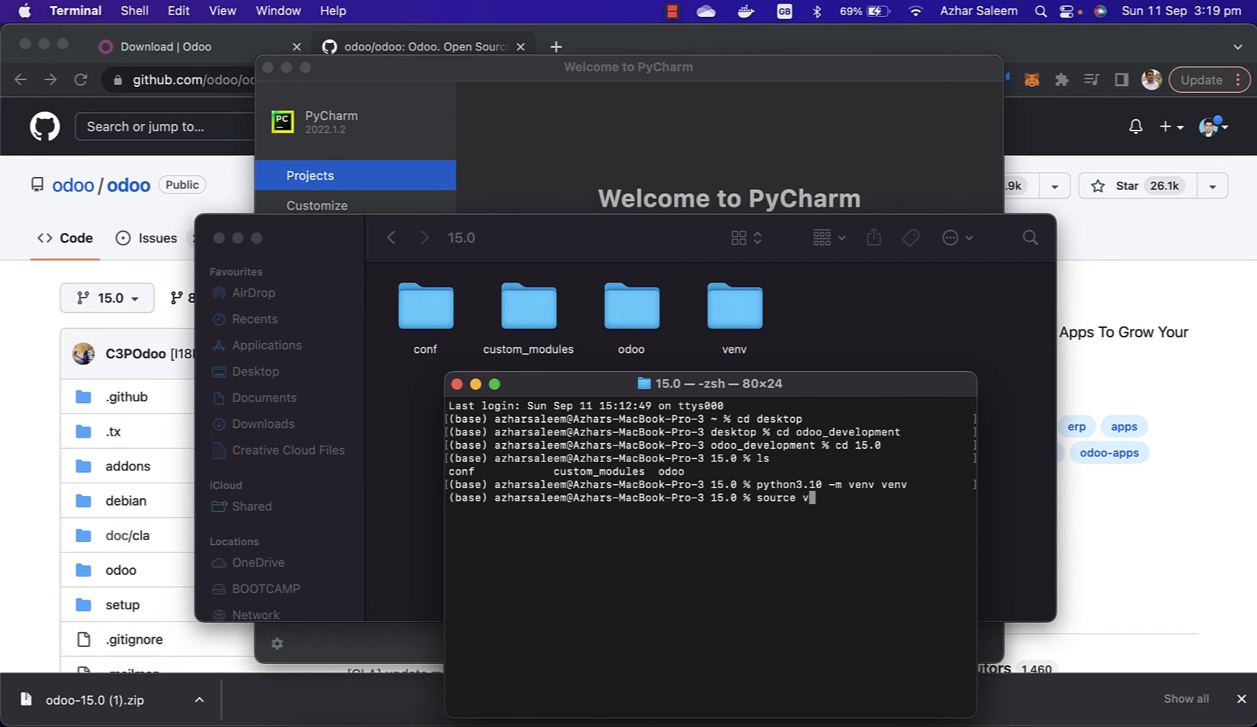
text(env)
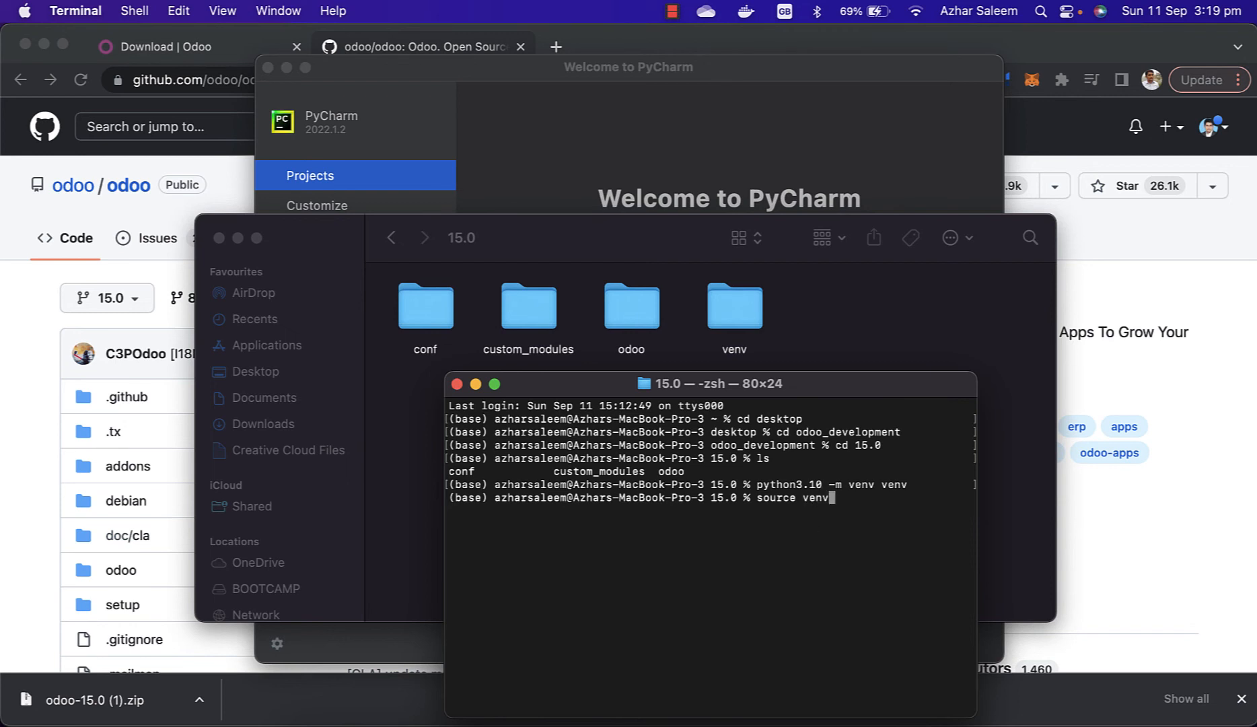
text(/b)
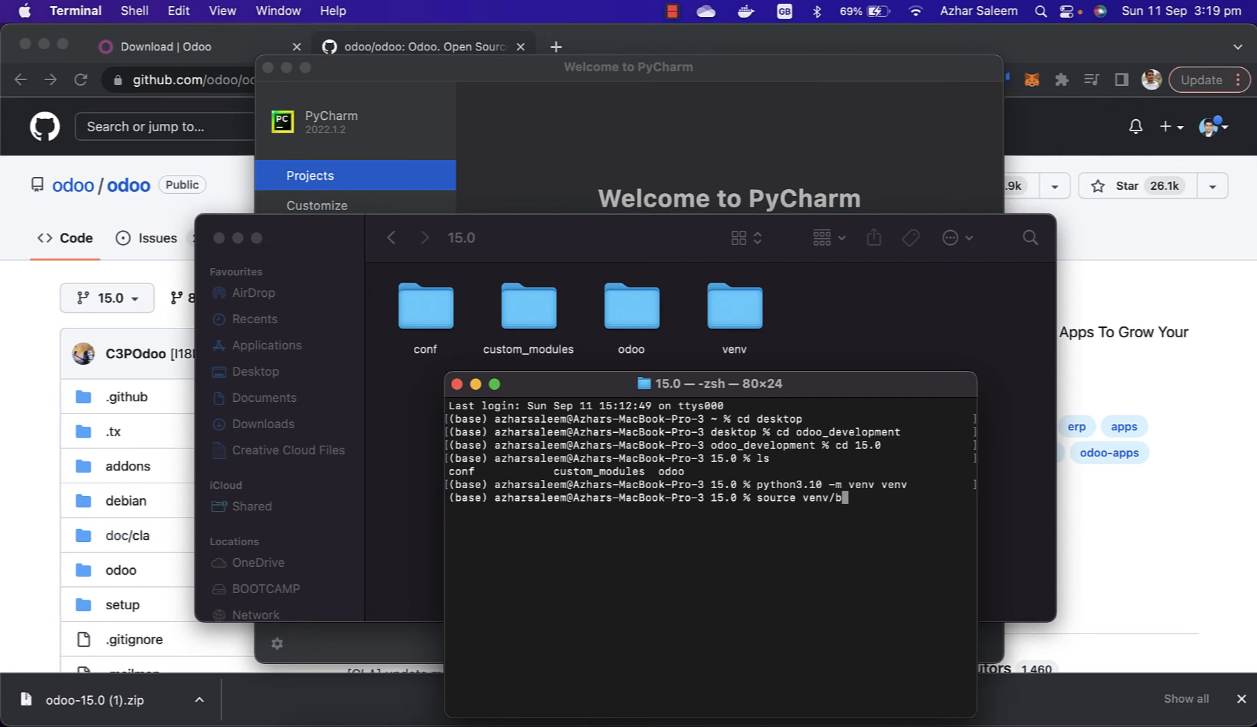
text(in)
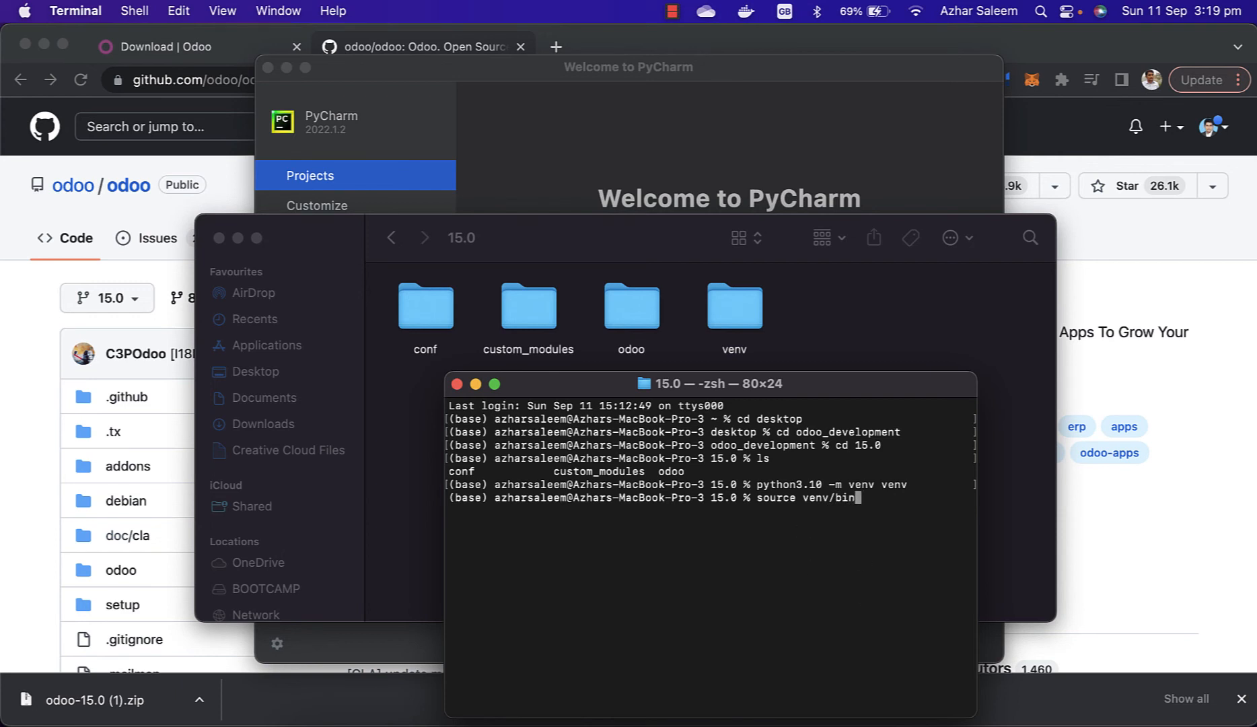
text(activate)
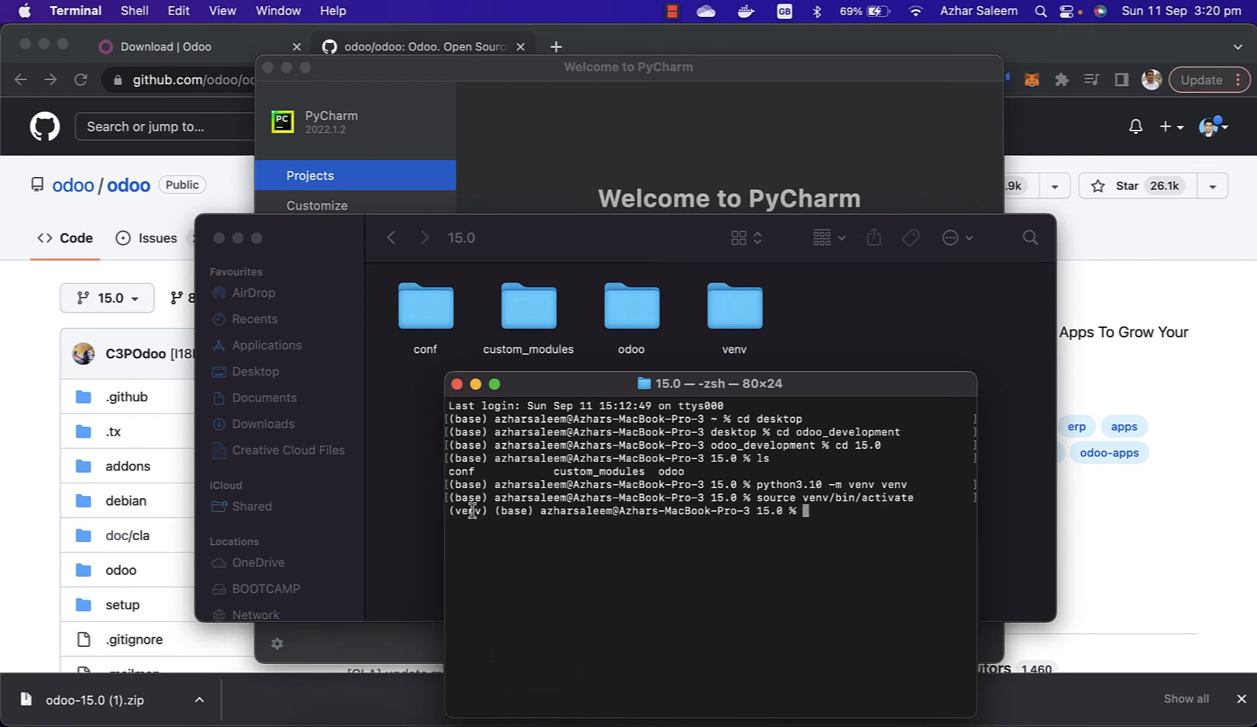
mouse_move(735, 392)
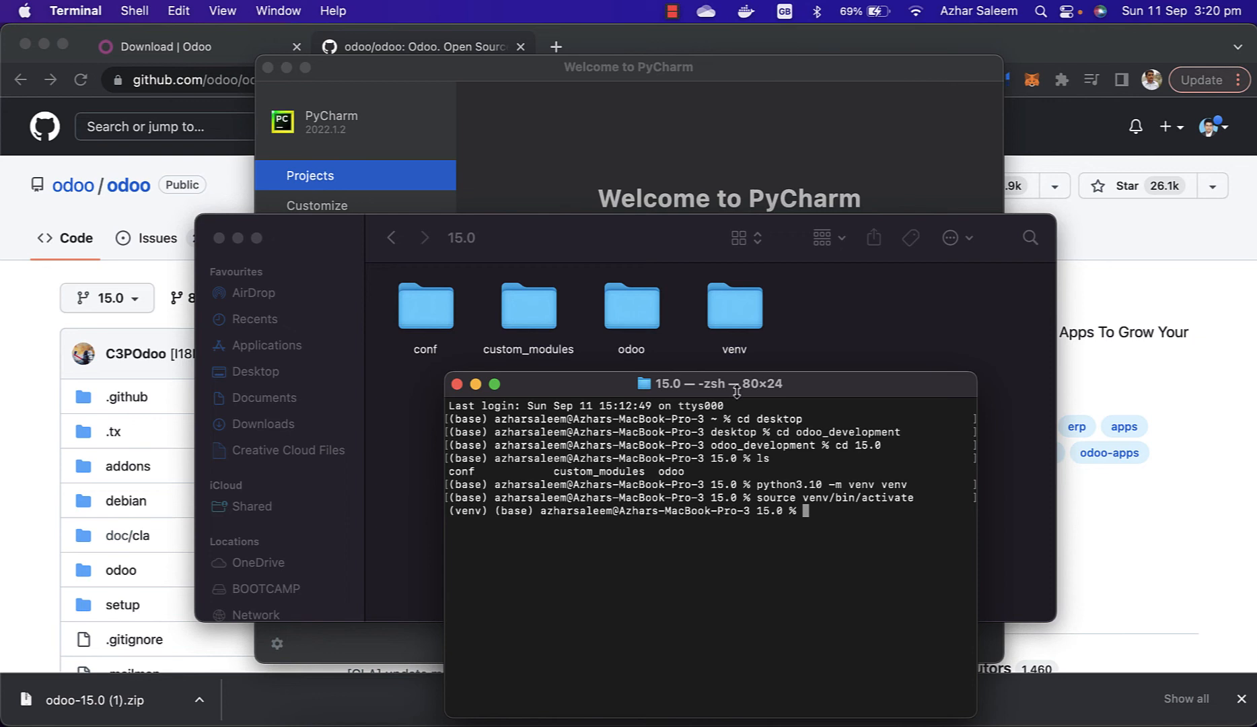
mouse_move(725, 349)
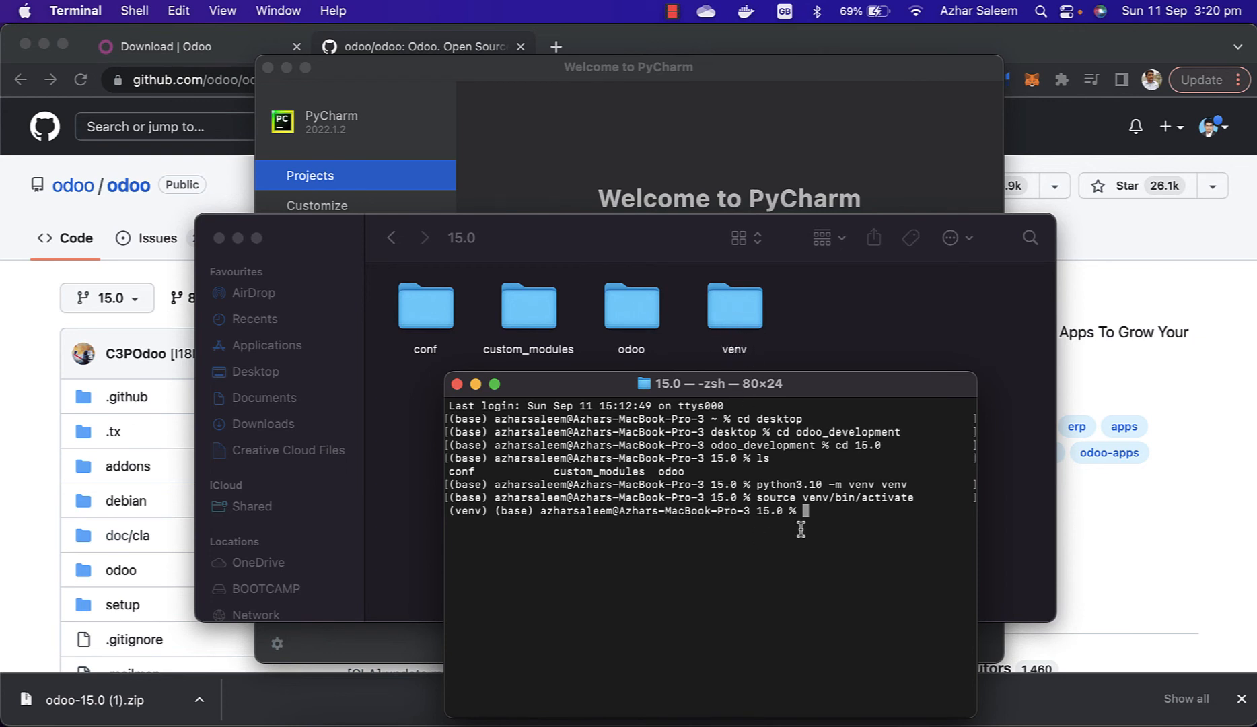
mouse_move(754, 501)
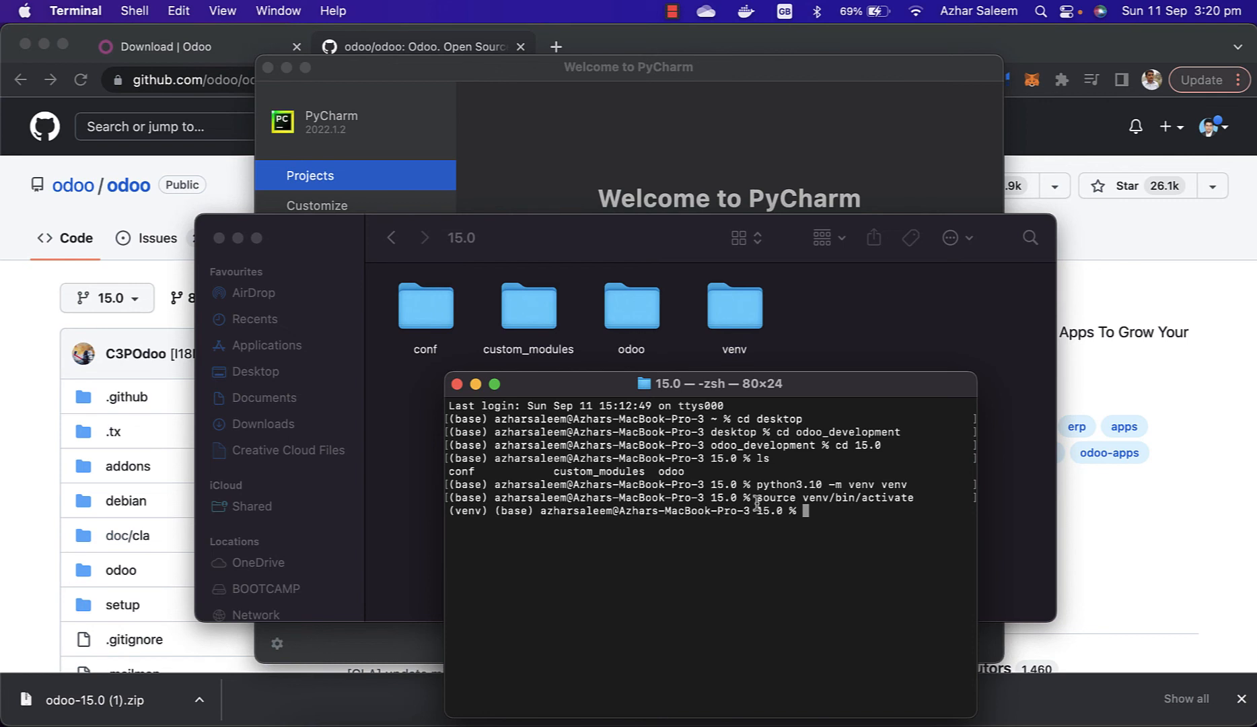
double_click(770, 498)
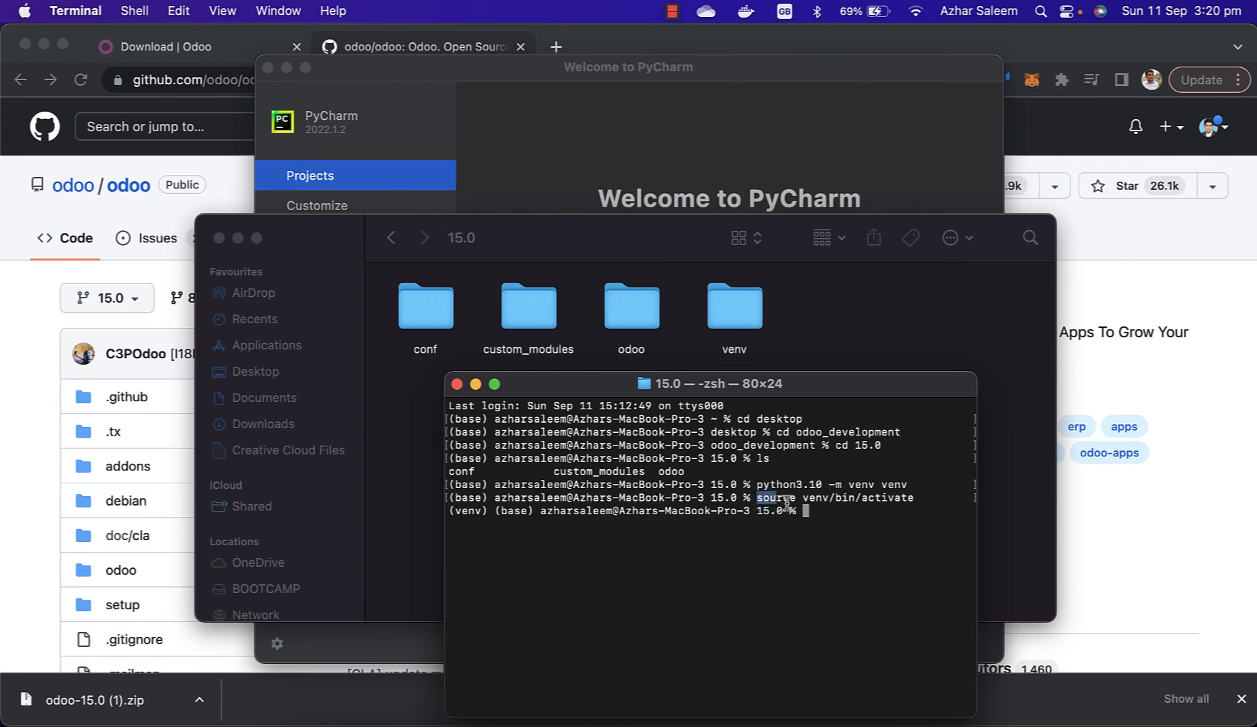
mouse_move(814, 503)
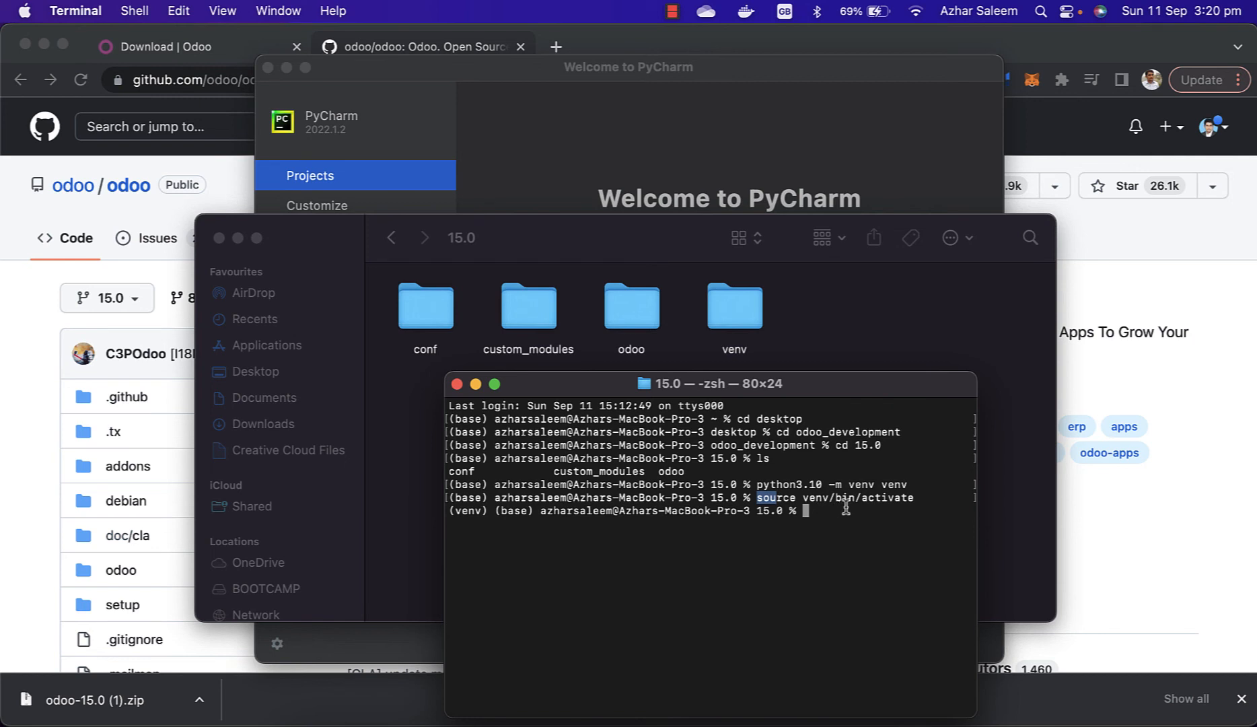
double_click(844, 498)
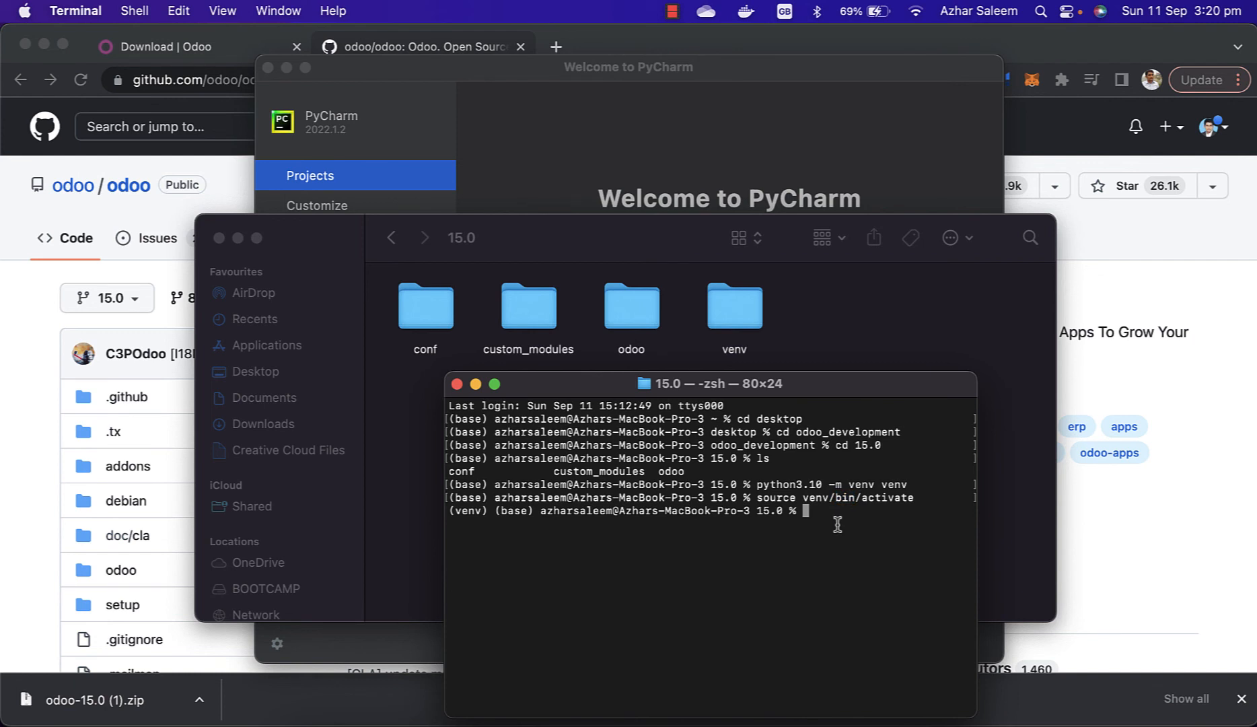
text(/)
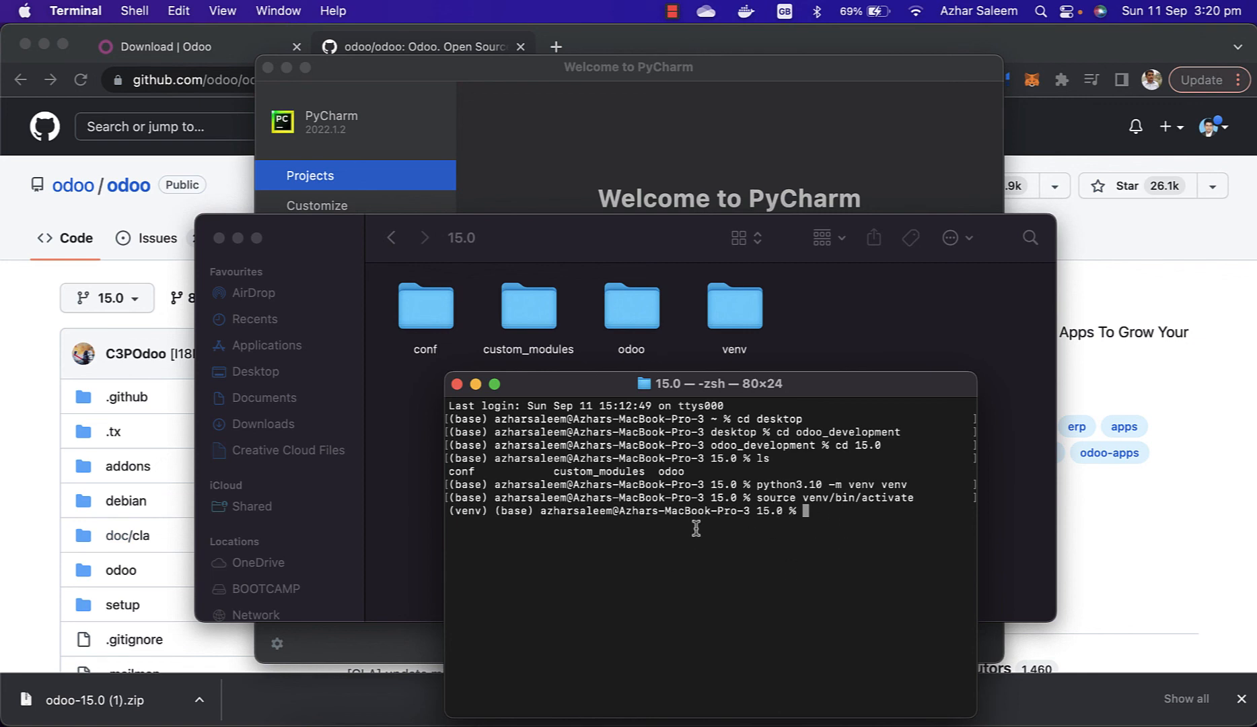
mouse_move(878, 556)
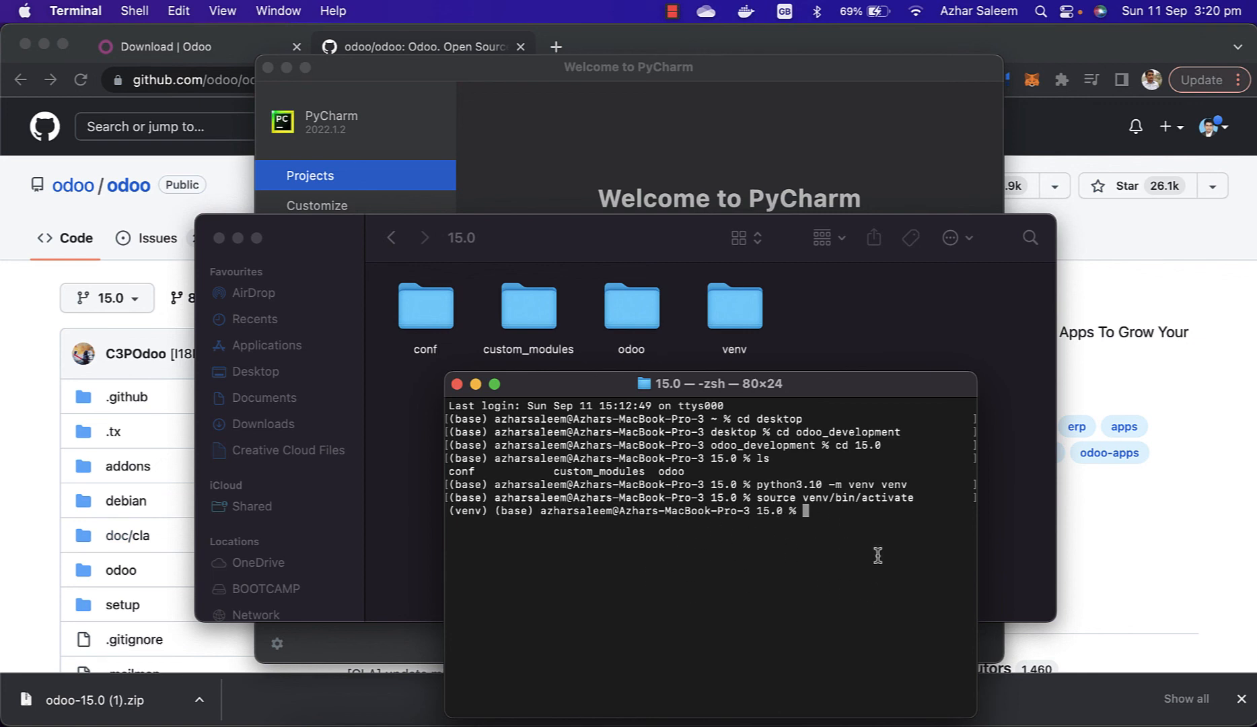
Run python --version to confirm the venv uses Python 3.10.5
text(py)
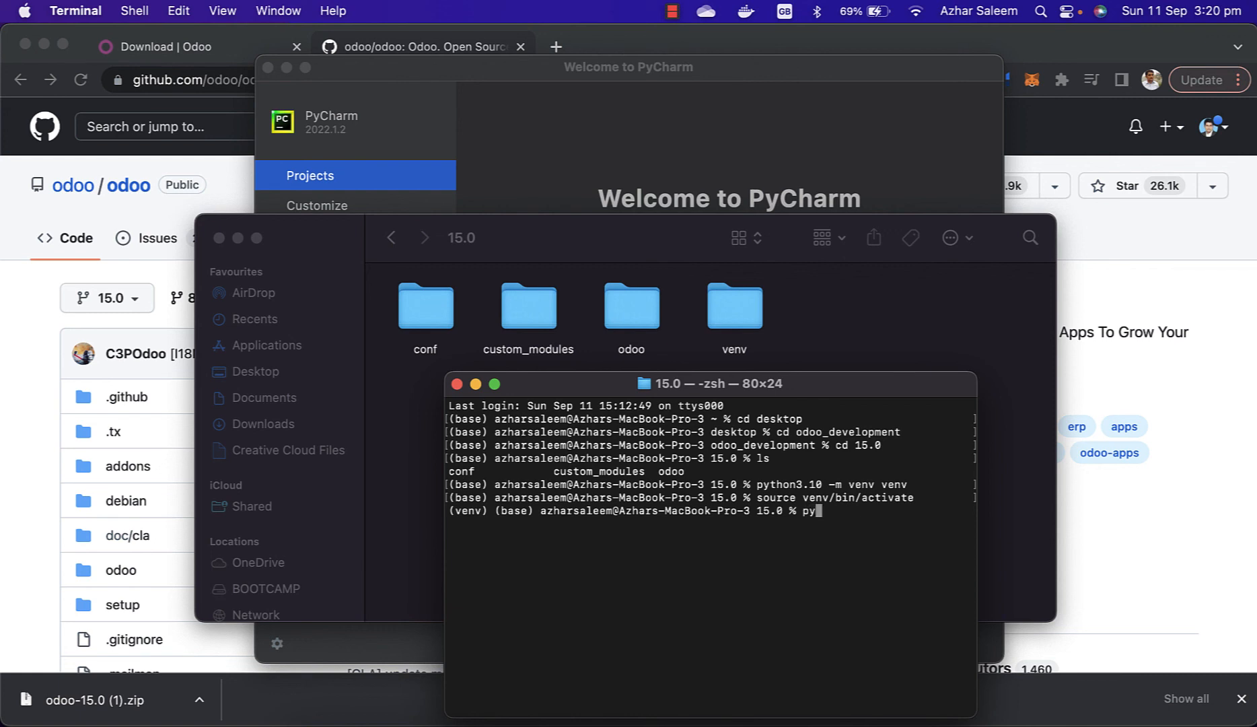
text(thon)
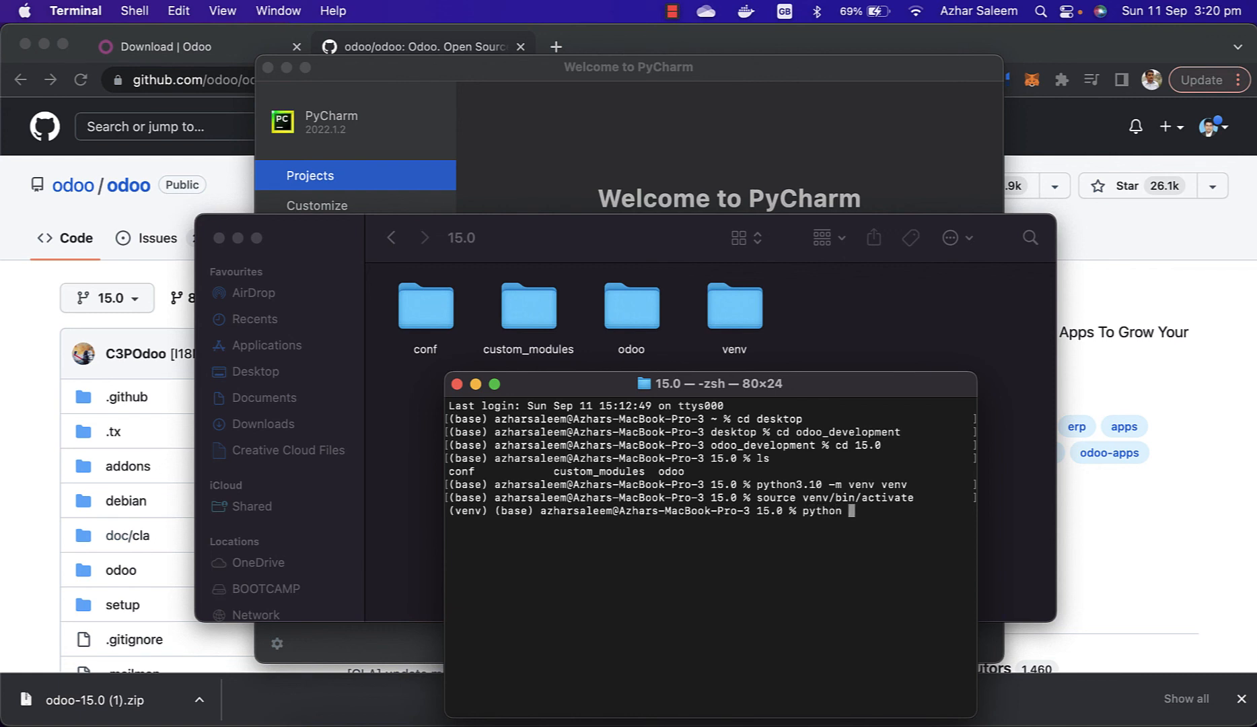
text(--version)
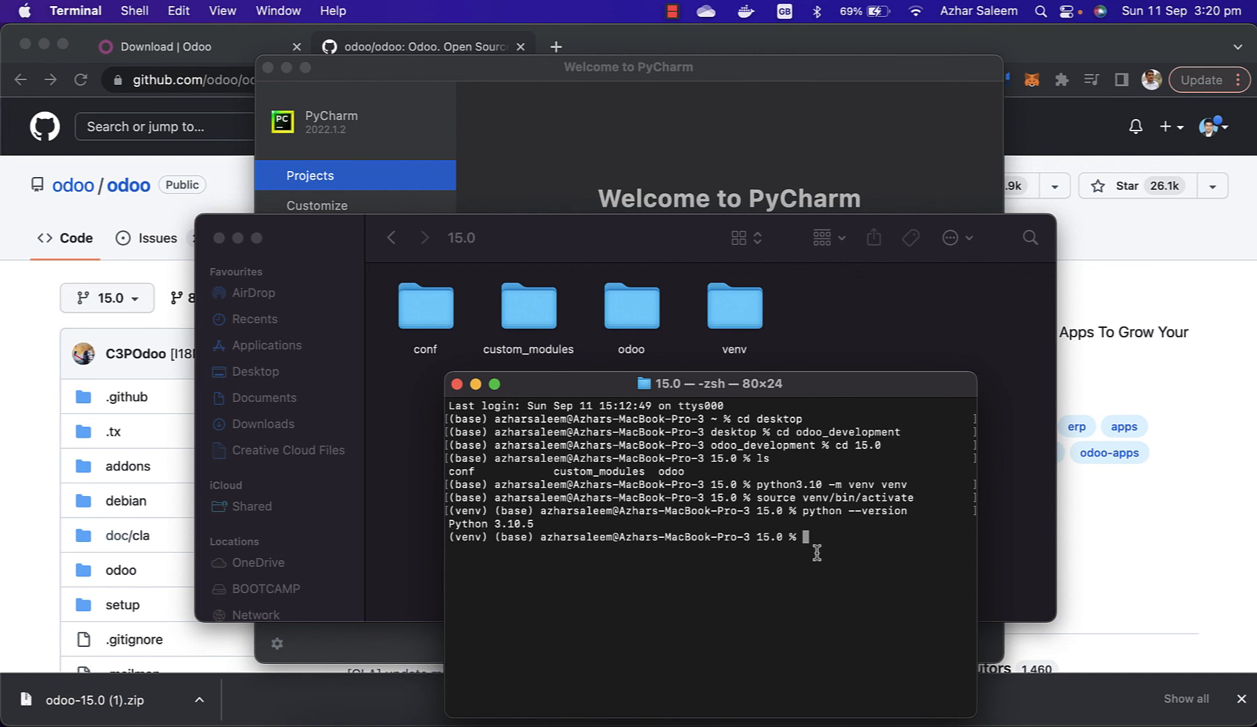
mouse_move(427, 319)
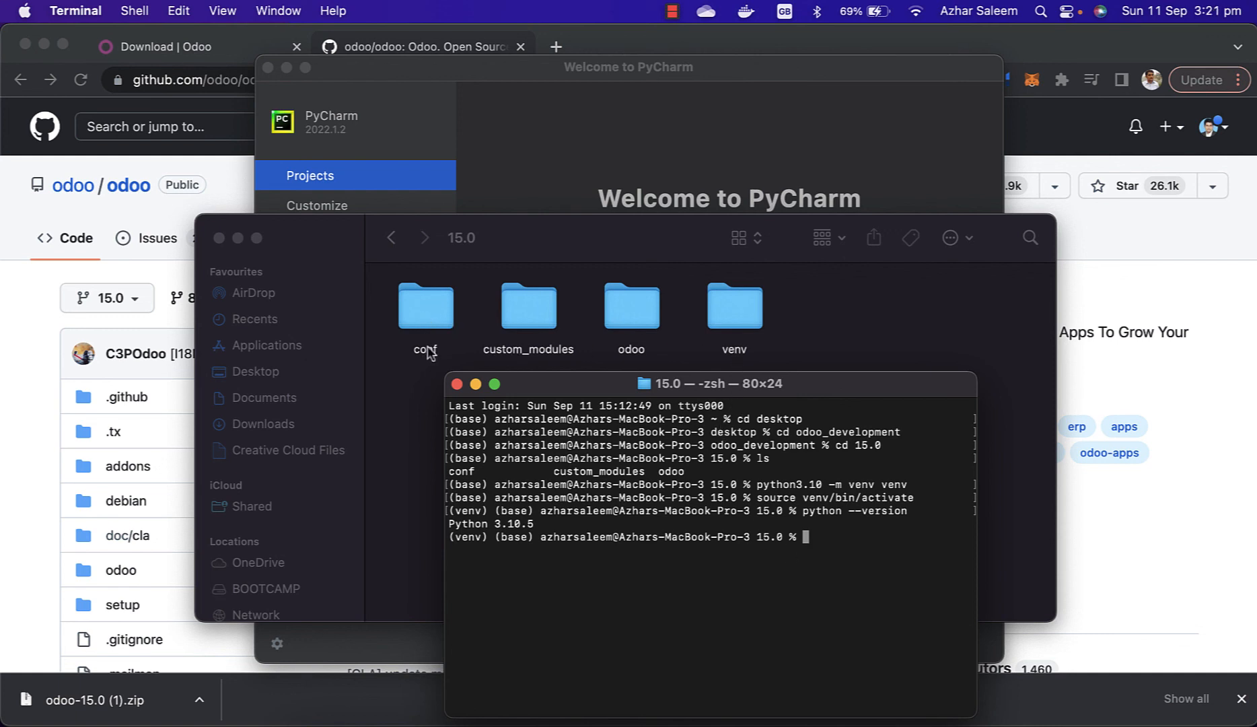
mouse_move(626, 366)
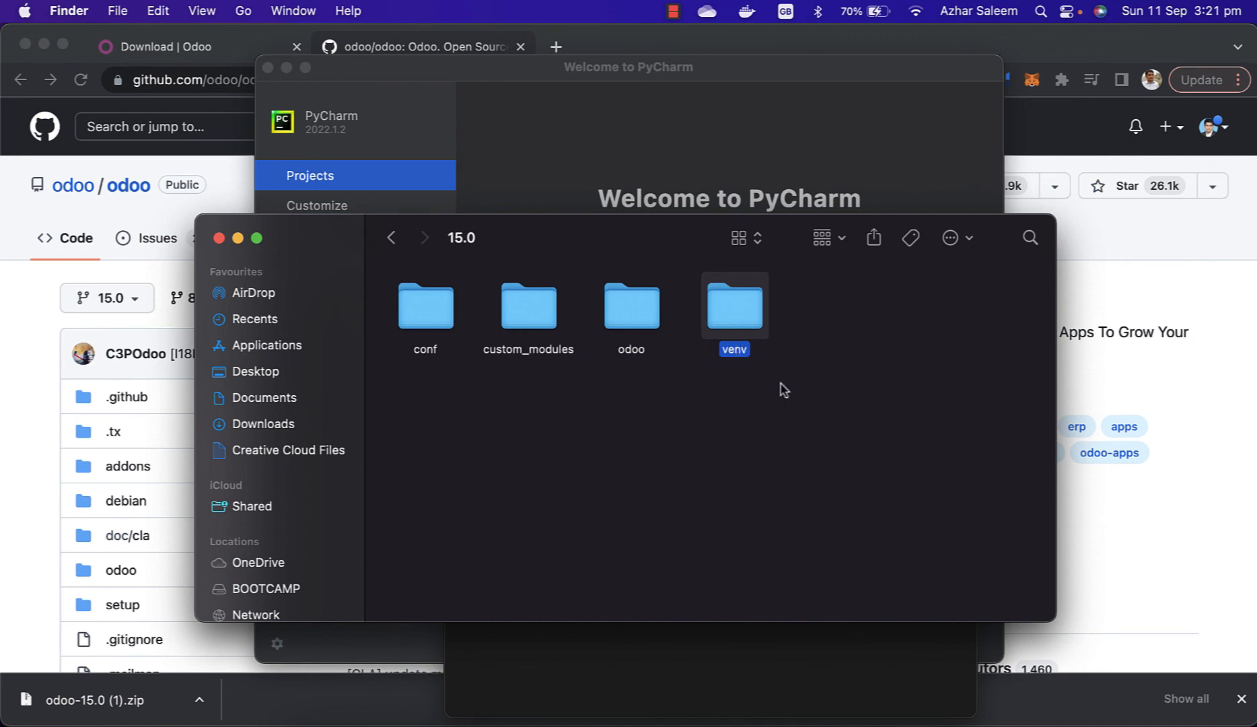
mouse_move(528, 311)
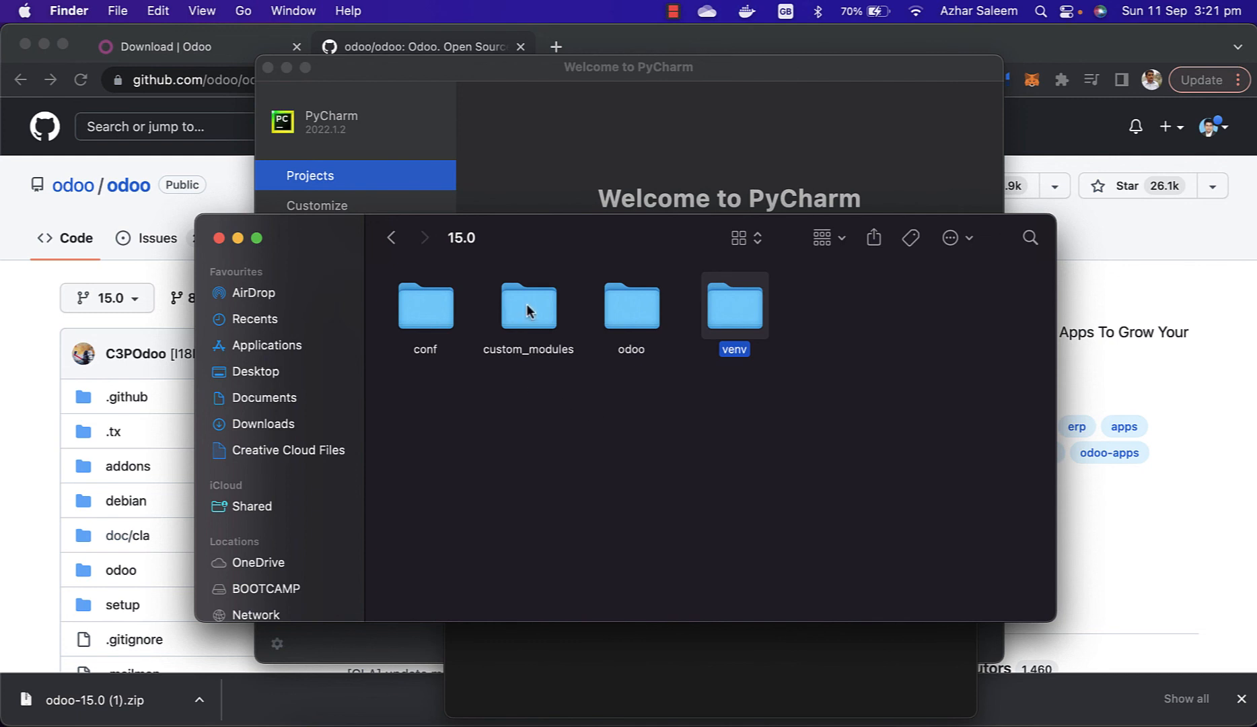
Browse into the inner odoo source folder and select requirements.txt among addons, odoo-bin and setup.py
double_click(630, 305)
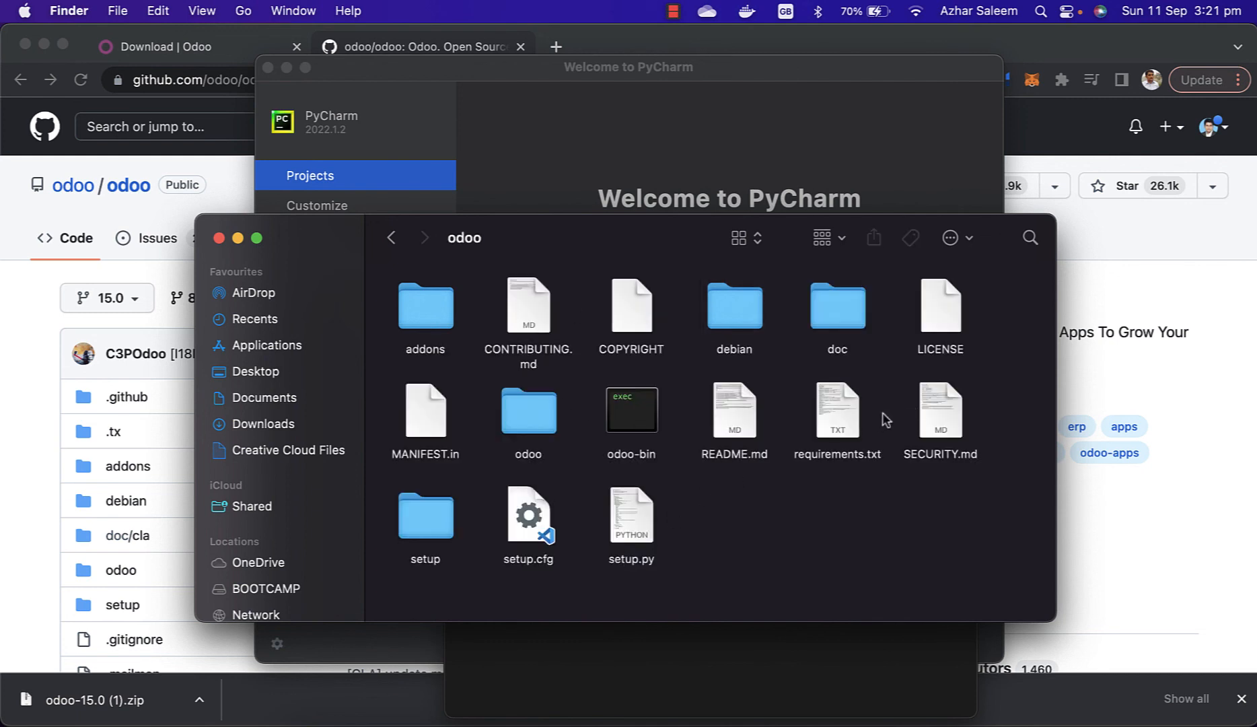
click(835, 411)
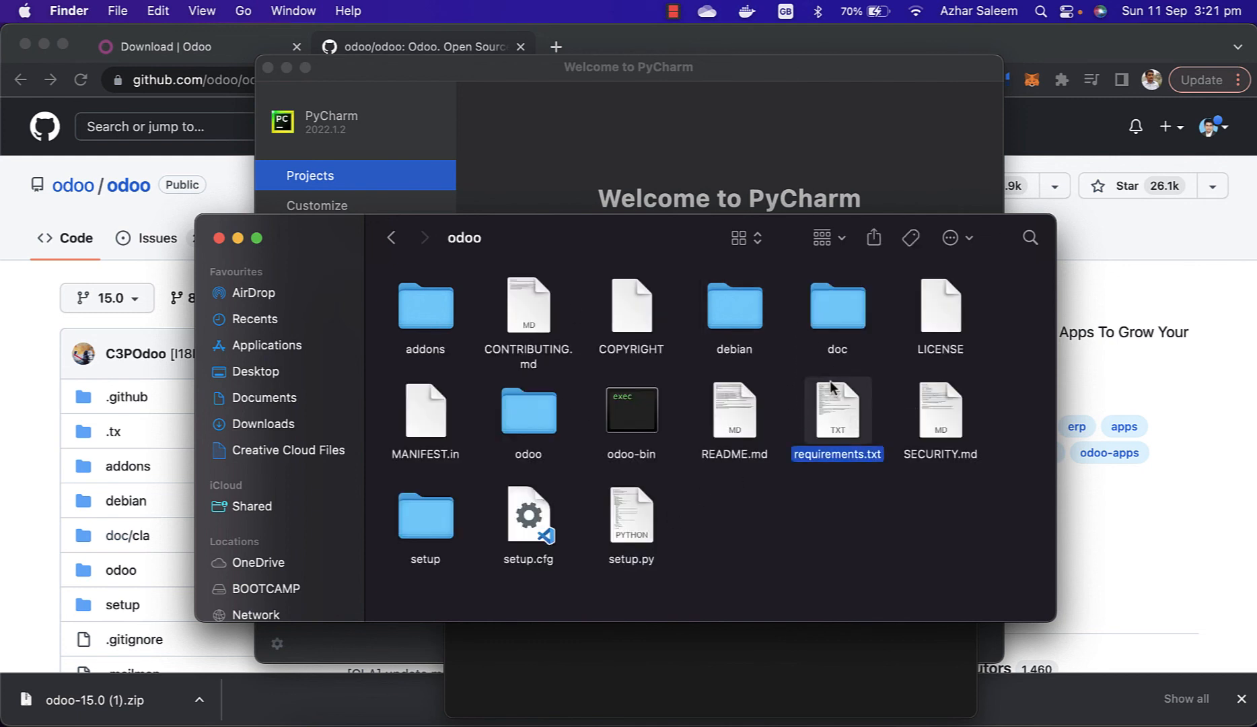
mouse_move(807, 378)
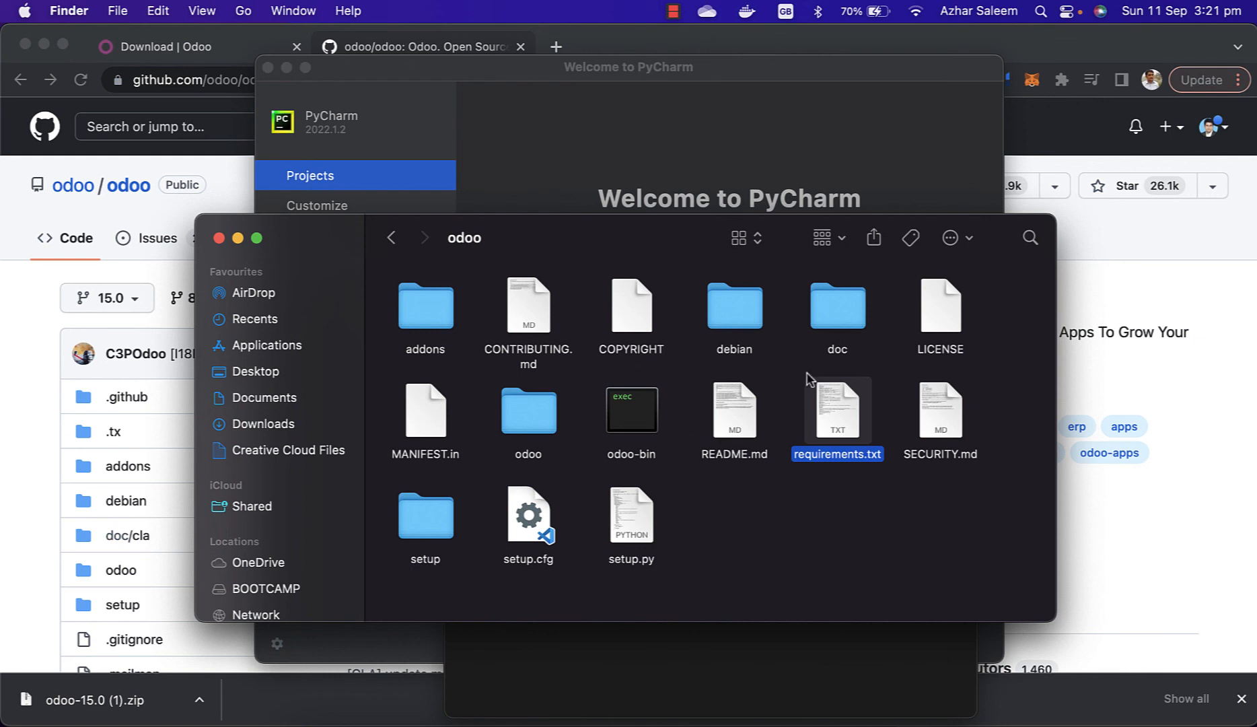
mouse_move(602, 438)
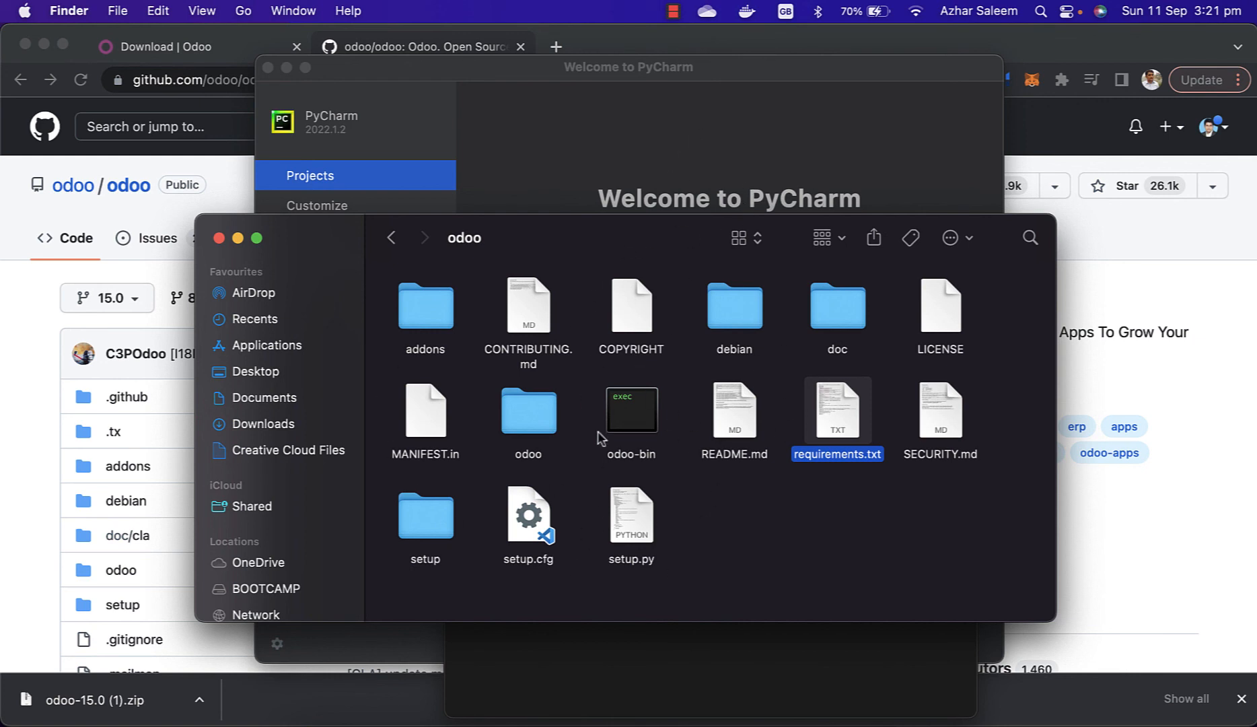
mouse_move(657, 200)
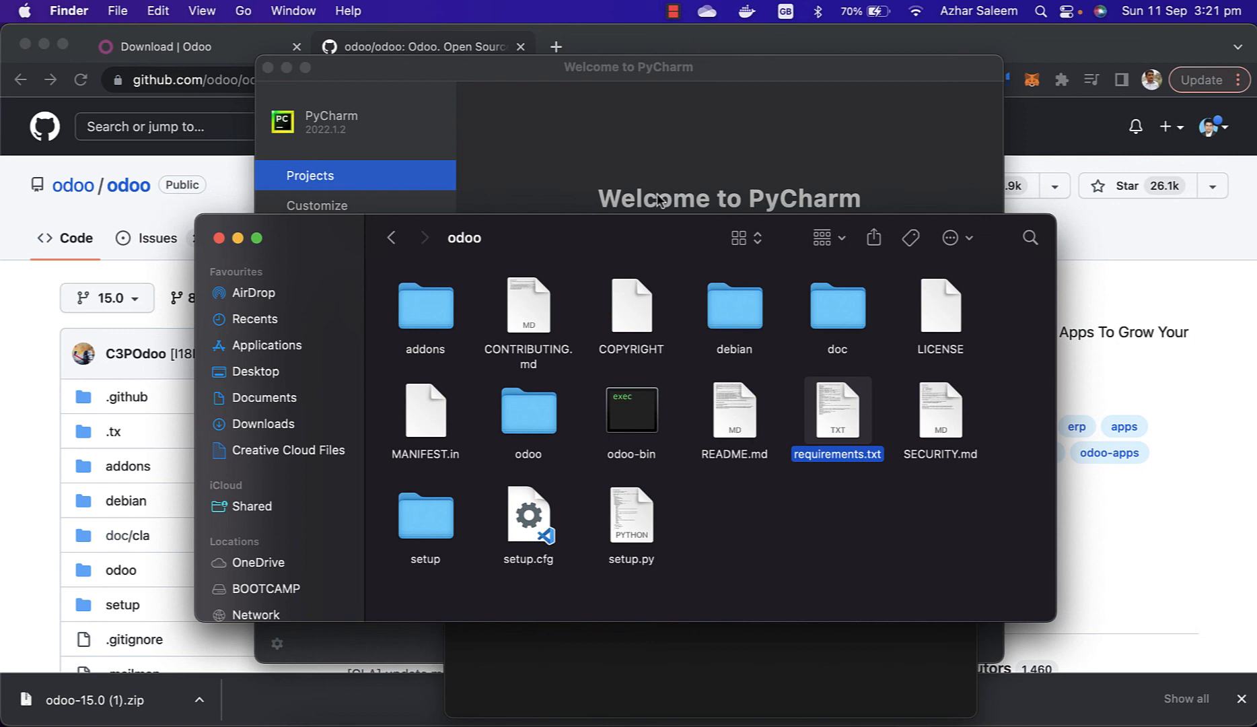
mouse_move(593, 181)
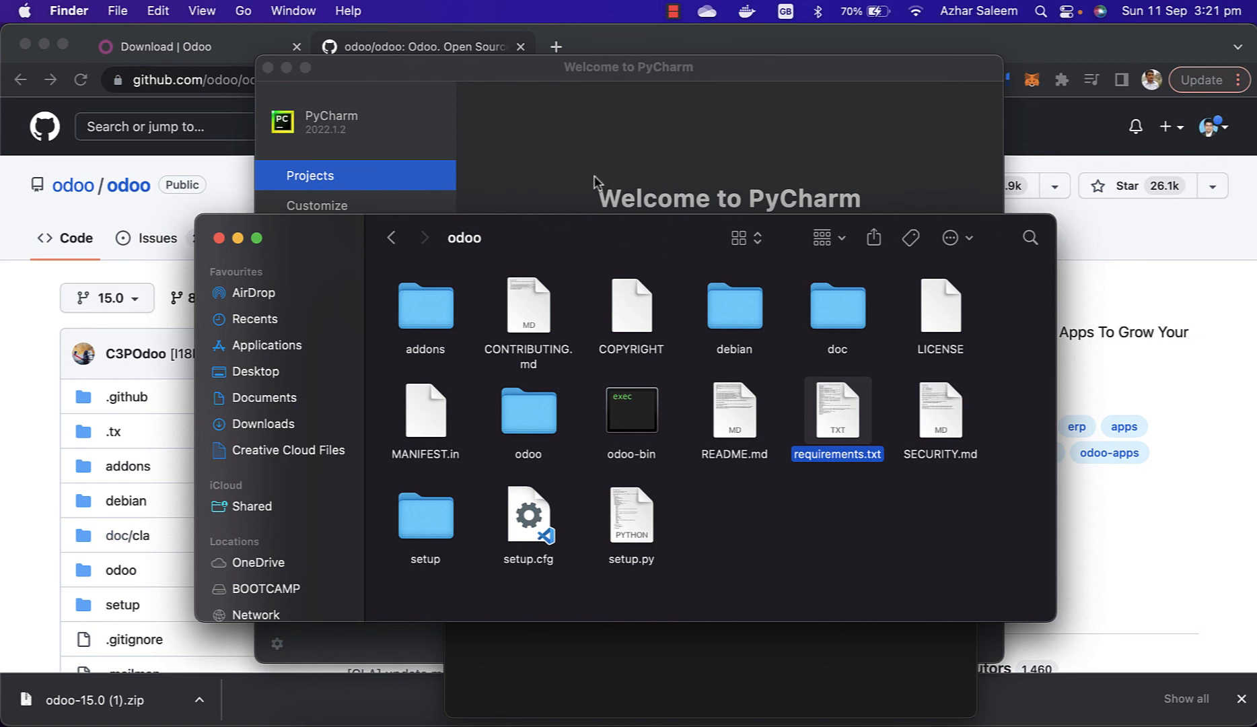